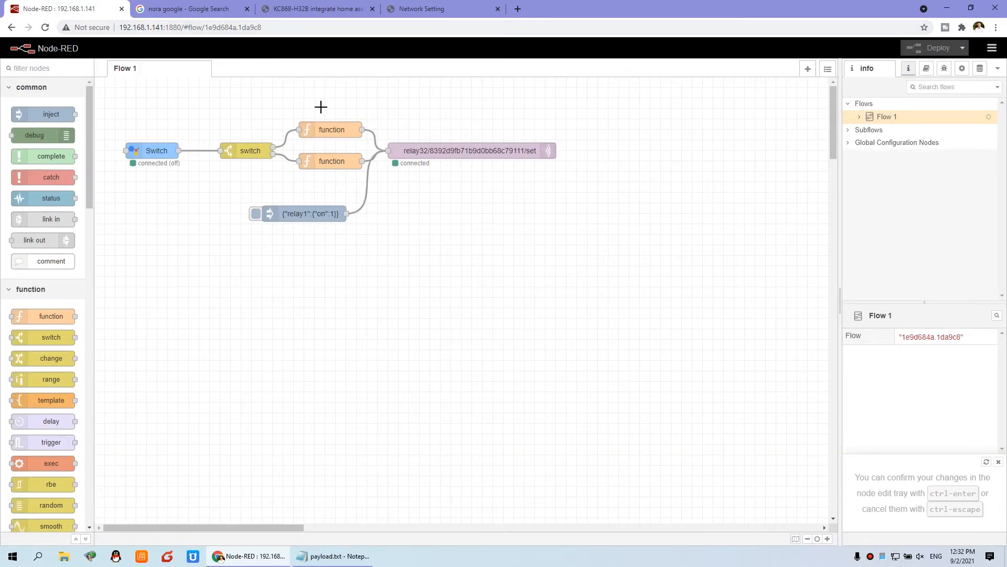
mouse_move(334, 104)
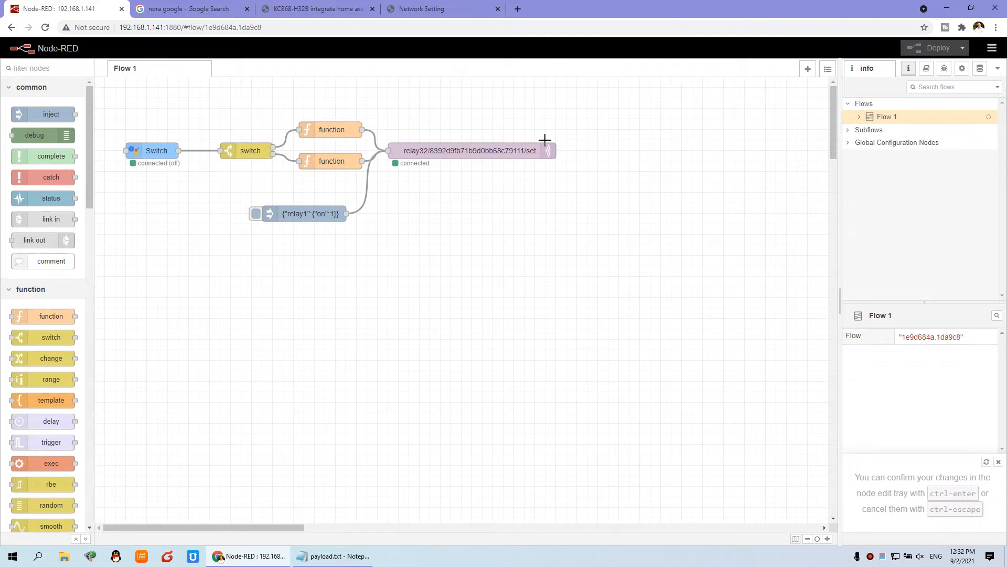
mouse_move(498, 159)
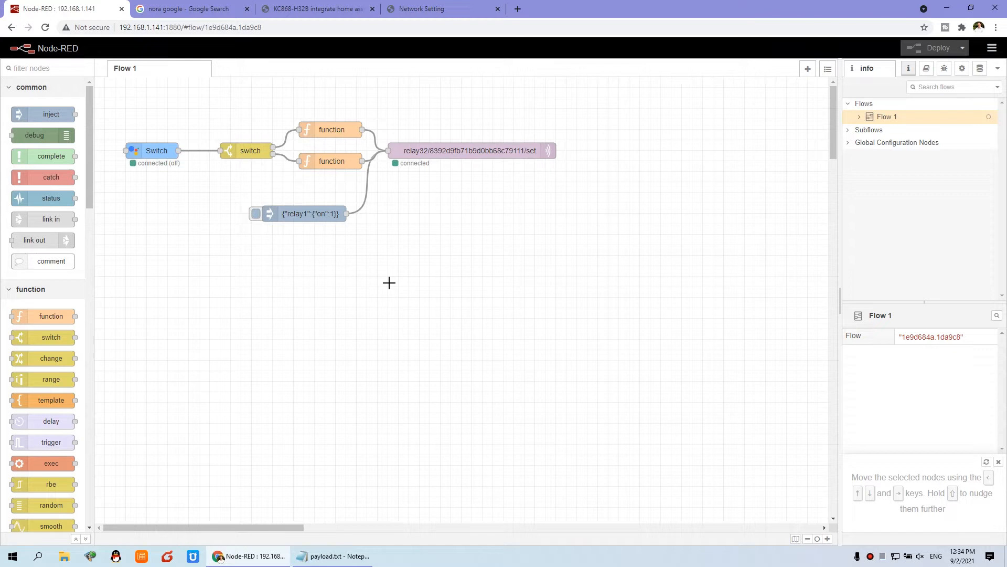
mouse_move(185, 210)
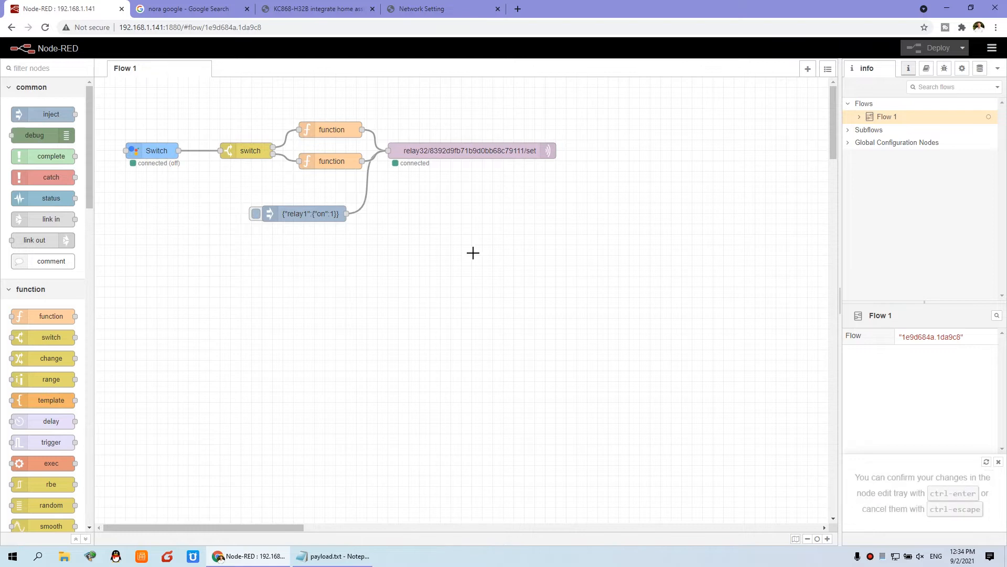
mouse_move(390, 218)
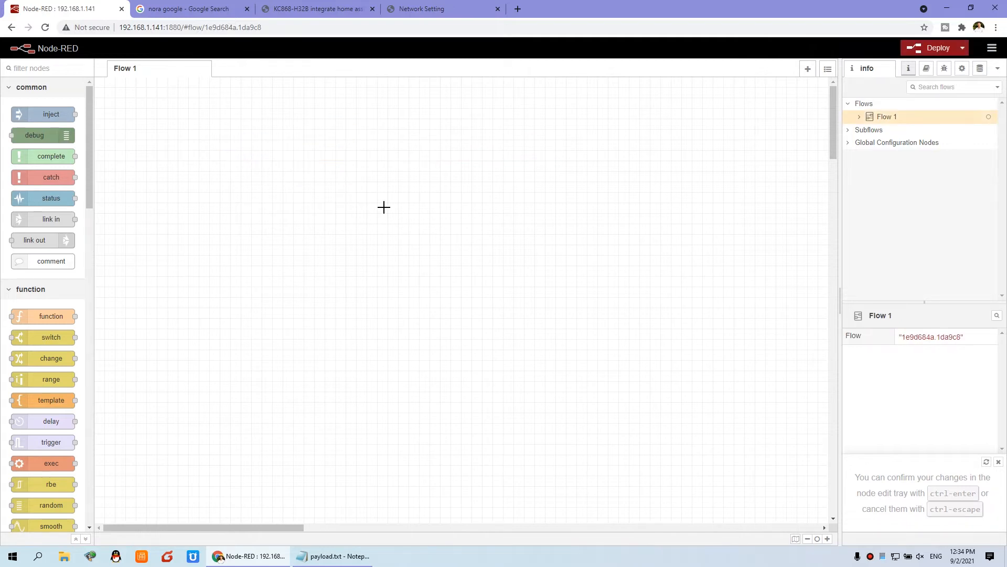
Deploy the emptied Flow 1 and switch to the NORA Google search results.
click(937, 47)
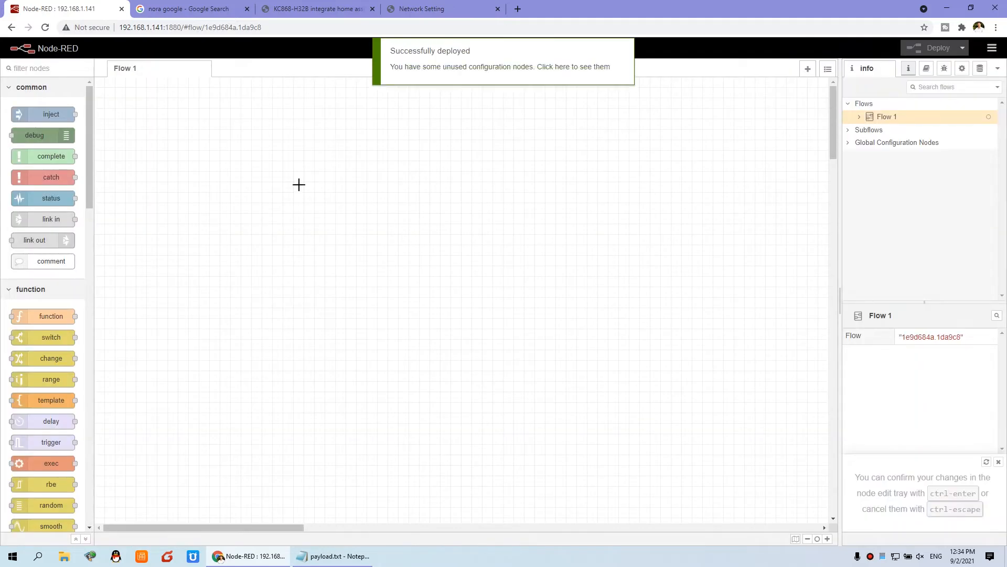
mouse_move(224, 281)
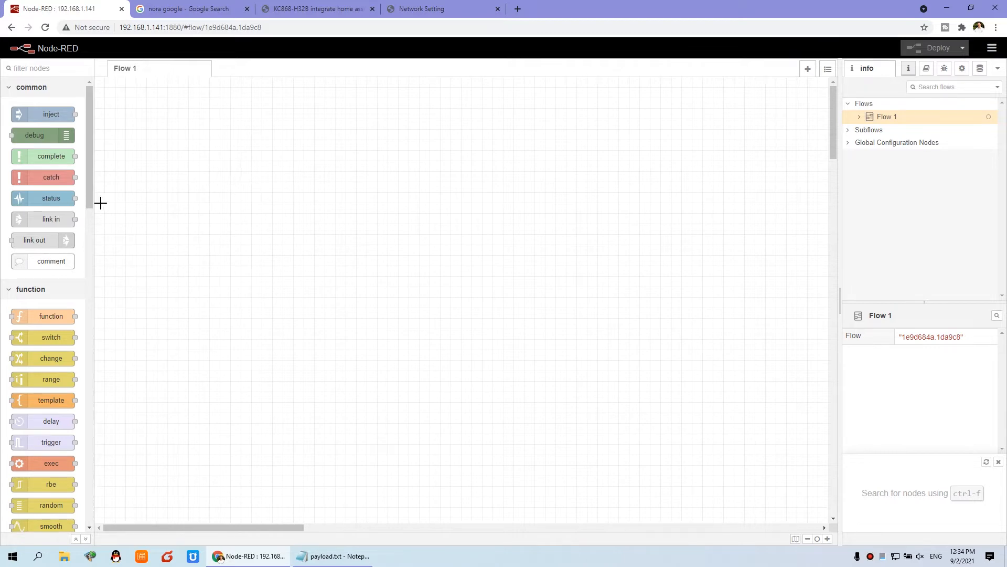
click(187, 8)
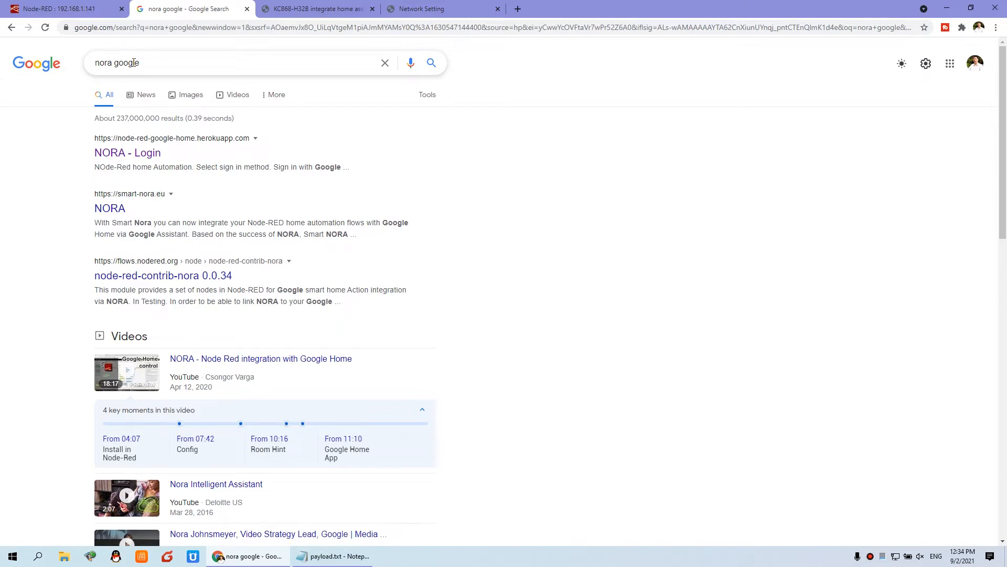
mouse_move(155, 150)
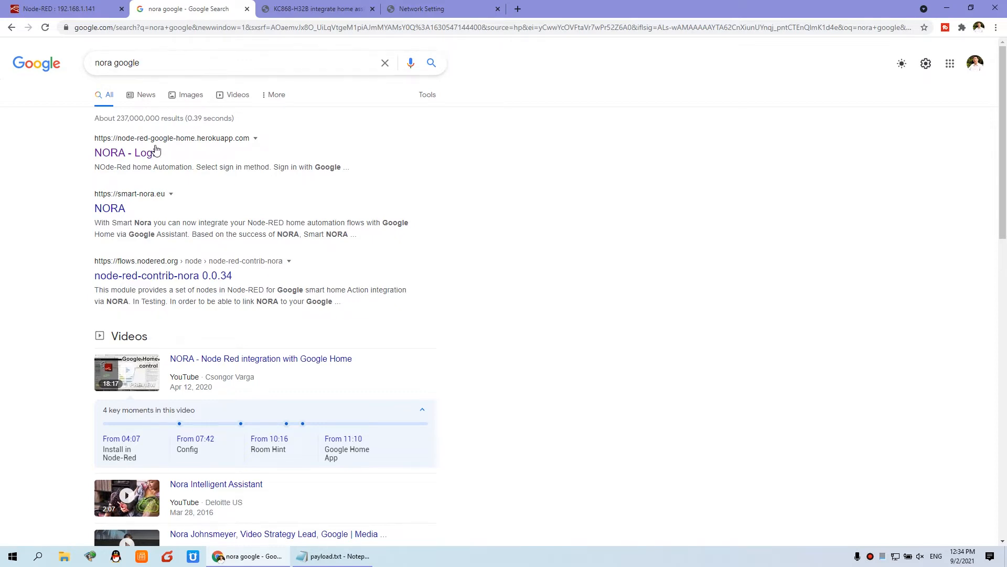
Sign in to NORA with Google, review the devices/state listing, and return to Node-RED.
click(127, 152)
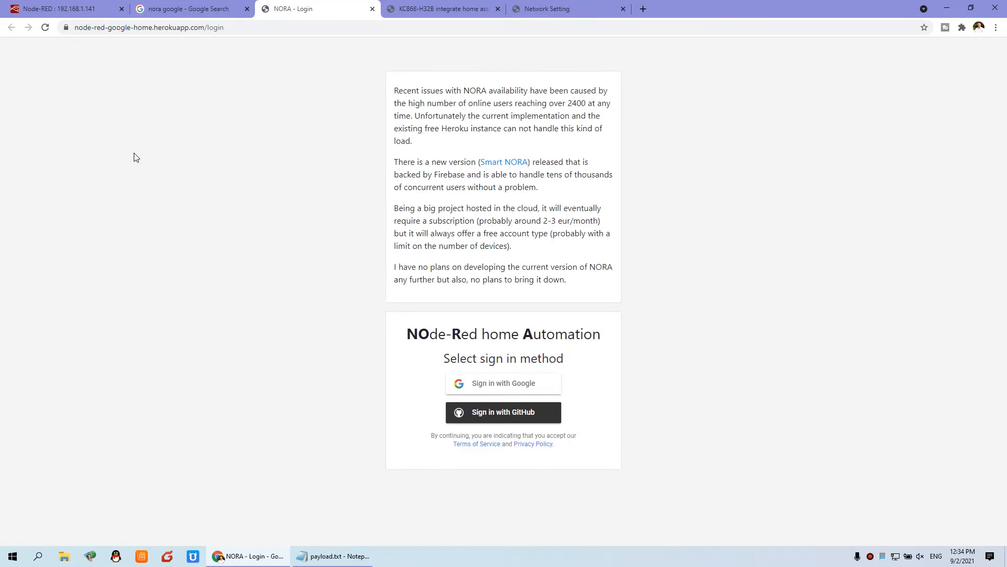
mouse_move(571, 385)
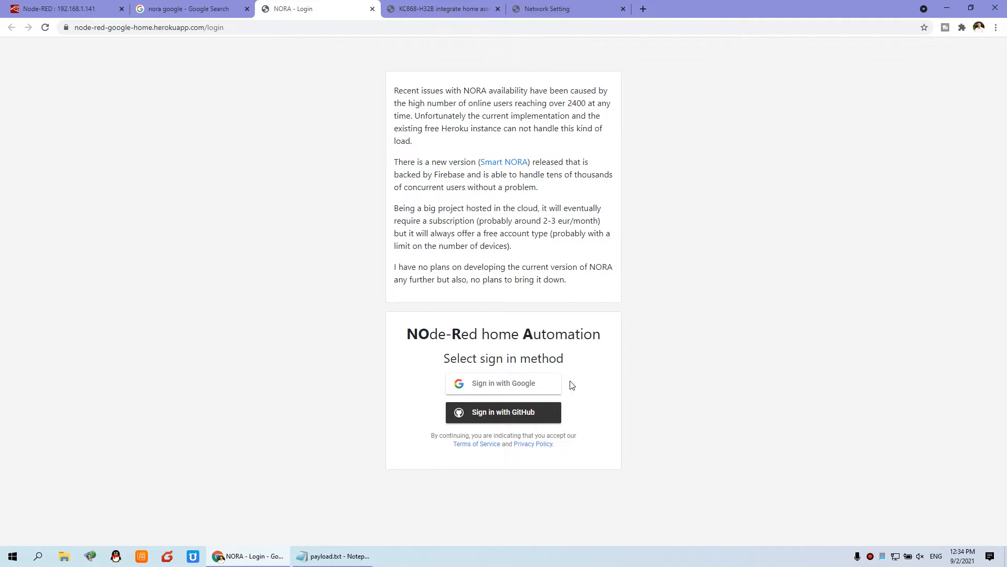
mouse_move(549, 390)
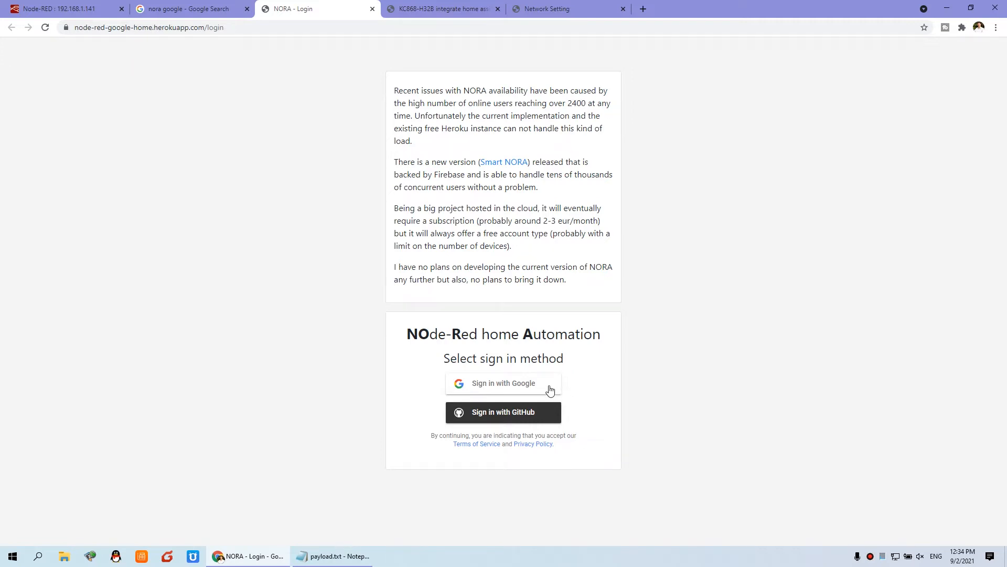
mouse_move(495, 372)
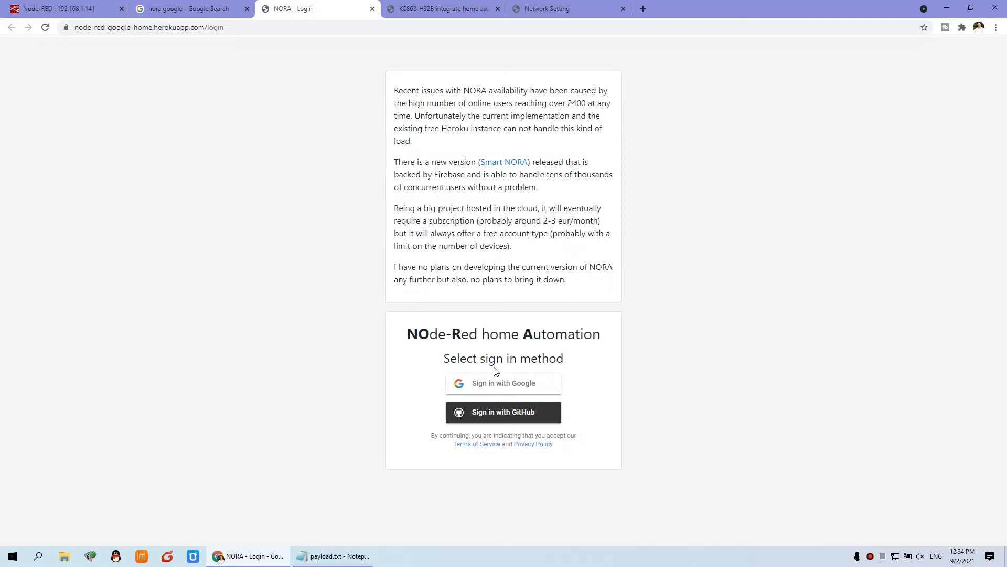
mouse_move(512, 410)
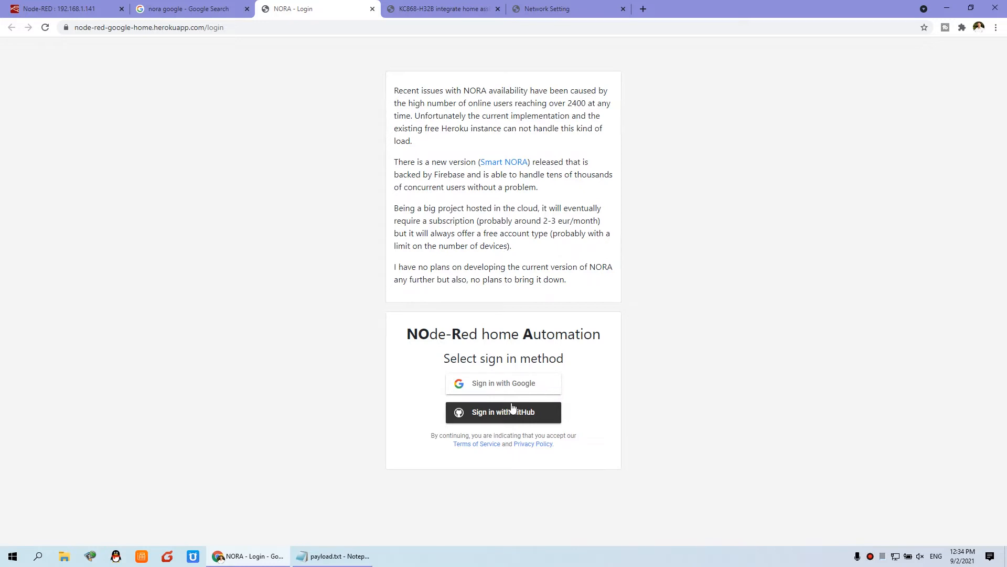
mouse_move(510, 390)
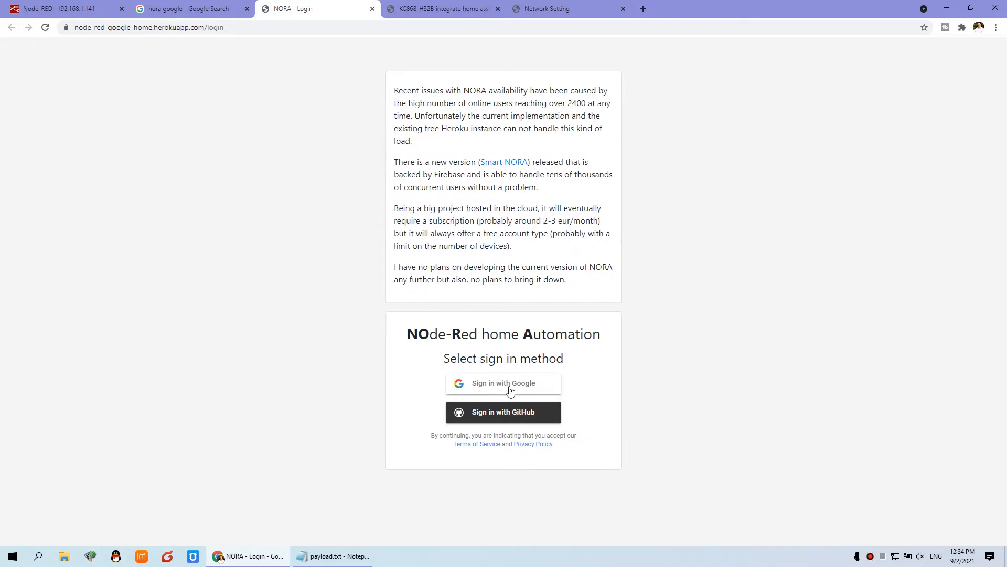
click(502, 383)
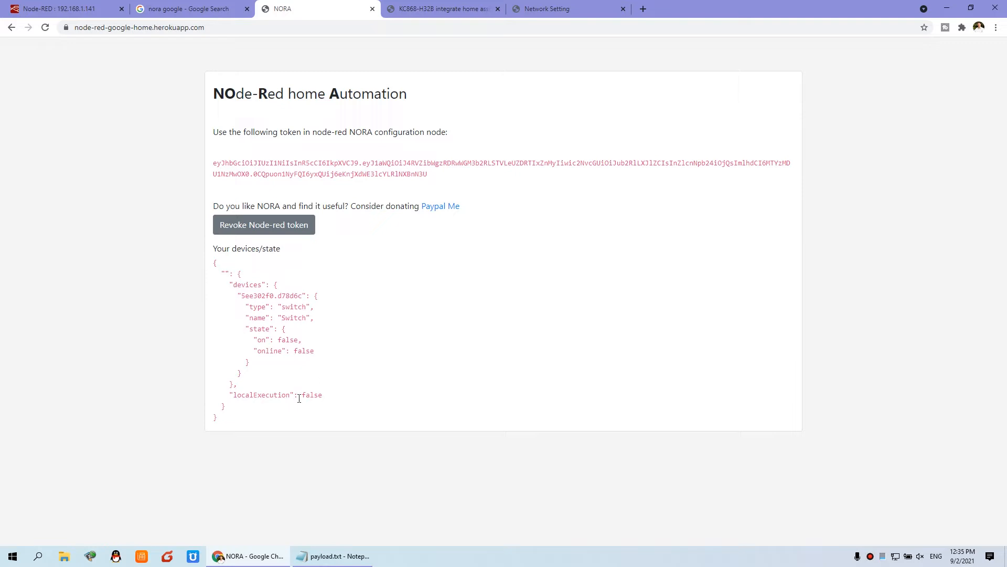
mouse_move(308, 342)
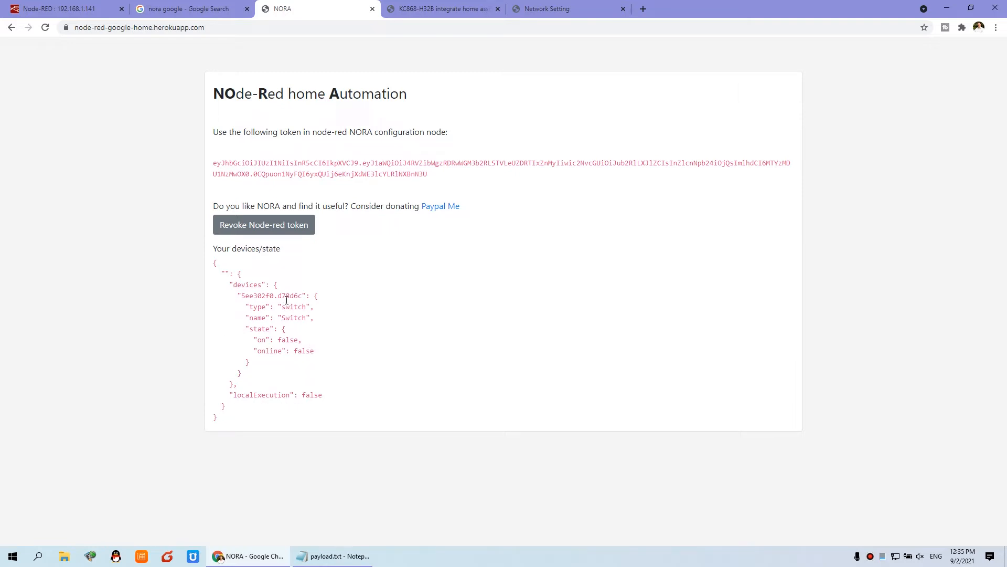
drag(214, 248, 224, 416)
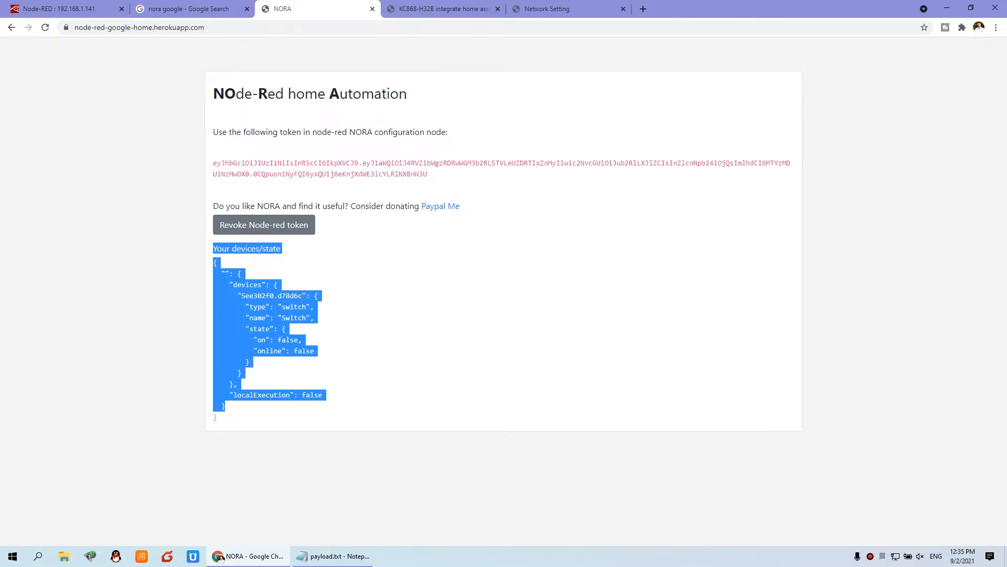
click(231, 160)
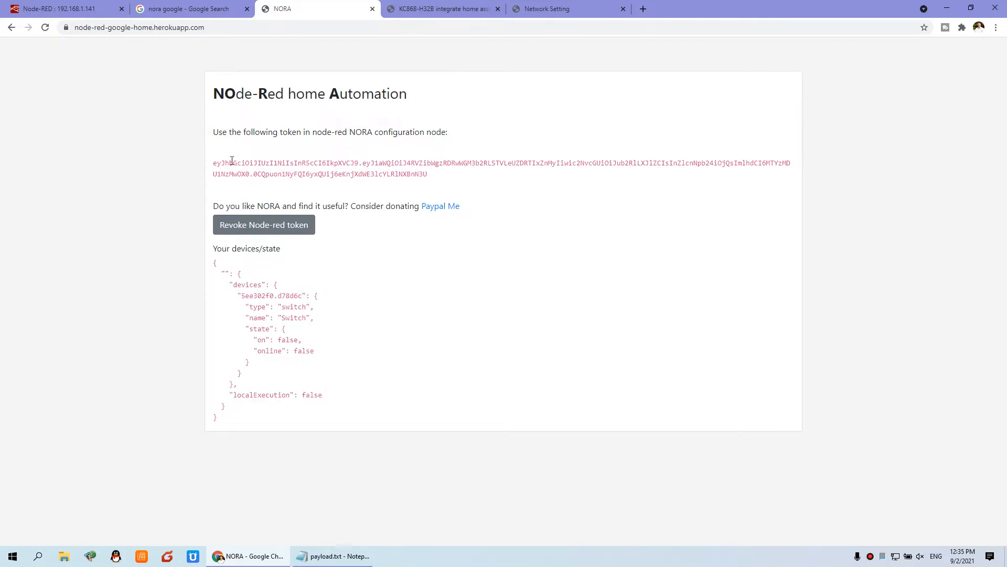
click(64, 8)
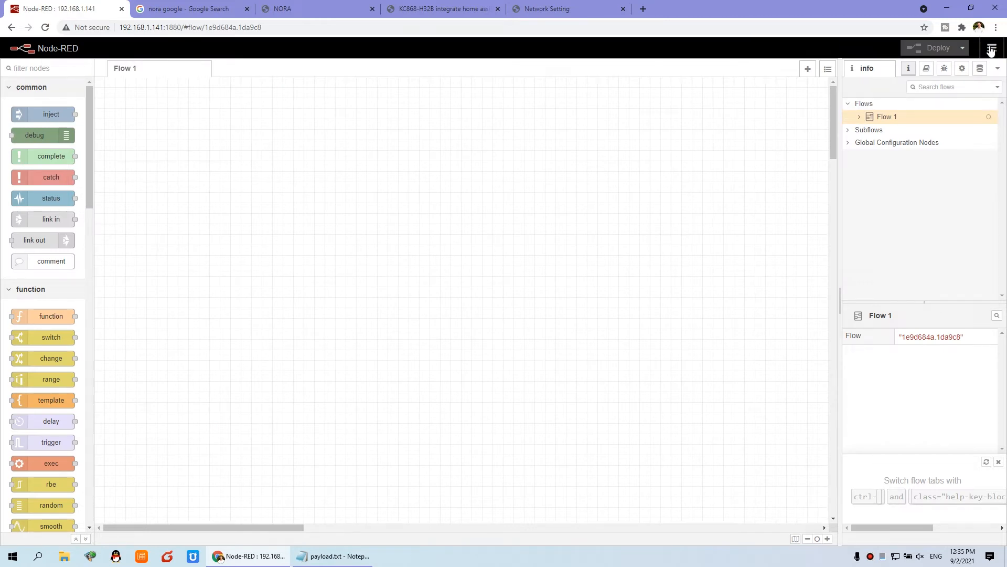
click(991, 47)
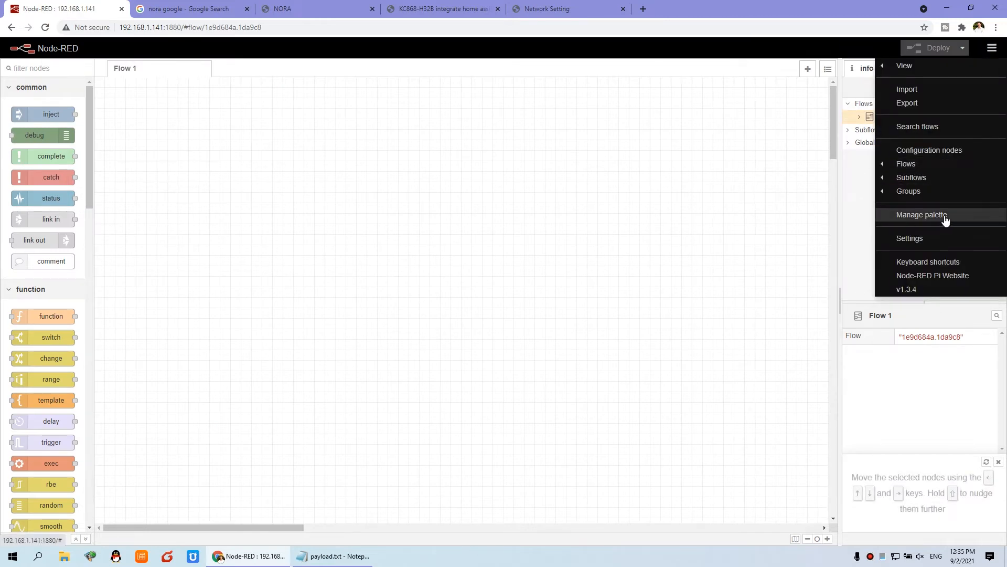
click(922, 214)
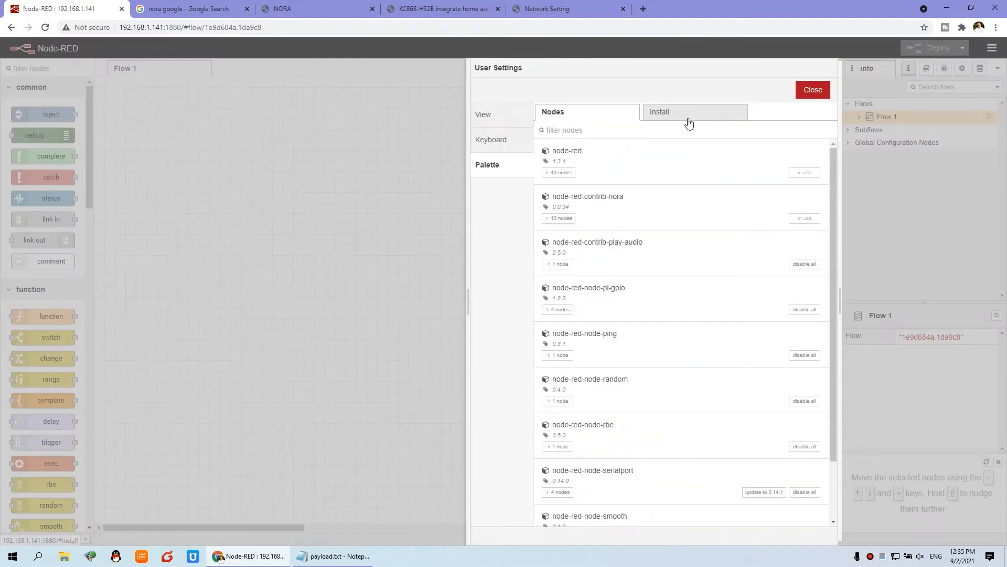
click(660, 112)
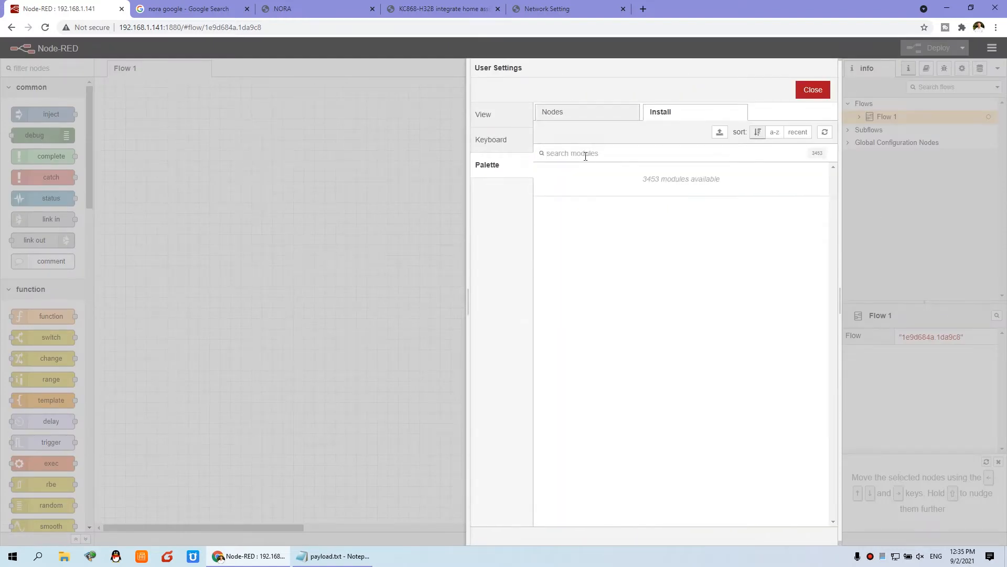
text(nora)
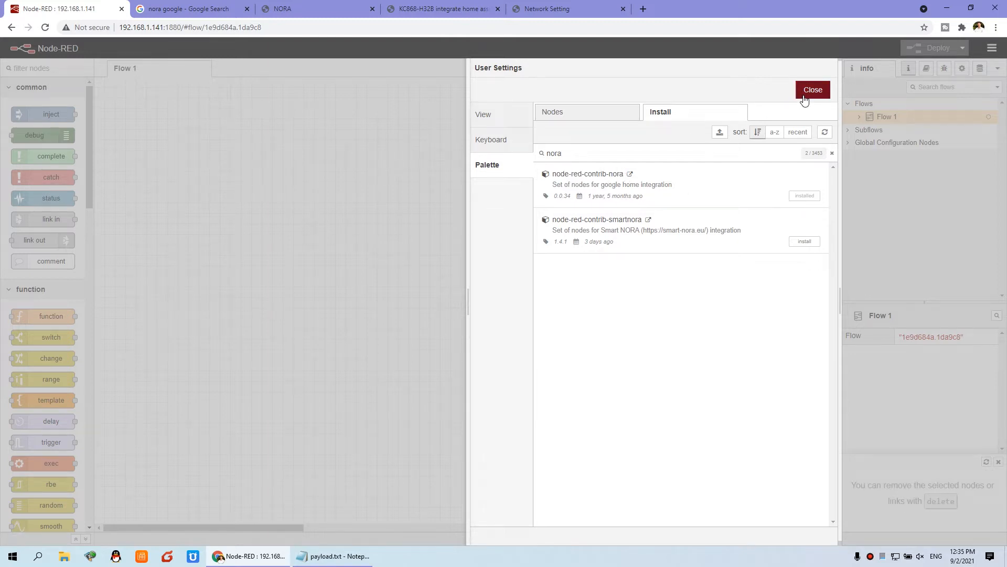
click(812, 89)
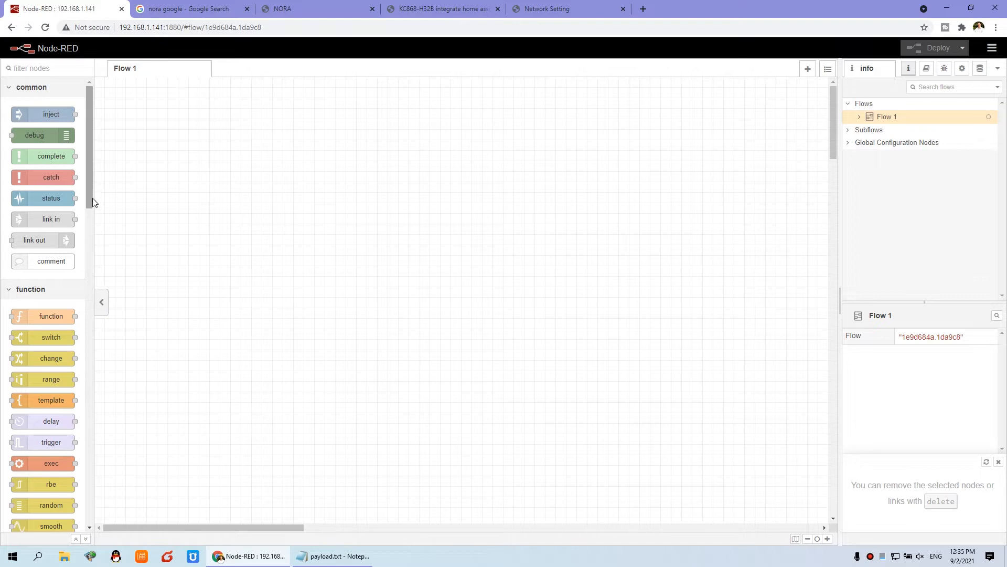
Drag a NORA switch node from the palette onto the Flow 1 canvas.
scroll(down, 3)
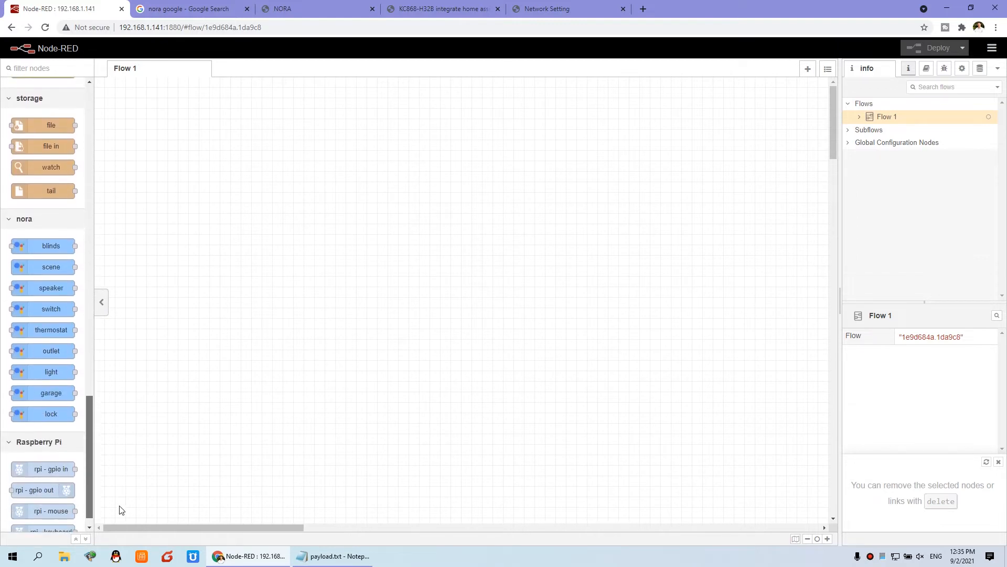
mouse_move(50, 230)
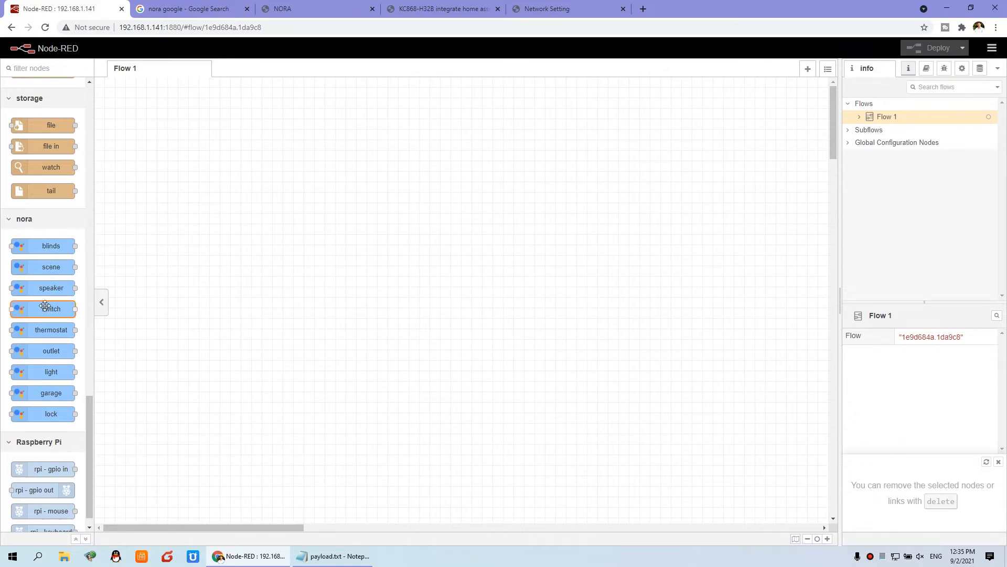
mouse_move(55, 302)
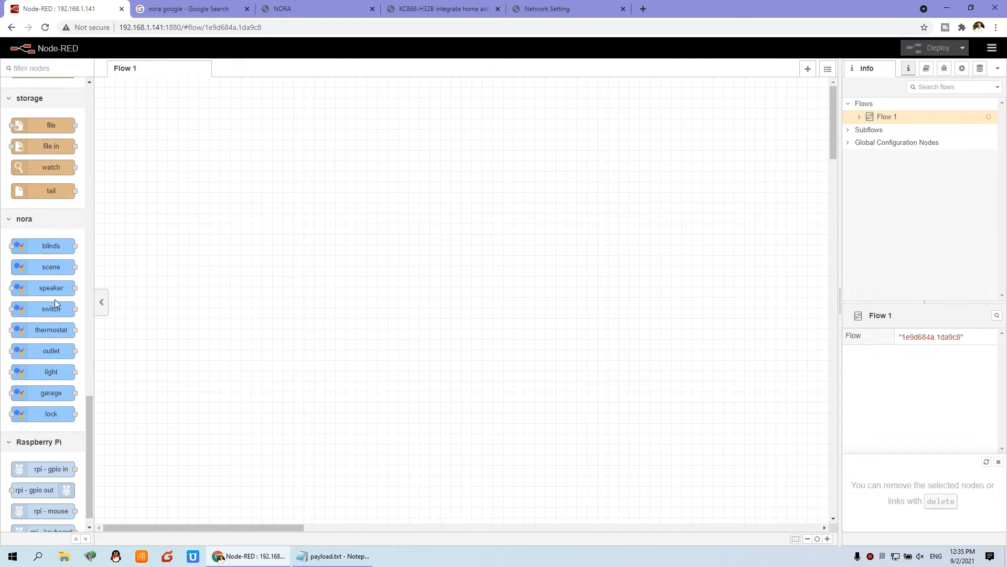
drag(50, 309, 198, 167)
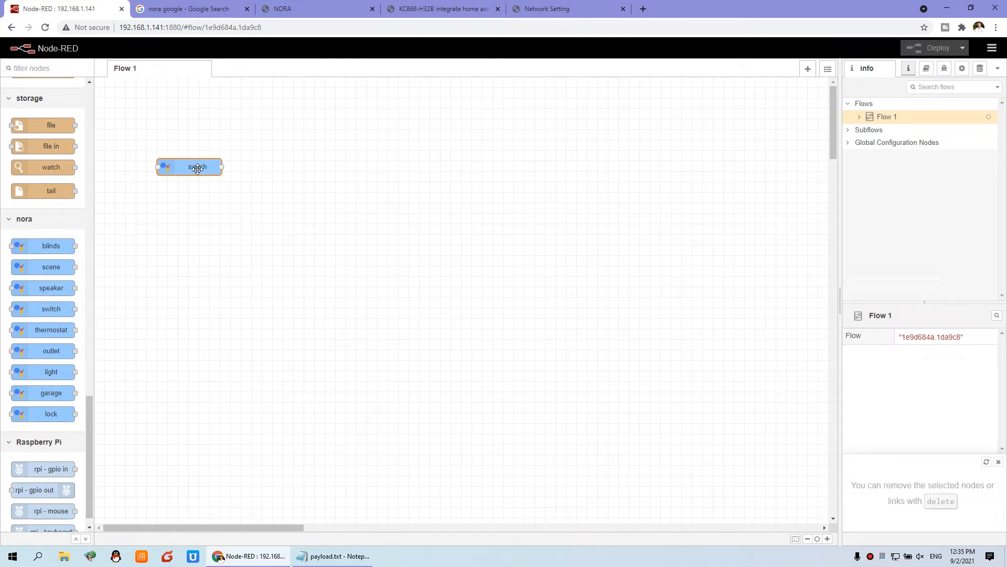
drag(197, 167, 182, 193)
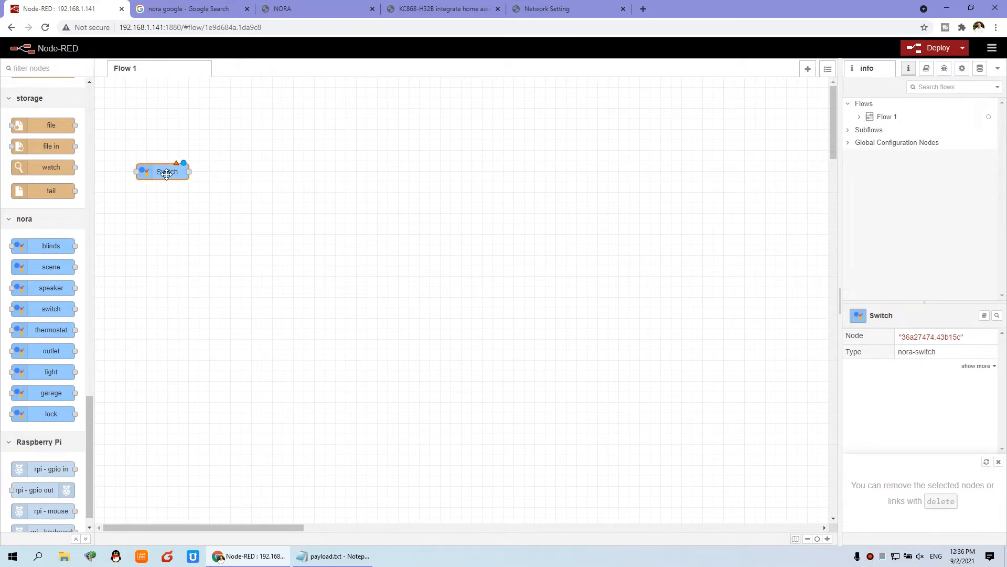
Edit the Switch node's nora config and clear its old token value.
double_click(166, 171)
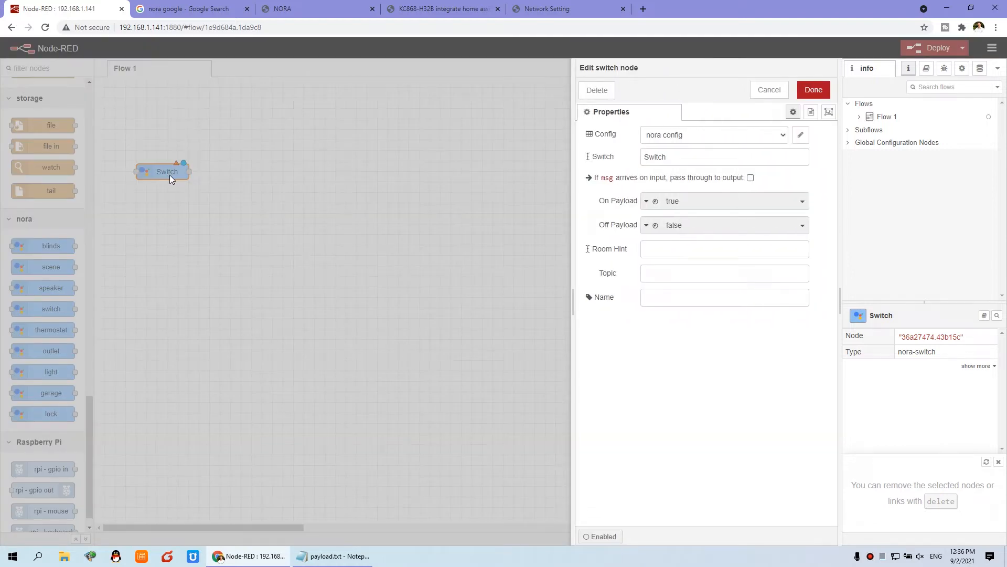
click(813, 89)
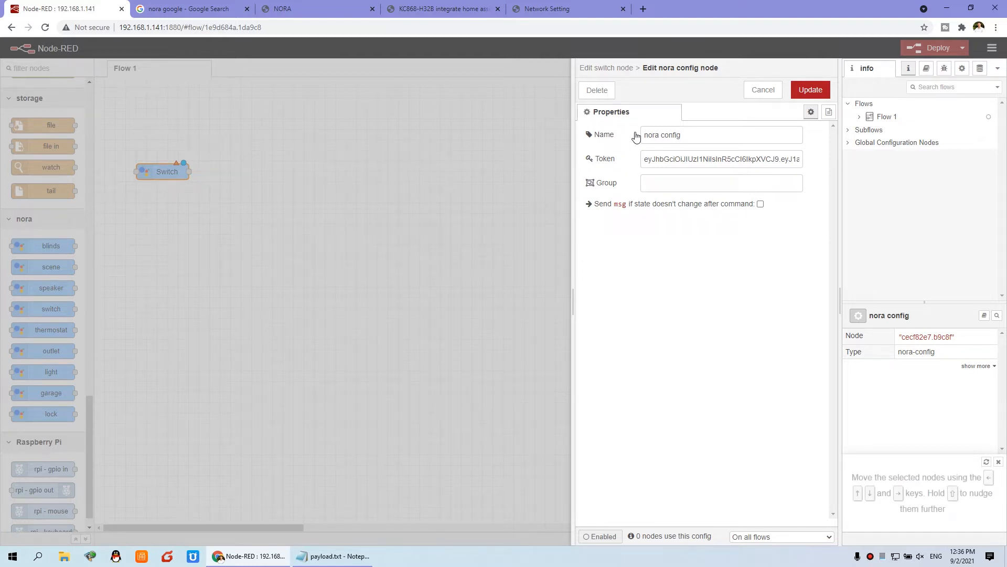
click(697, 136)
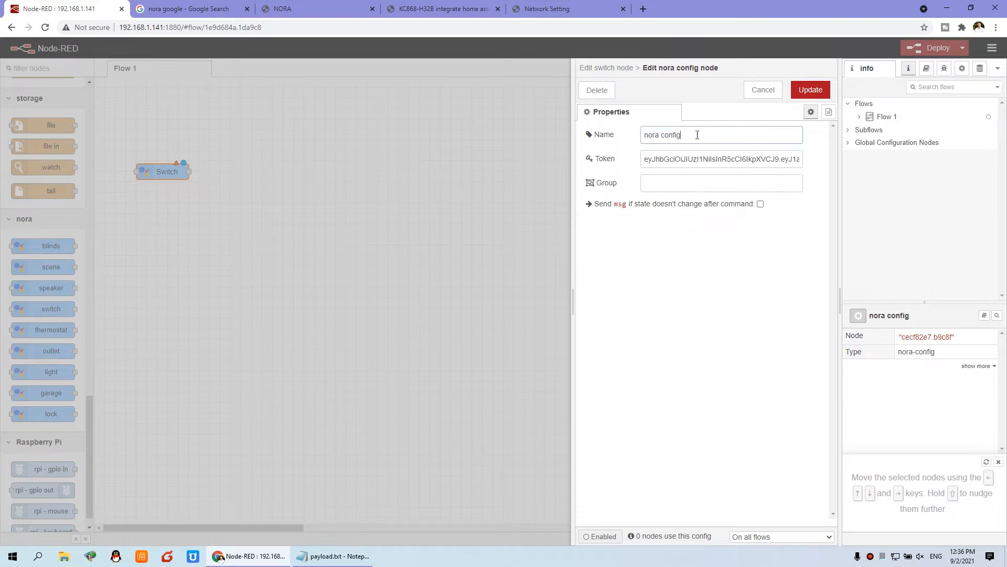
double_click(662, 134)
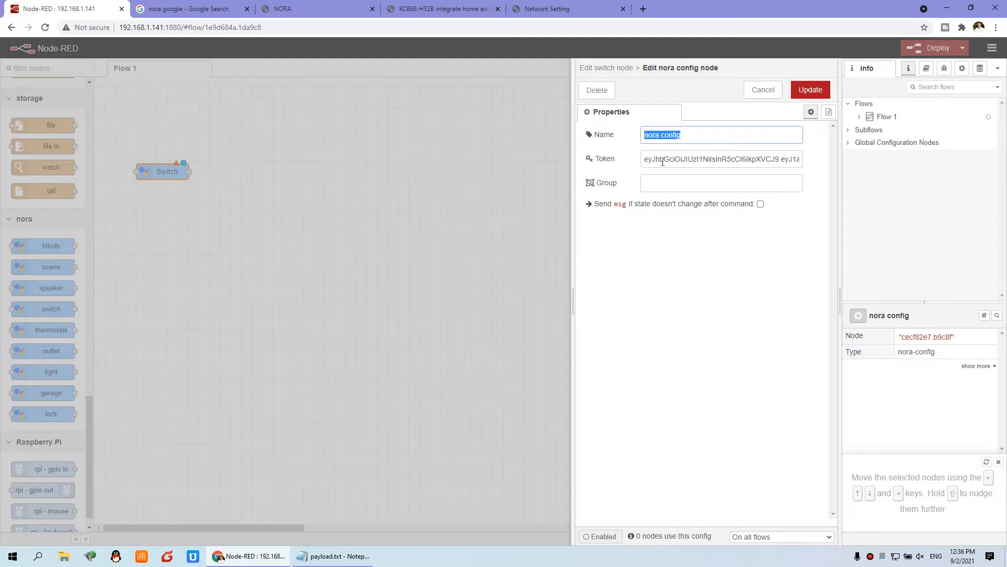
click(724, 158)
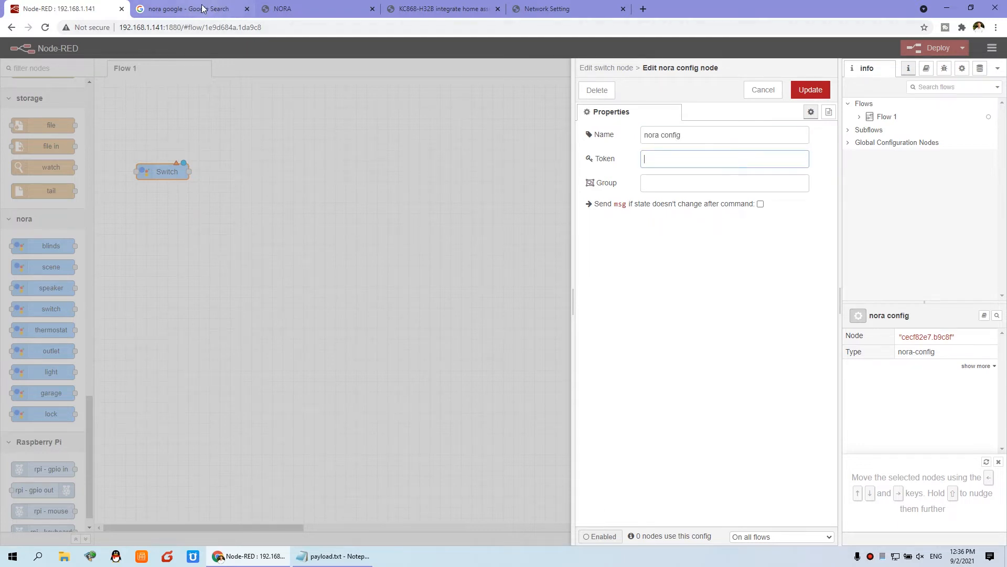
Paste the token copied from the NORA page into the config, update it and confirm the Switch node.
click(302, 9)
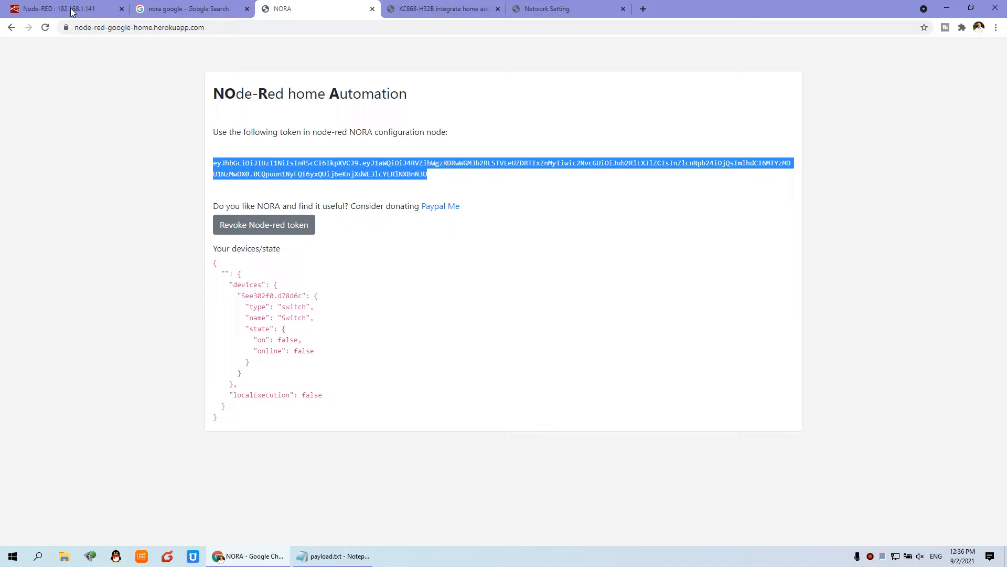
right_click(724, 158)
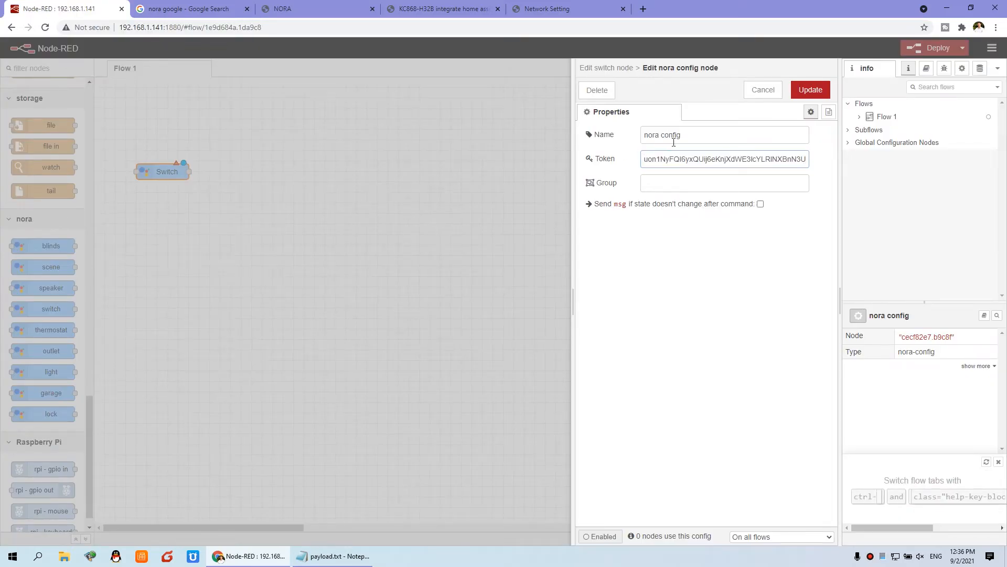
click(810, 90)
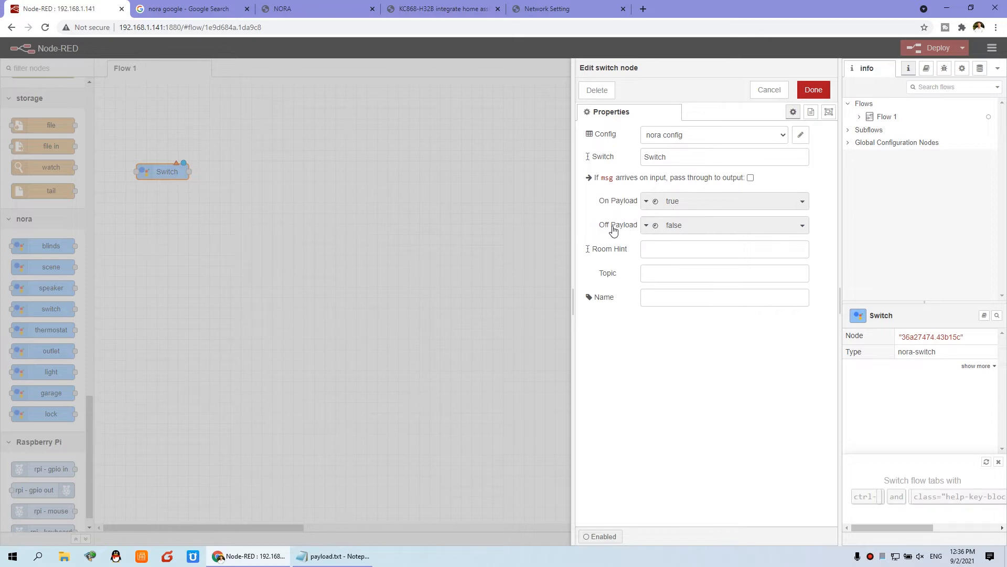
mouse_move(795, 91)
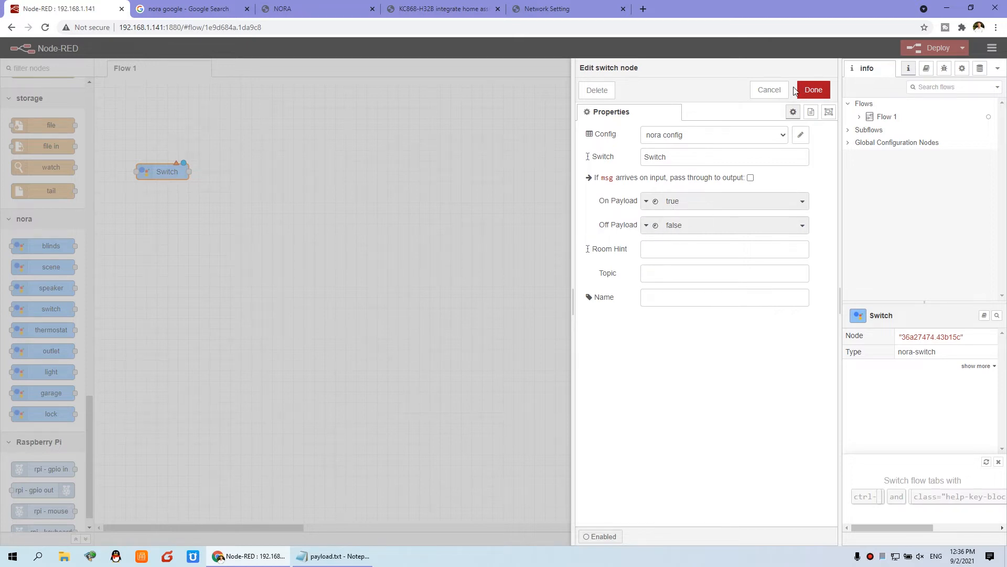
click(813, 89)
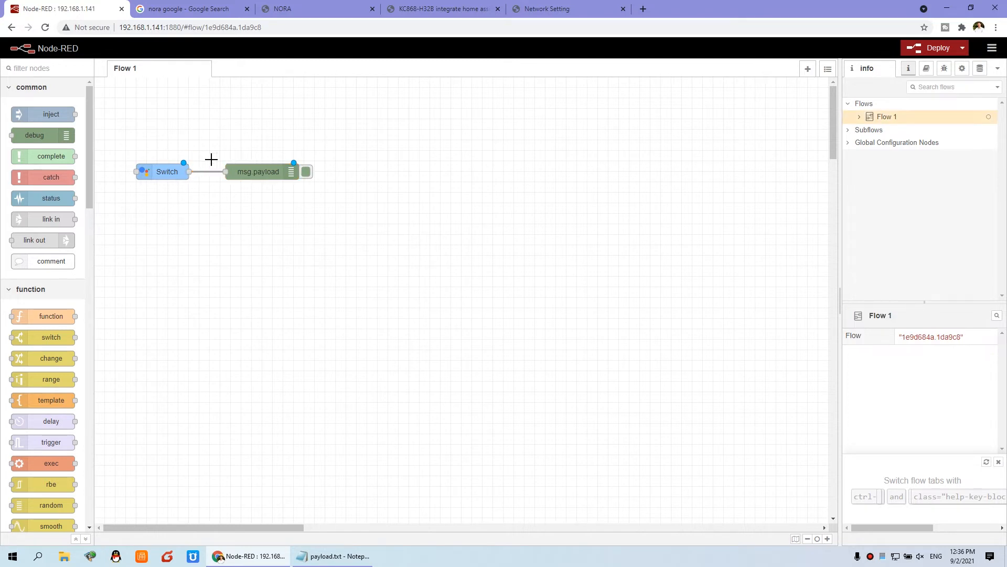
Deploy the Switch-to-debug flow, enable the Switch's pass-through of incoming messages, and redeploy.
click(937, 47)
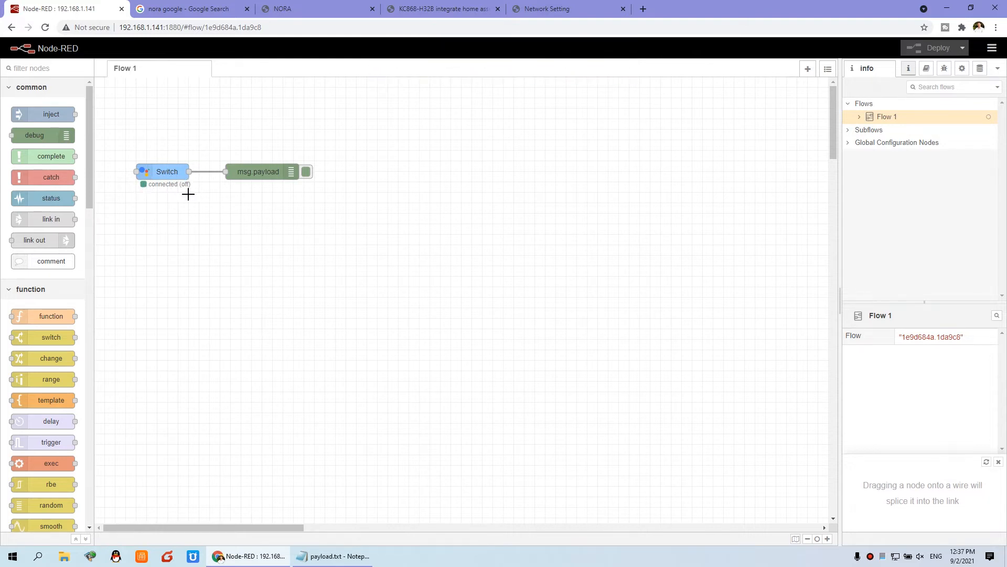
mouse_move(166, 187)
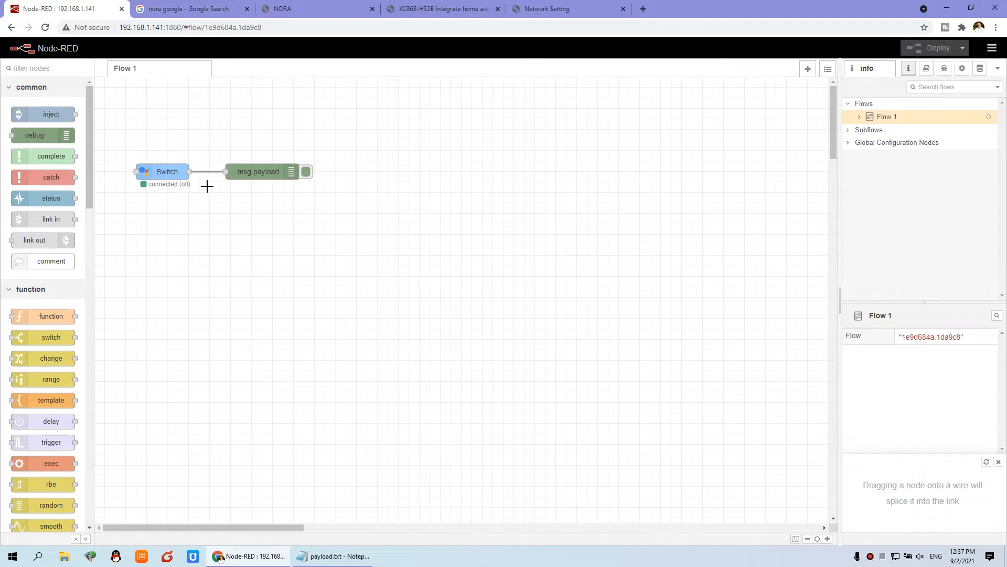
click(943, 68)
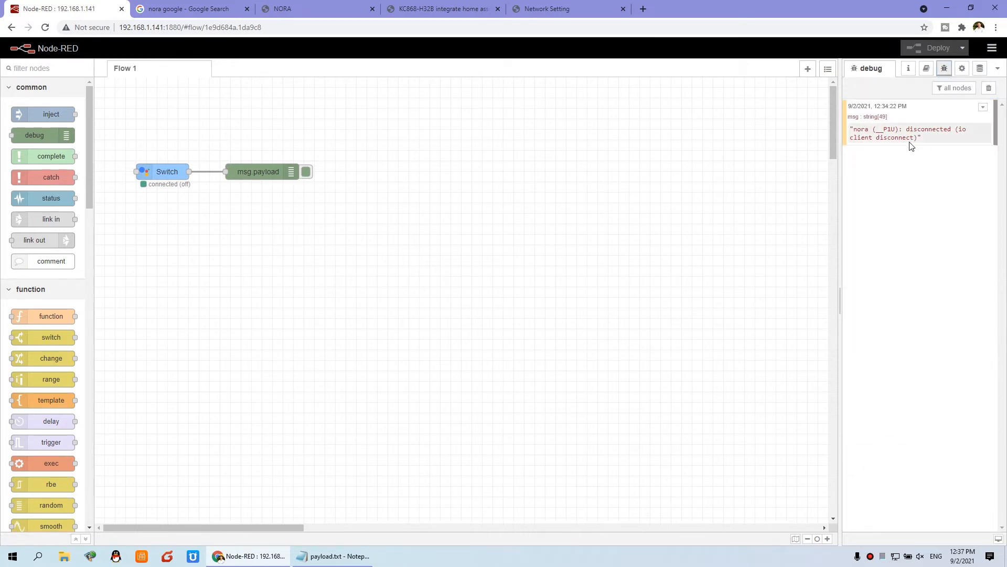
double_click(166, 171)
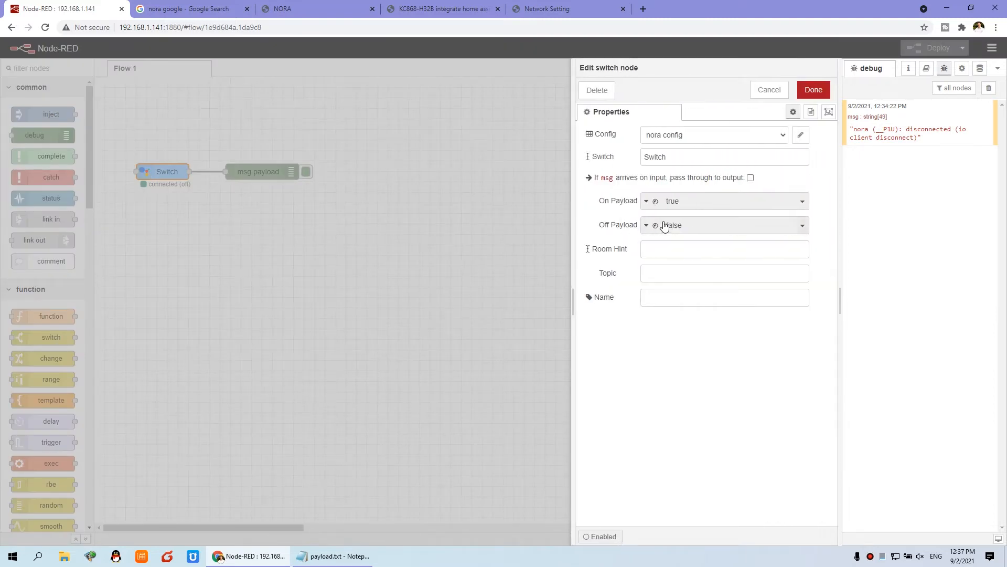
click(749, 177)
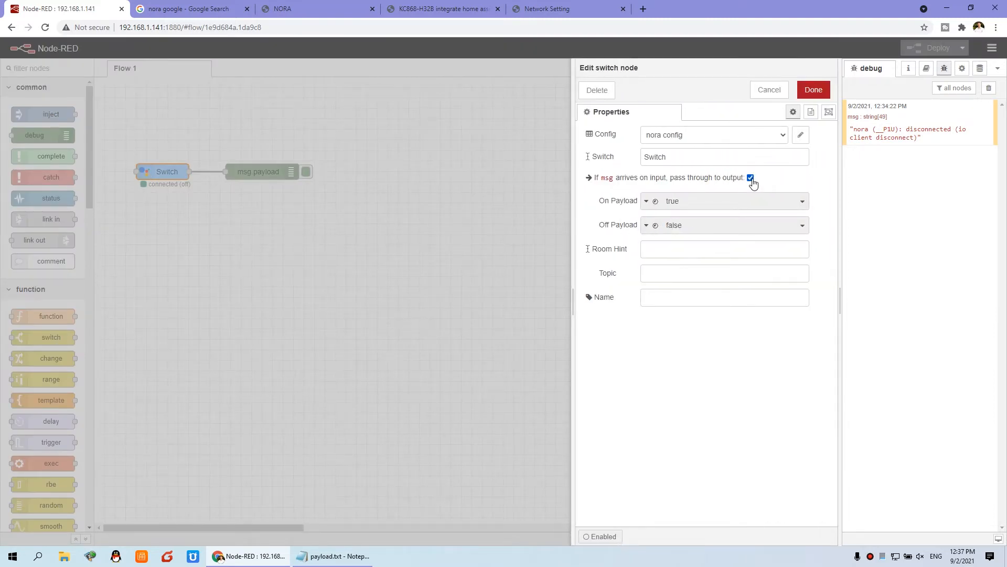
click(812, 89)
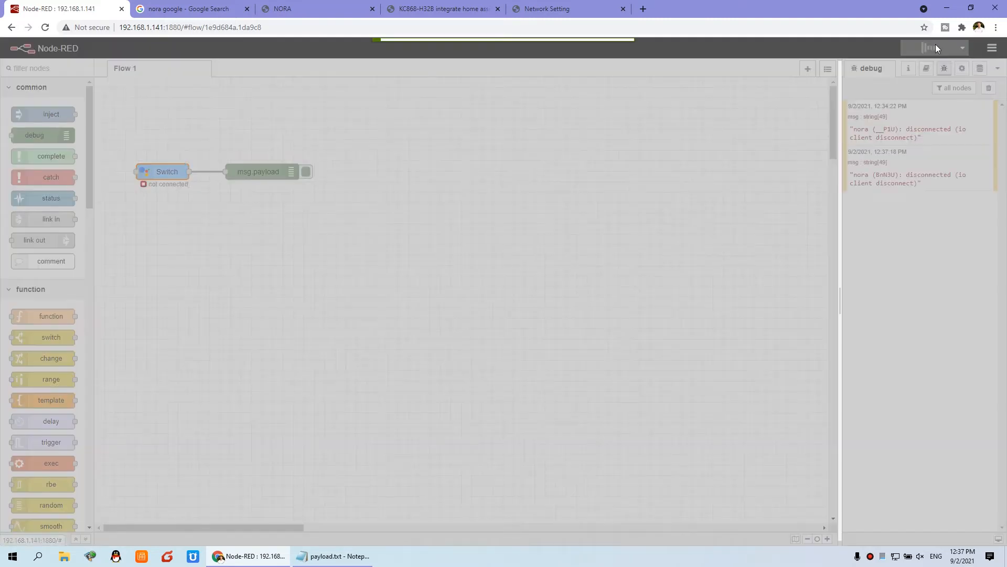
click(935, 47)
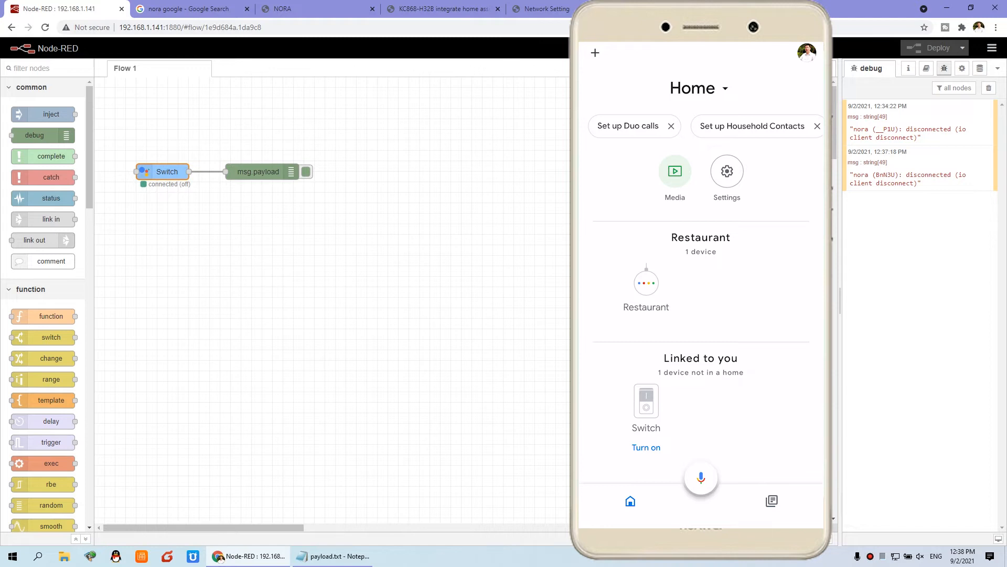
Toggle the linked Switch on and off in Google Home so true and false payloads reach the debug output.
click(645, 402)
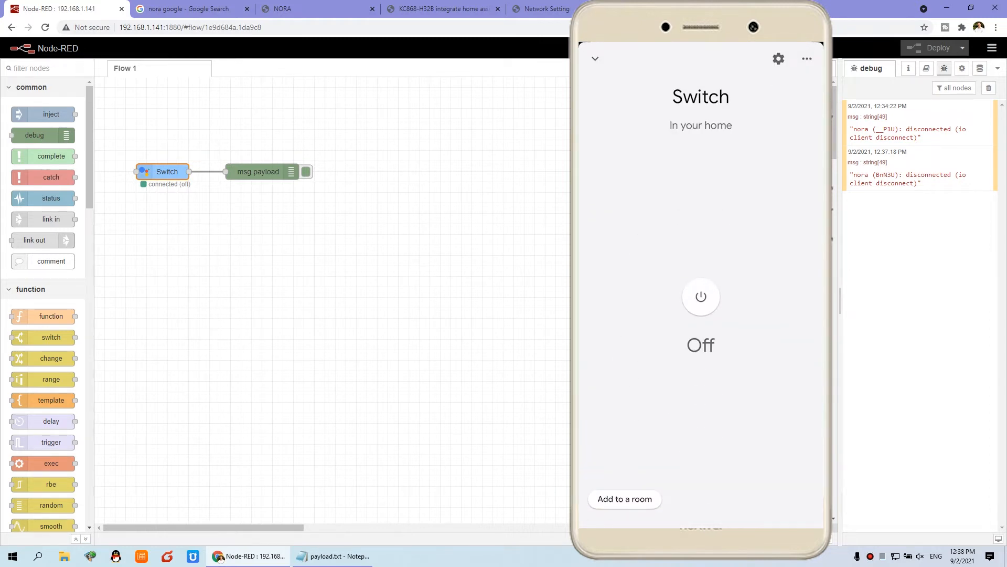
click(700, 296)
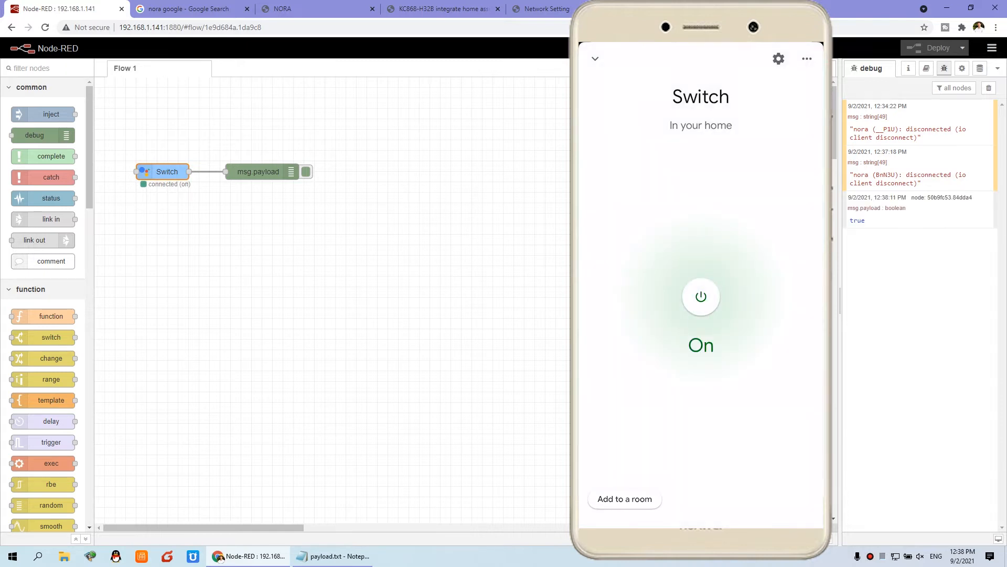
mouse_move(186, 193)
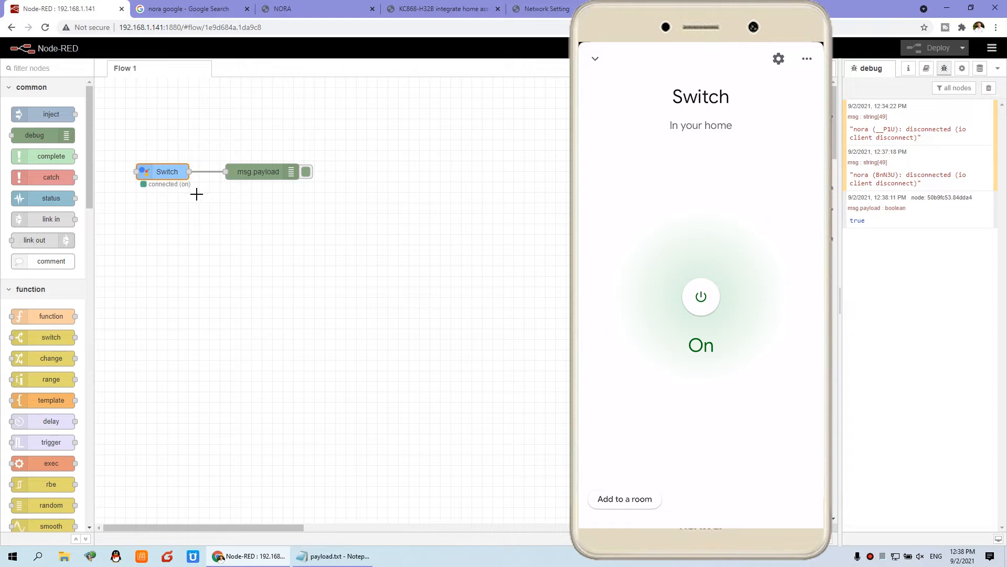
click(701, 296)
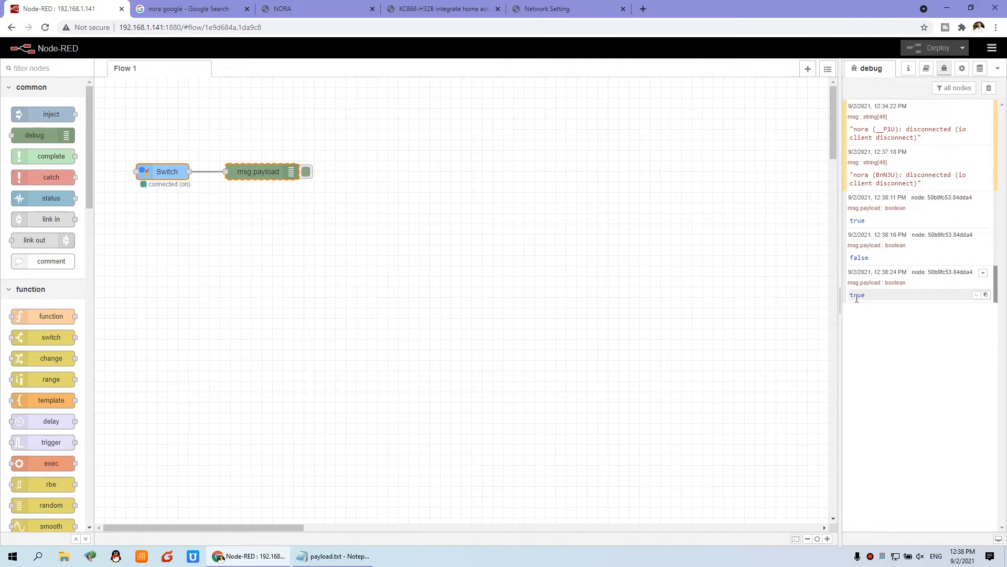
mouse_move(876, 301)
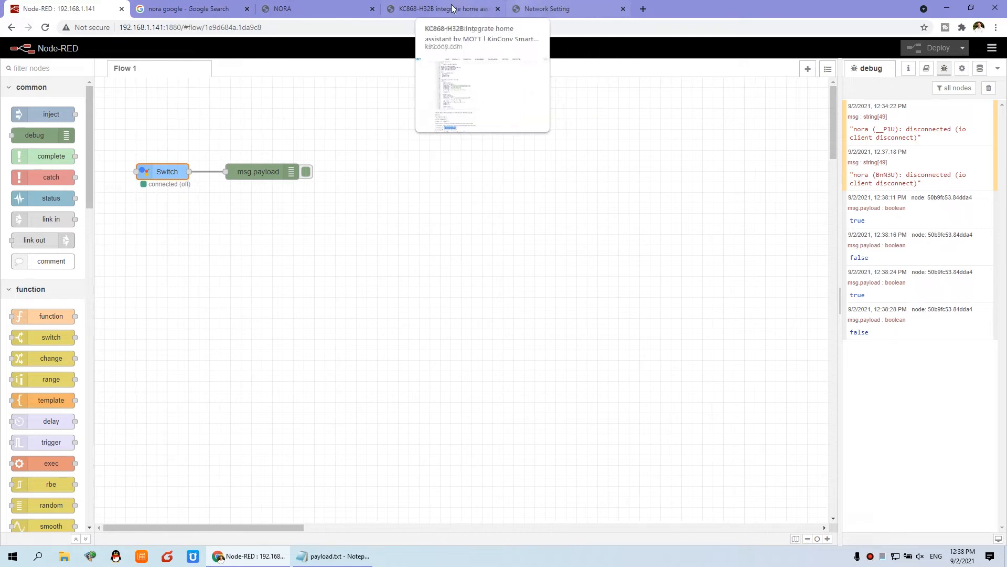
Review the KC868-H32B MQTT broker settings (192.168.1.141, port 1883, credentials) and save them.
click(547, 9)
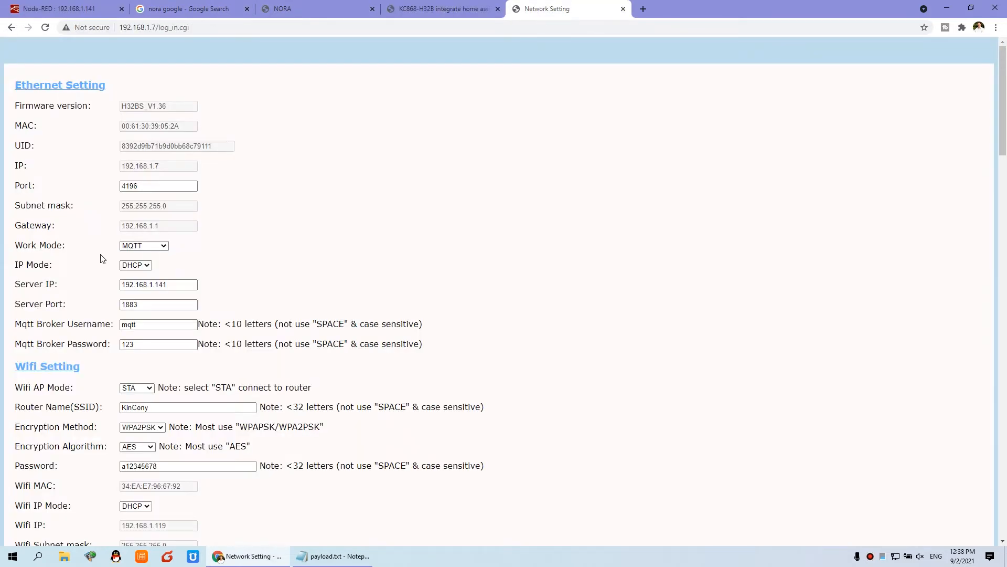
mouse_move(124, 97)
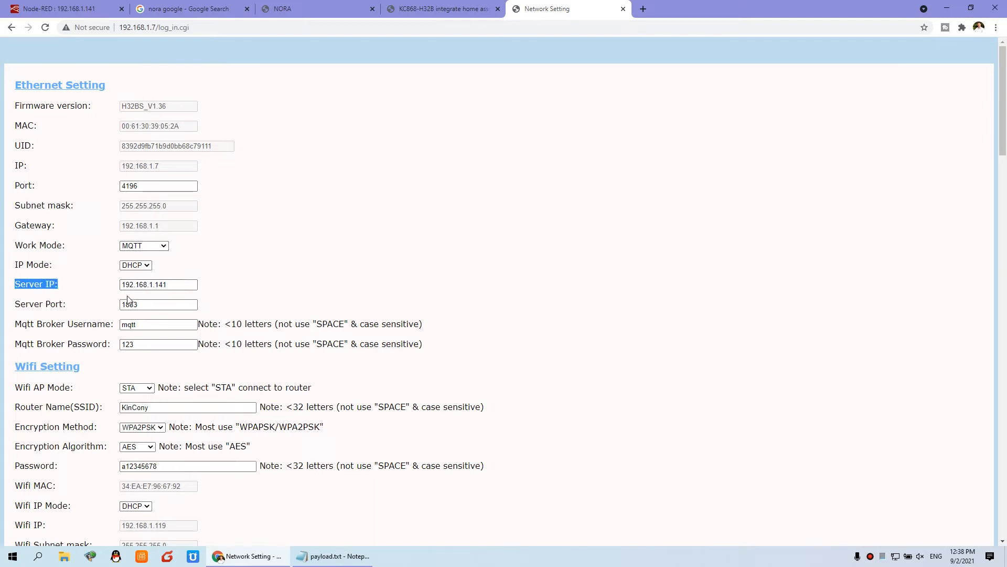
double_click(158, 285)
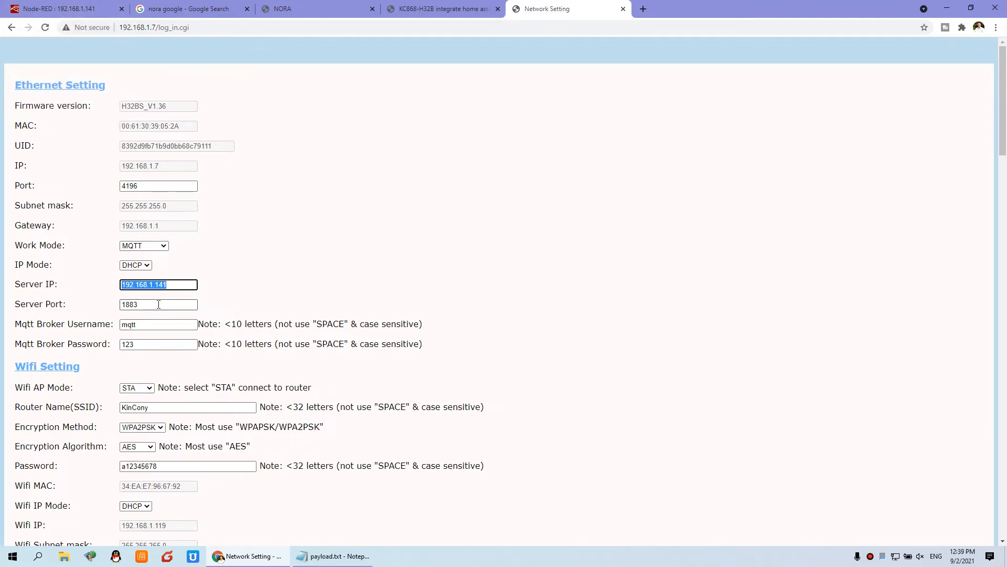
click(158, 304)
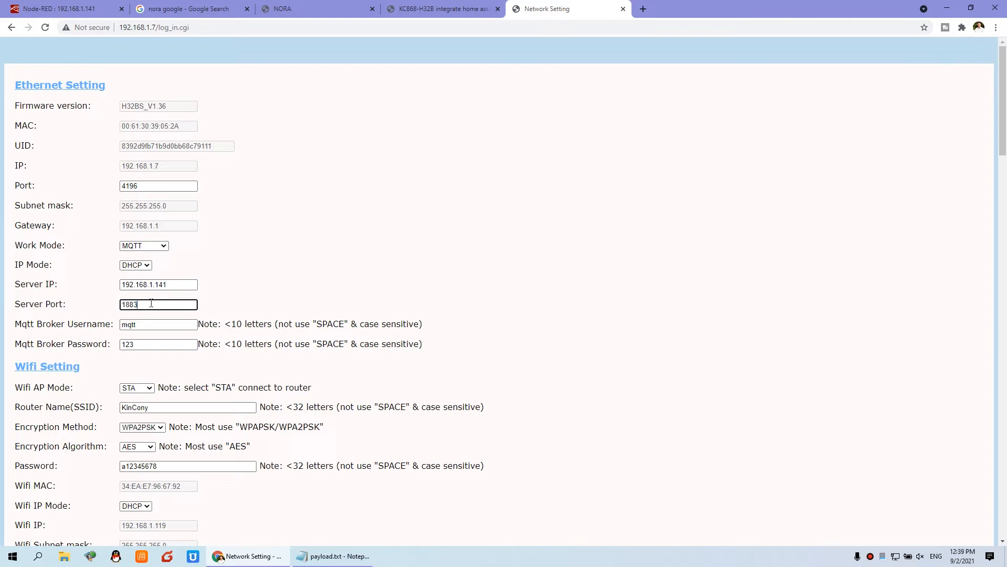
click(158, 324)
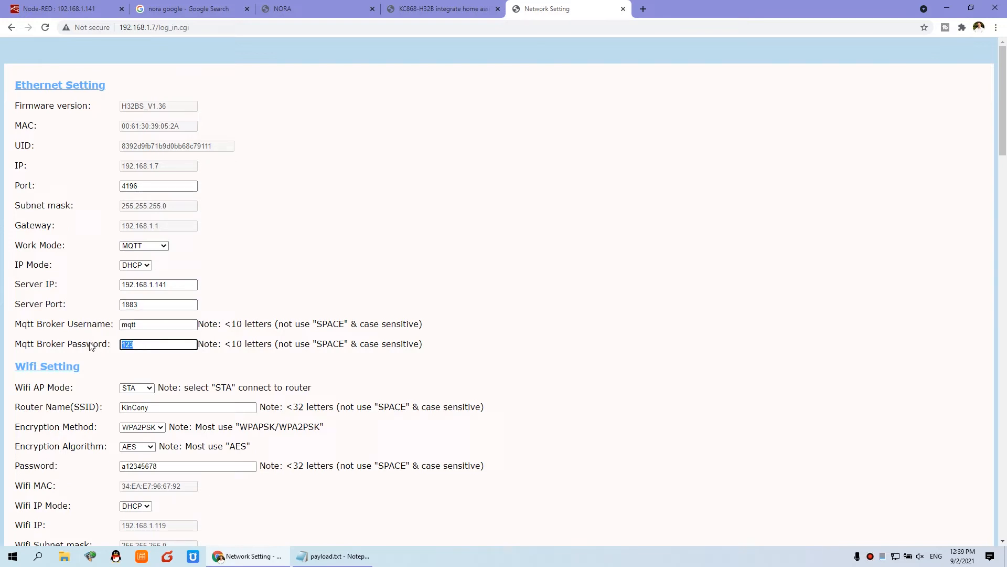
click(159, 324)
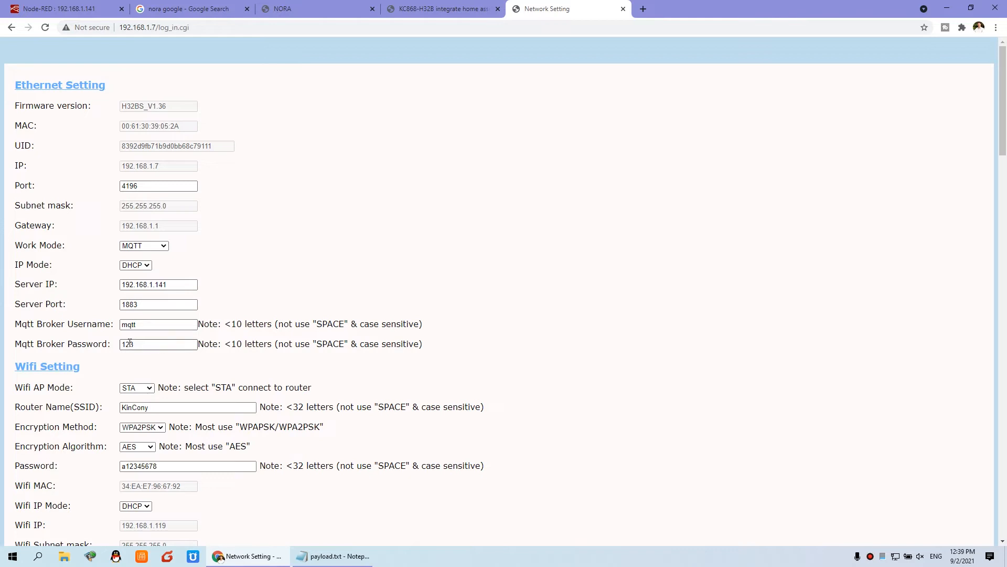
scroll(down, 3)
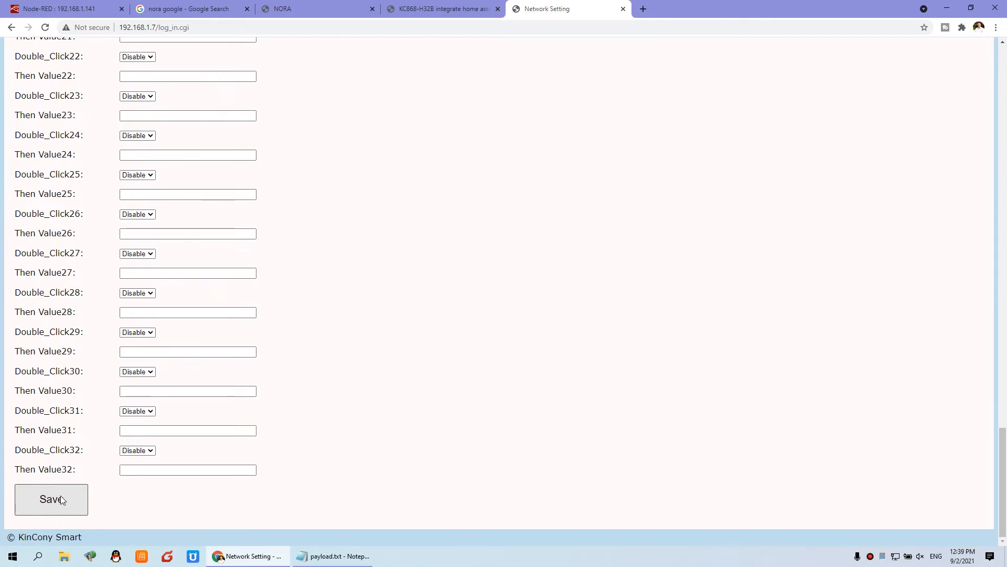
click(64, 8)
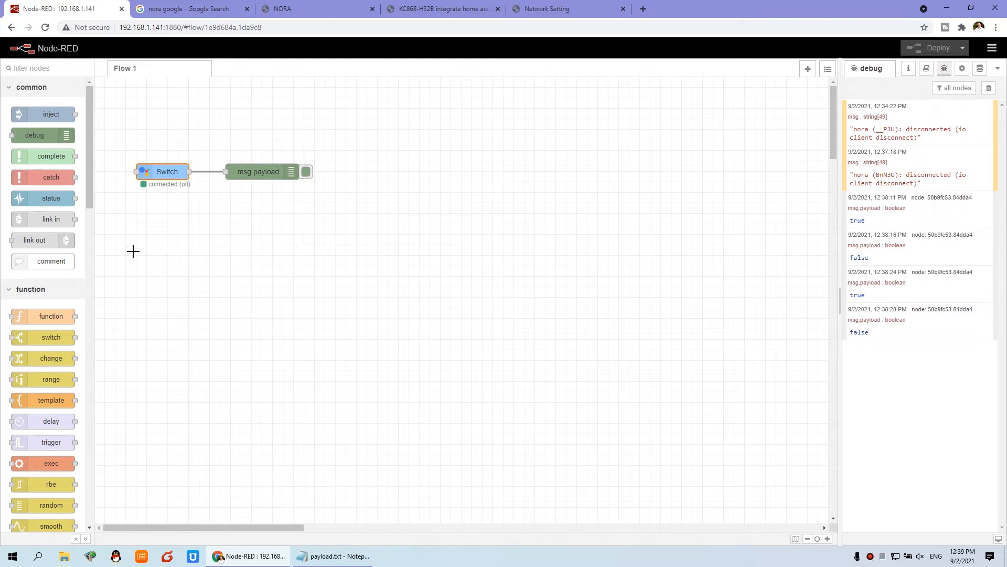
mouse_move(112, 250)
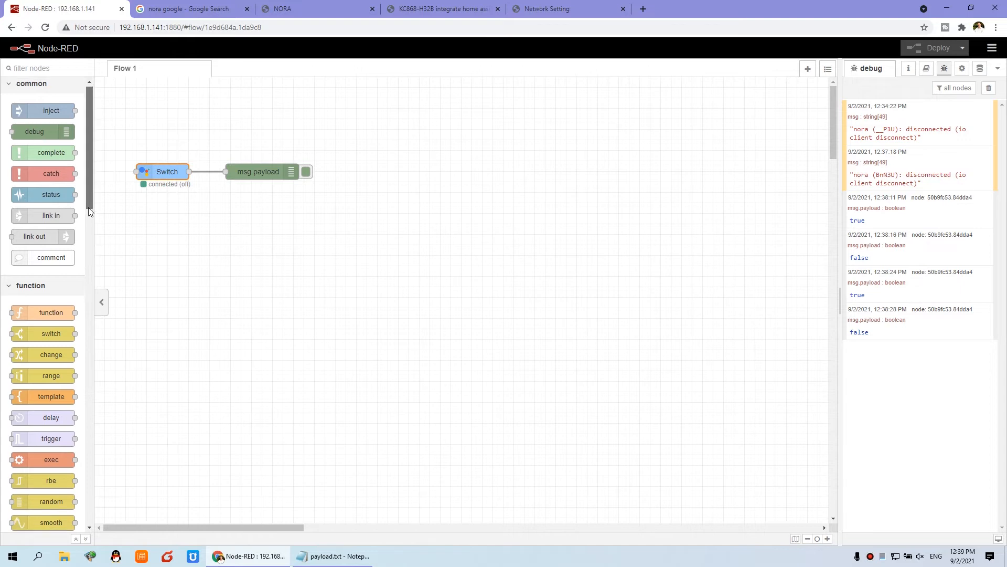
Add an mqtt out node to the canvas and bring up its settings.
scroll(down, 3)
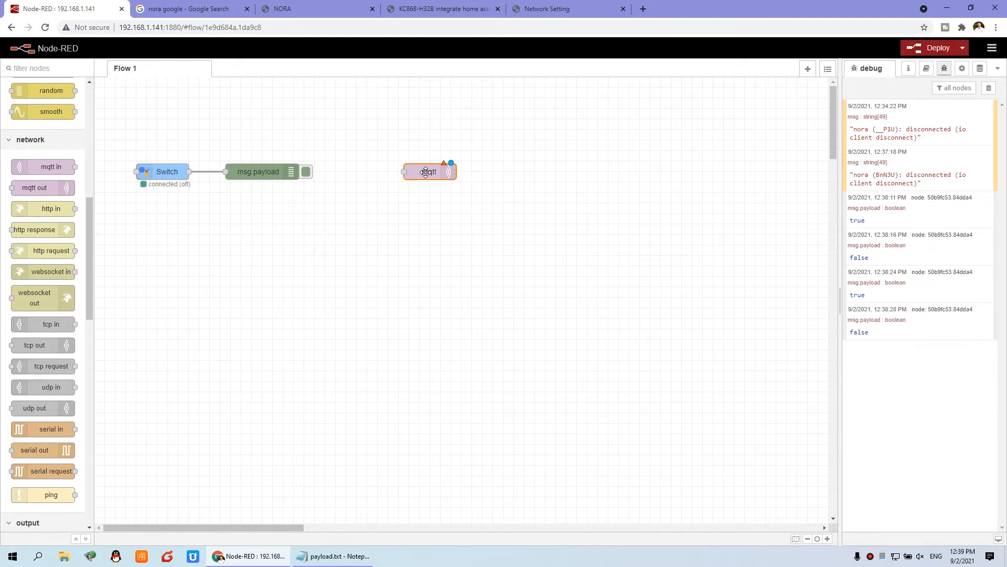
double_click(428, 171)
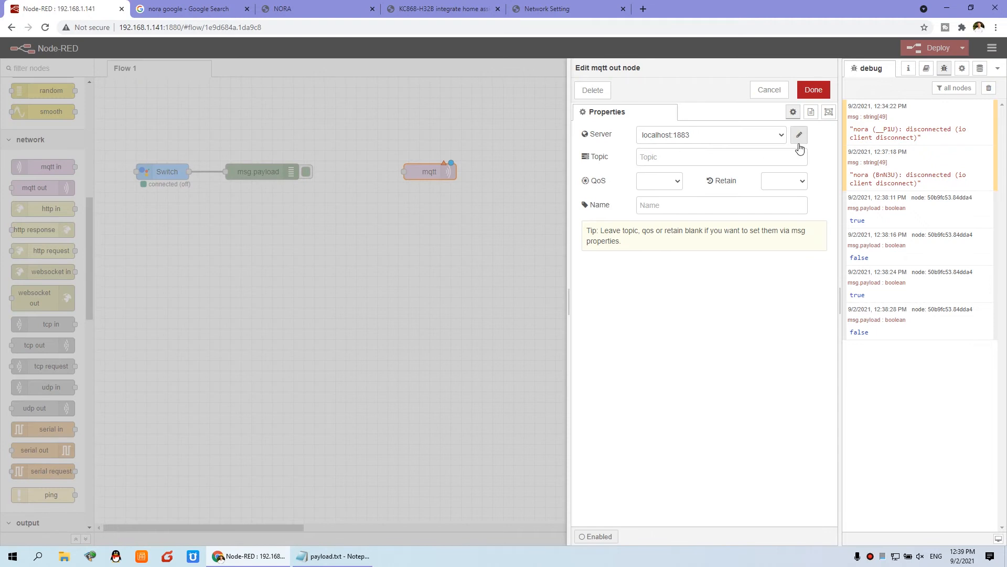
Configure the broker as localhost:1883 with username mqtt and a password, then update it.
click(799, 136)
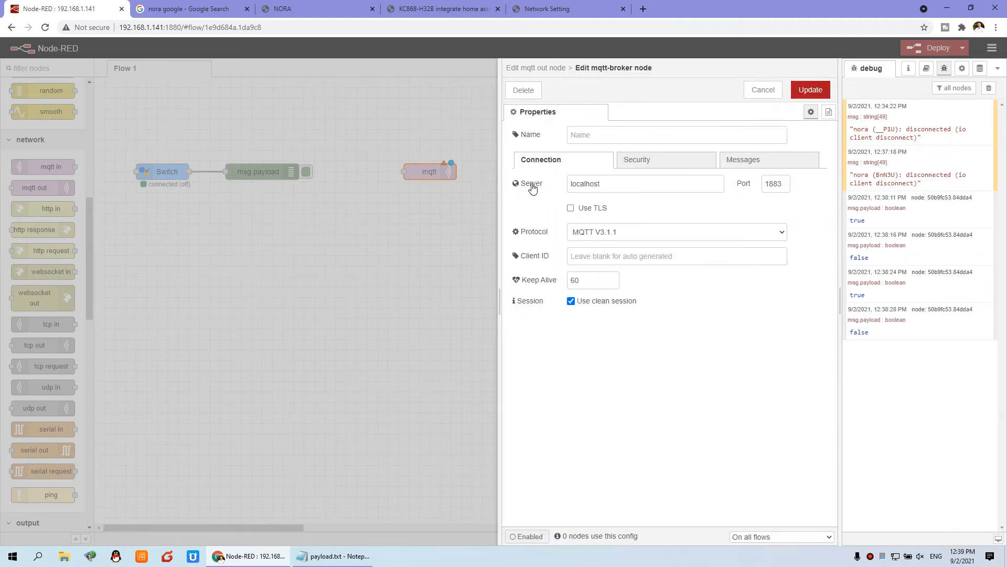
click(645, 183)
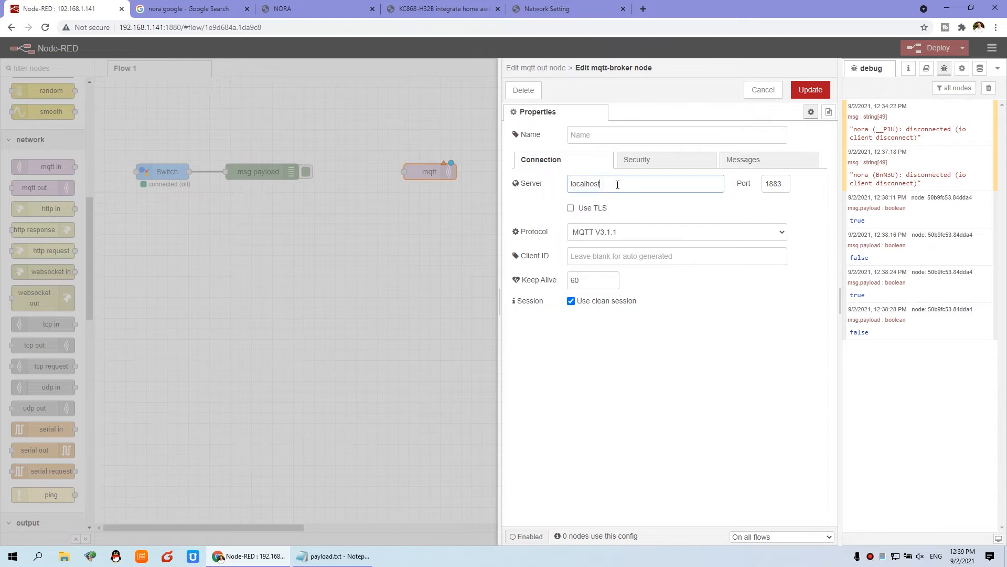
double_click(584, 182)
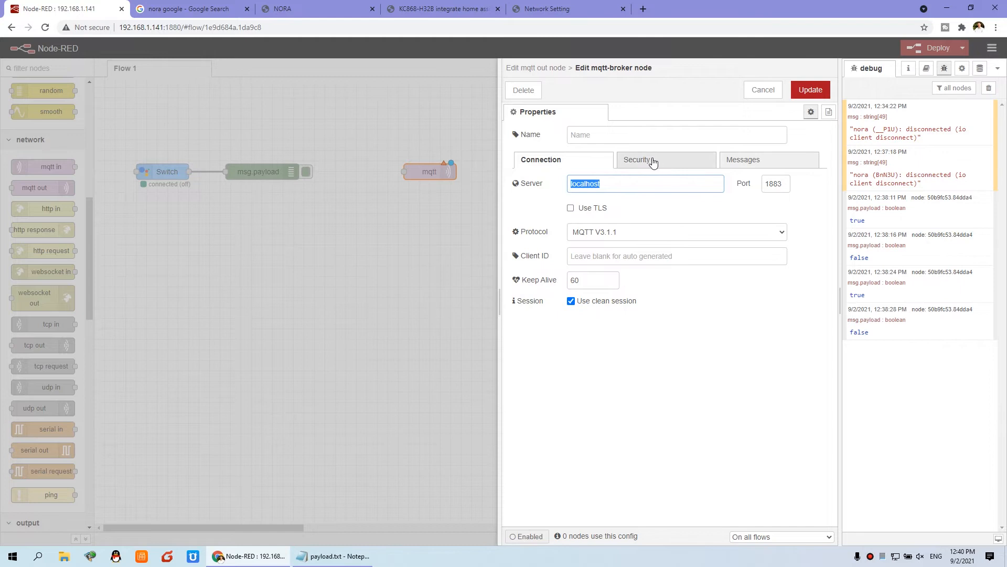
click(638, 159)
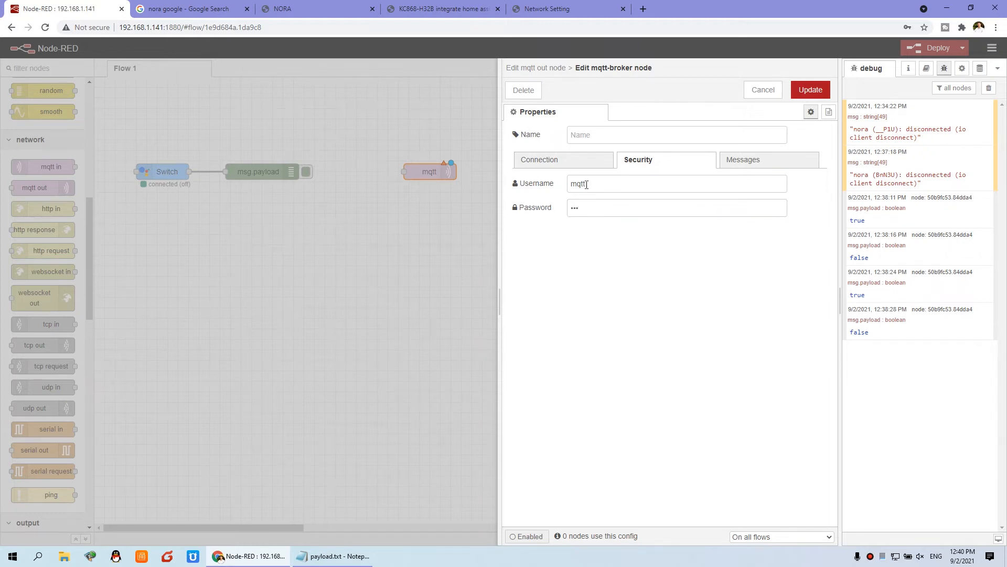
mouse_move(442, 8)
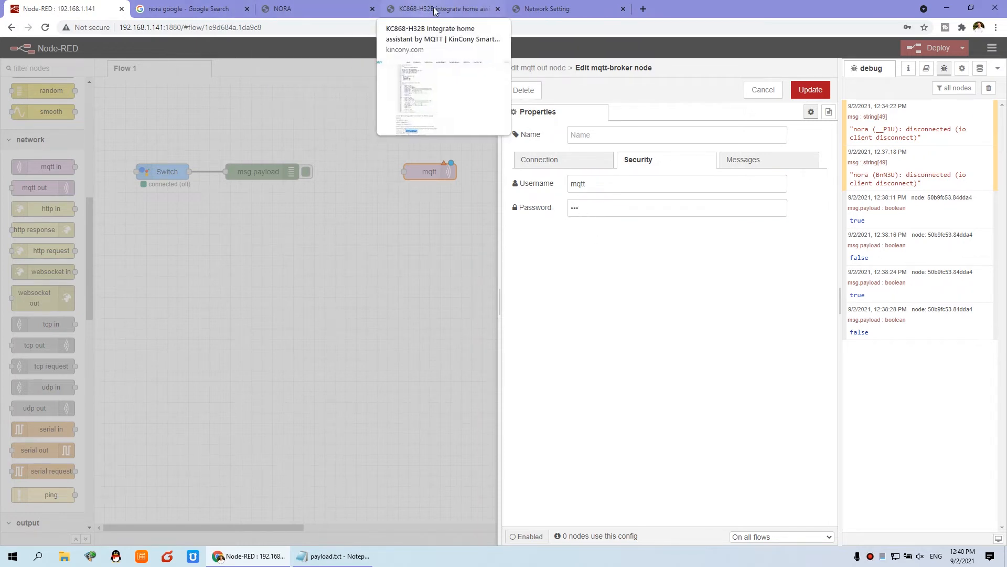
click(569, 8)
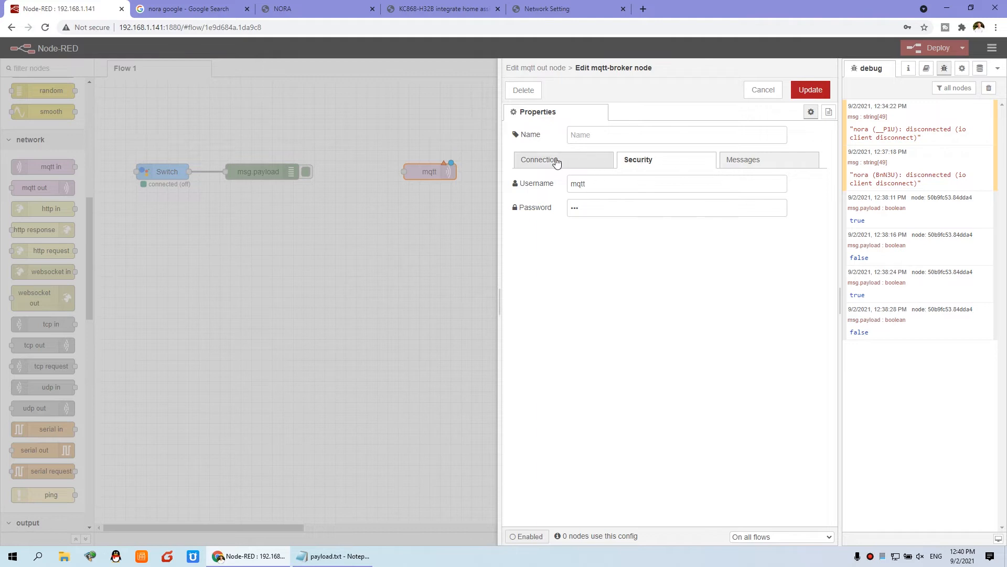
click(540, 160)
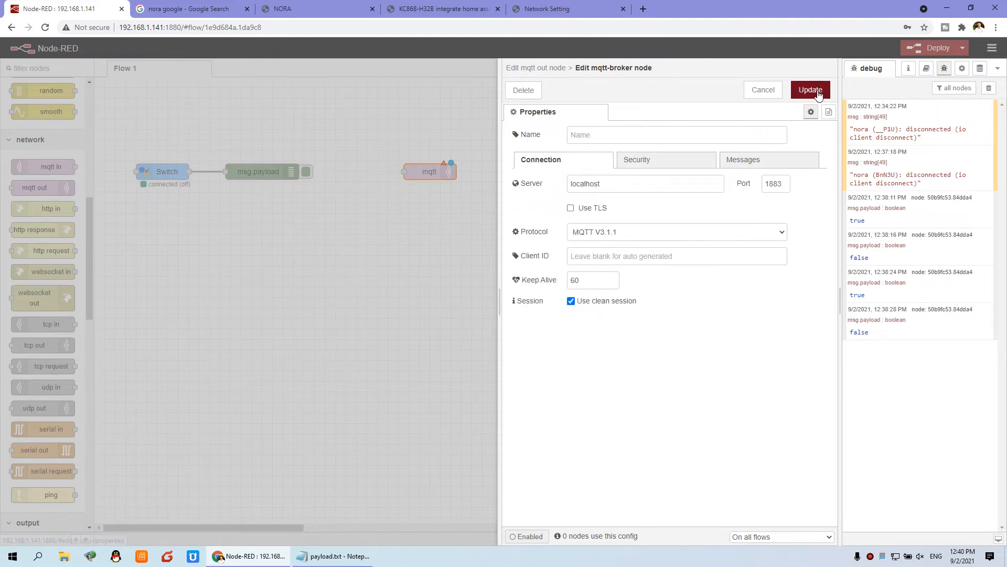
click(810, 89)
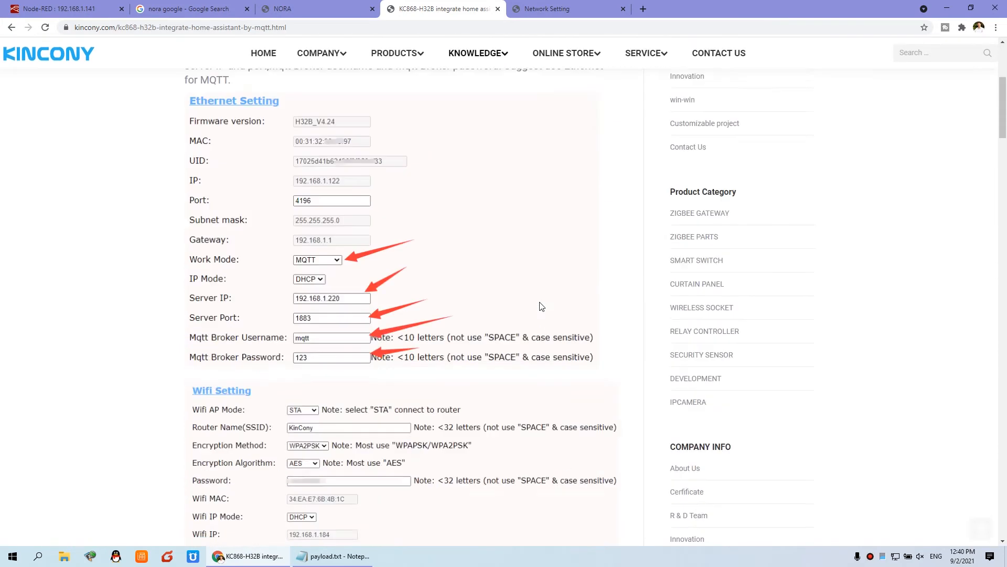
Check the relay1 payload_on 1 / payload_off 0 examples and carry the relay32 command topic into the mqtt out node.
scroll(down, 3)
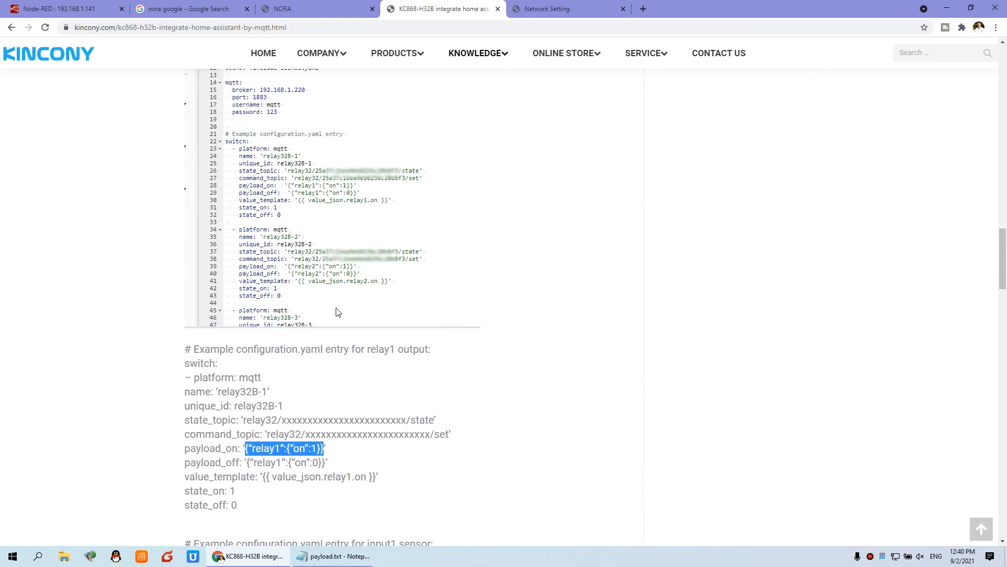
scroll(down, 3)
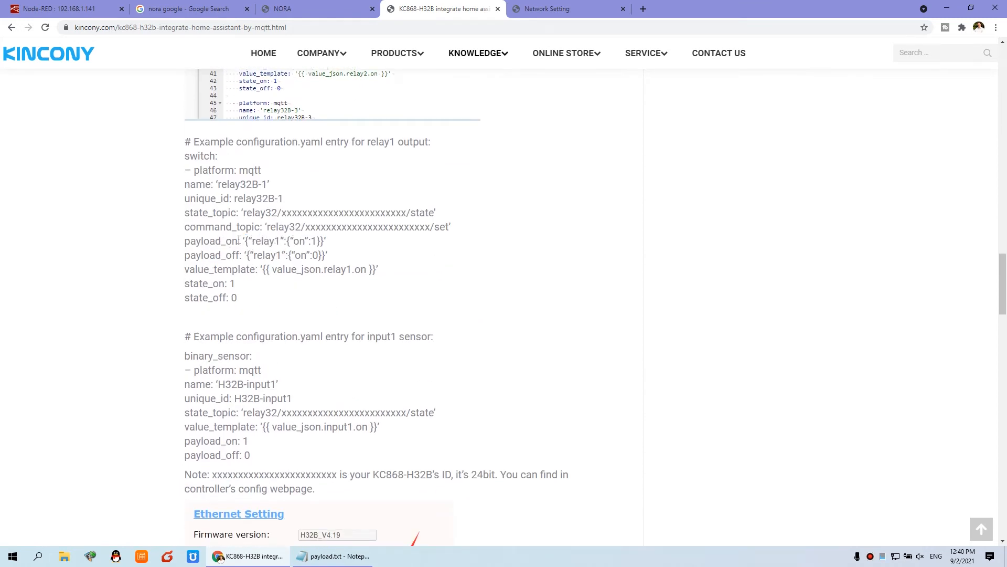
double_click(281, 241)
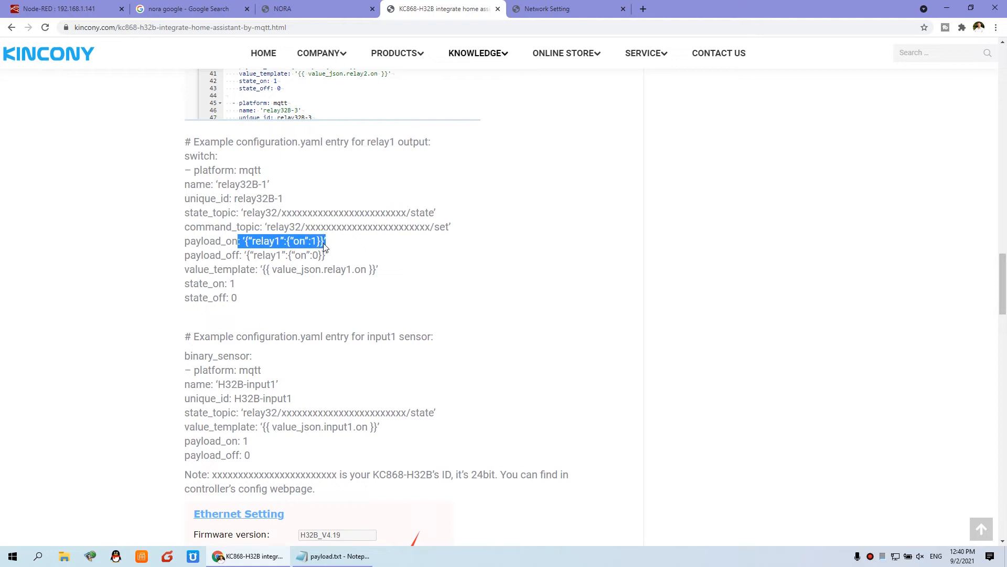
click(282, 255)
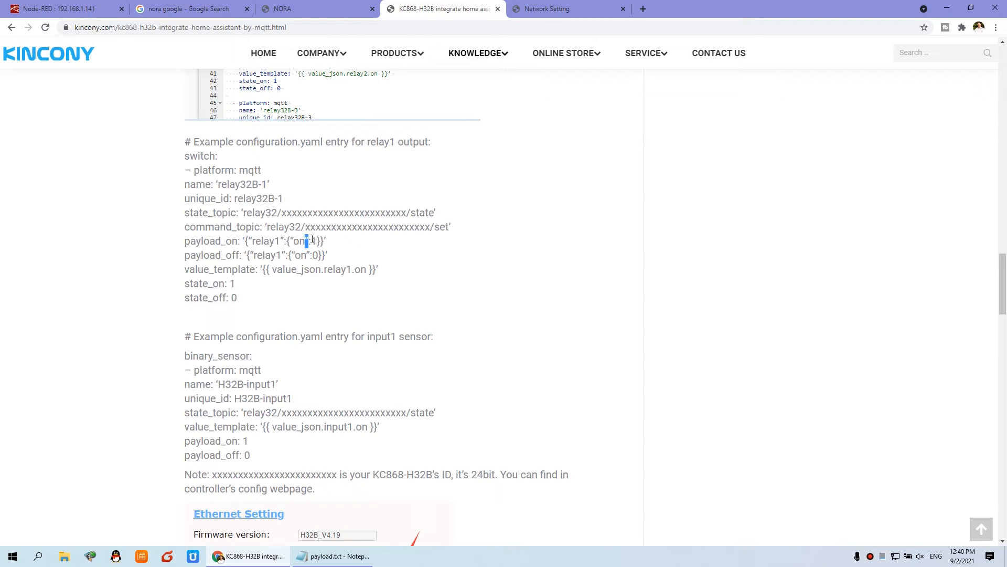
double_click(315, 255)
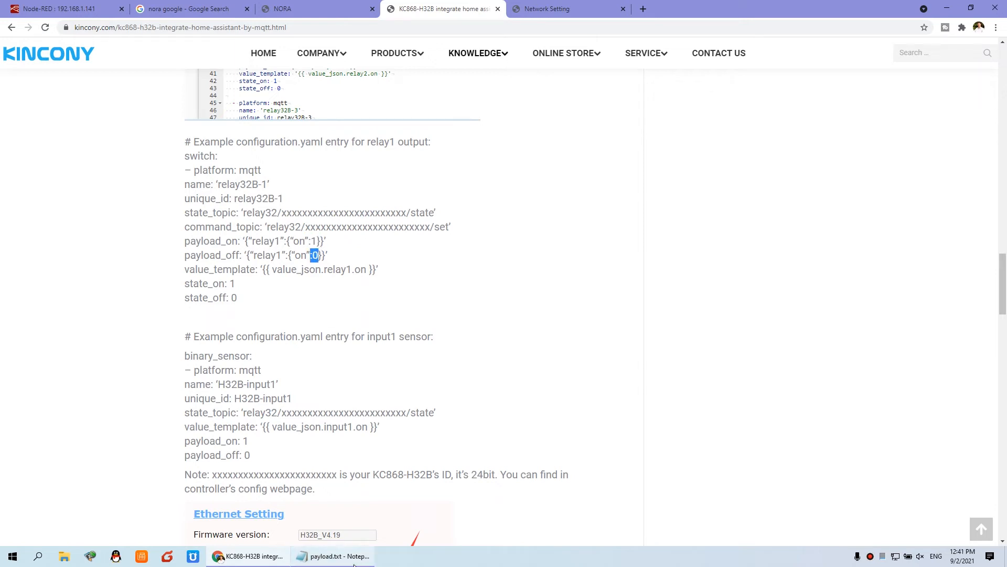
click(333, 557)
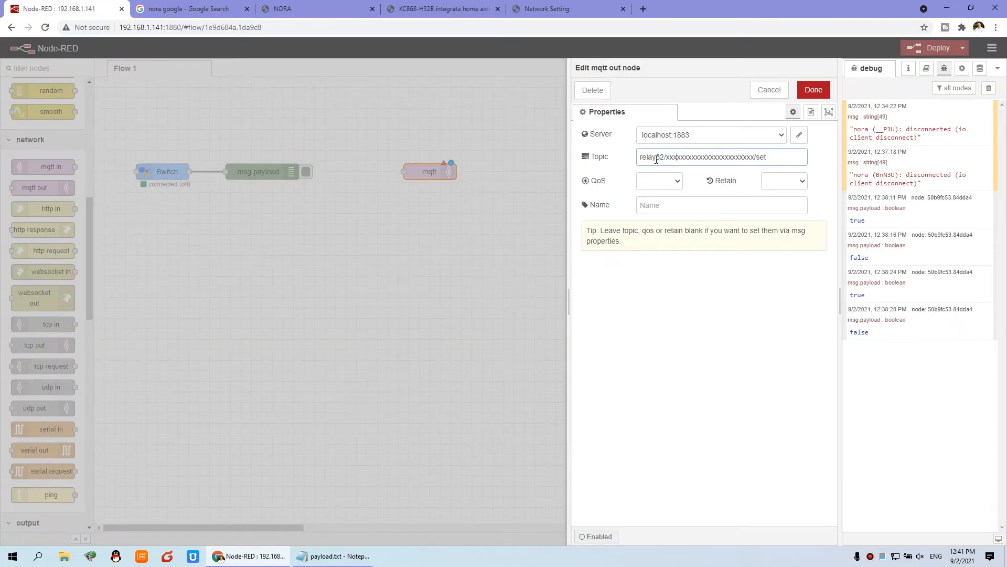
Replace the topic's xxx placeholder with the controller UID 8392d9fb71b9d0bb68c79111 copied from Network Setting.
double_click(687, 156)
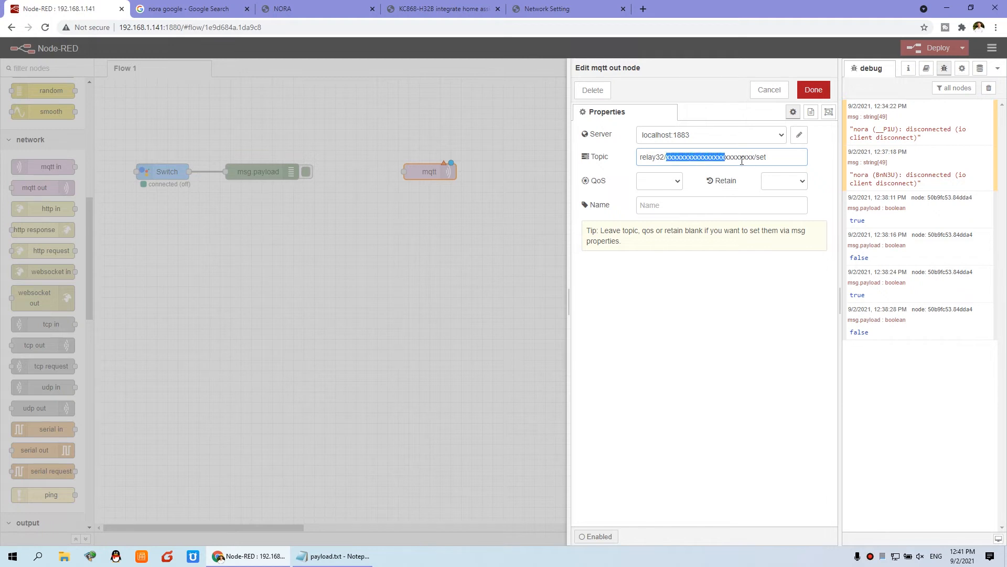
click(442, 8)
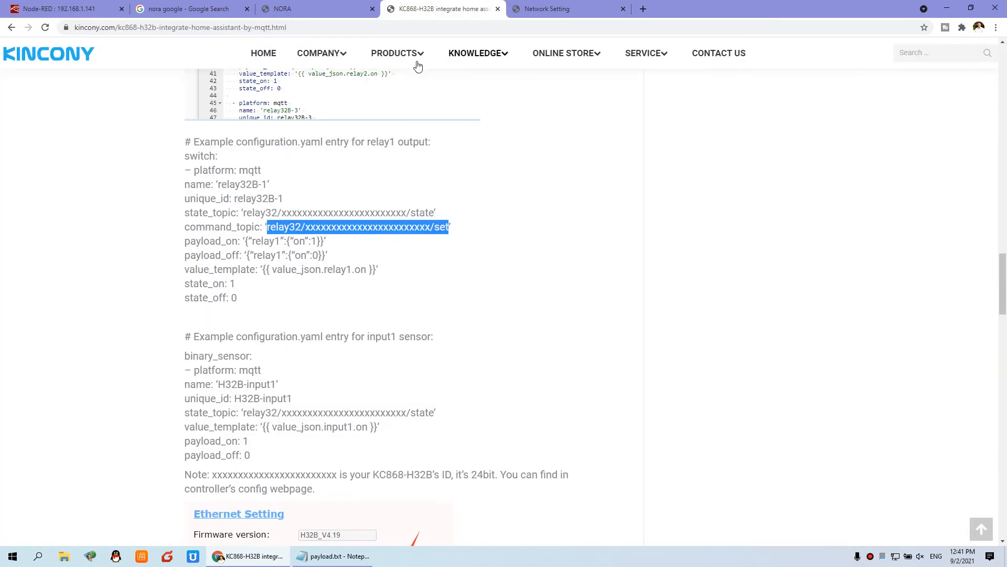
click(567, 8)
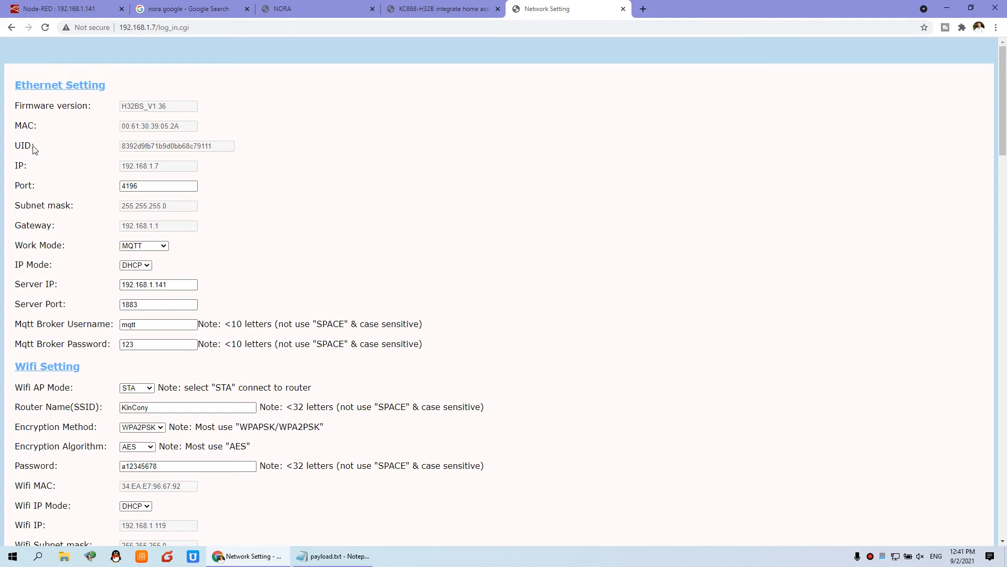
right_click(161, 146)
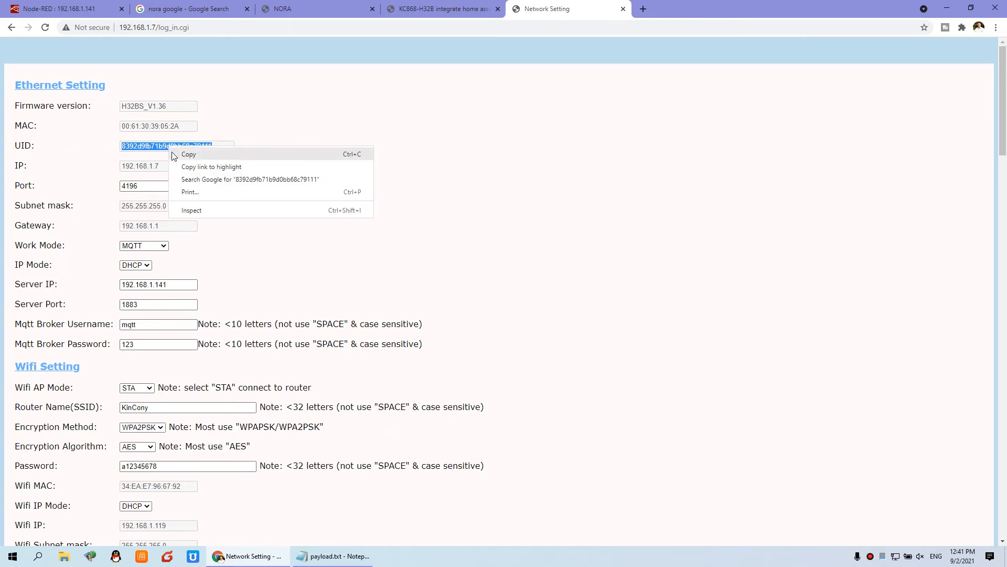
click(64, 8)
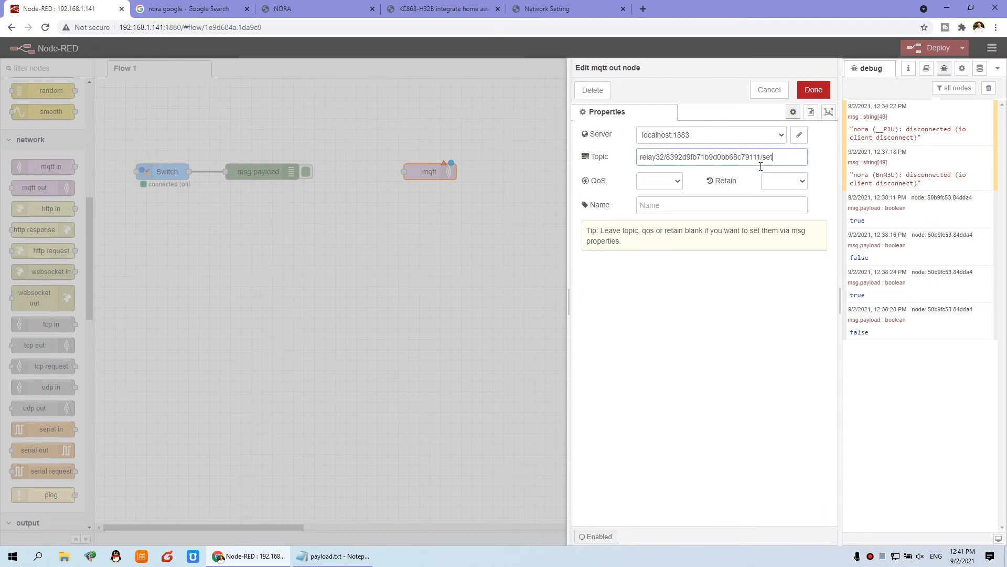
Set the mqtt out node to QoS 0 with retain true.
click(658, 180)
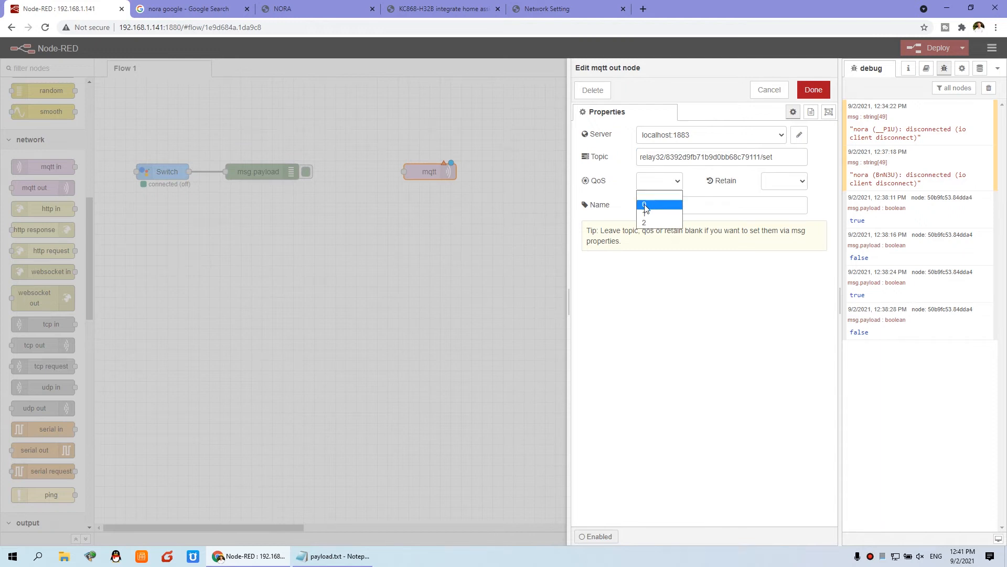
click(644, 197)
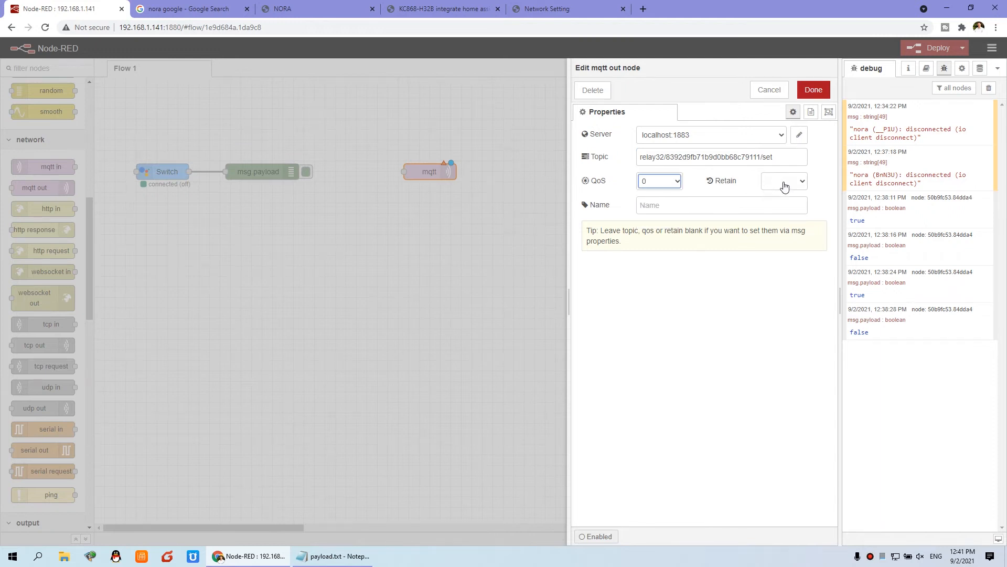
click(783, 181)
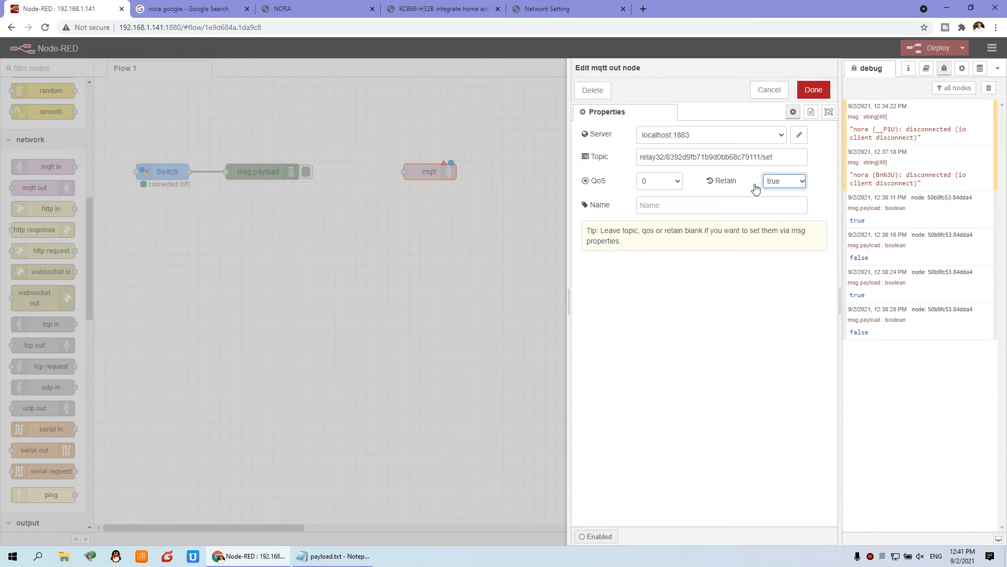
mouse_move(794, 187)
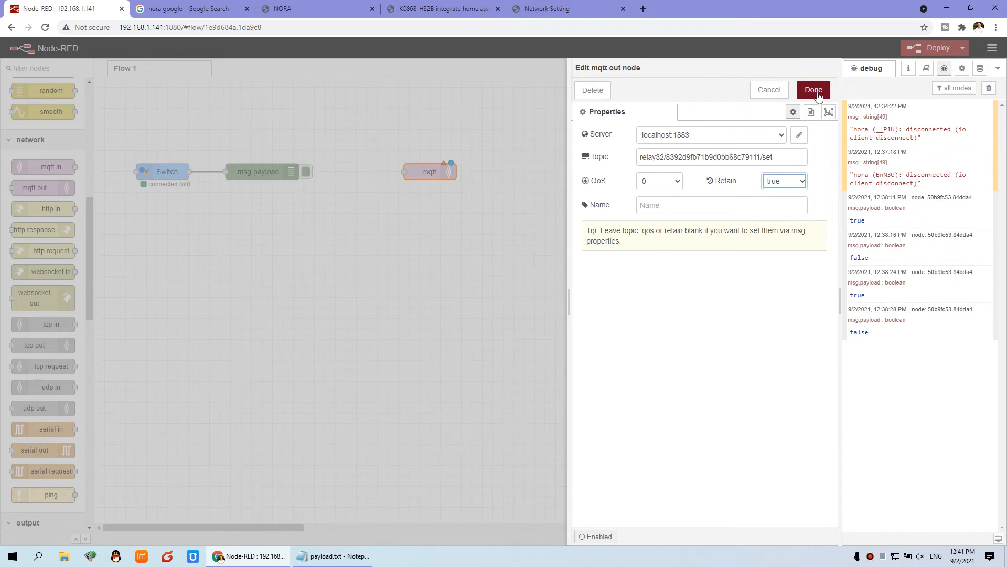
Save the relay32 mqtt out node and deploy so it reports connected.
click(813, 90)
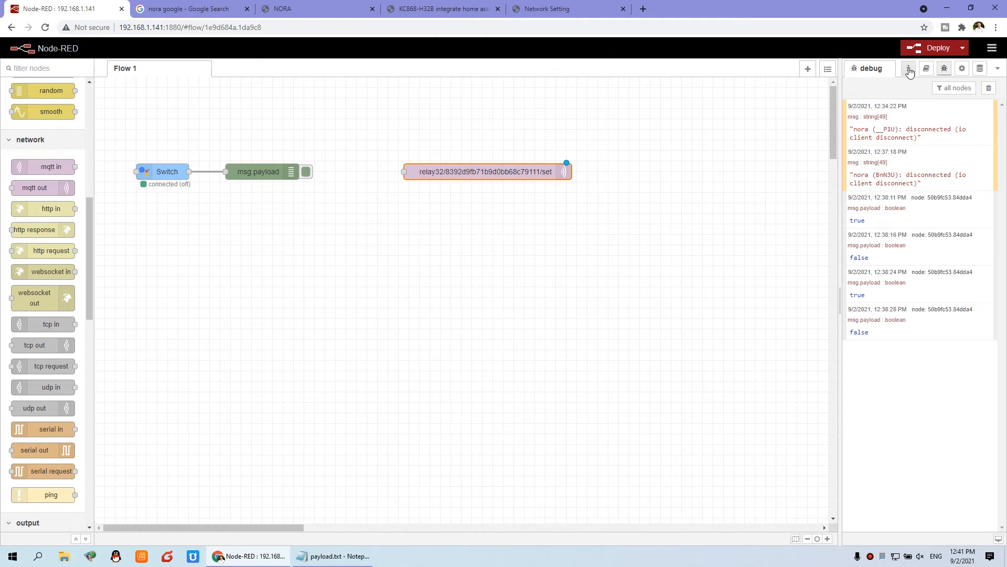
click(937, 47)
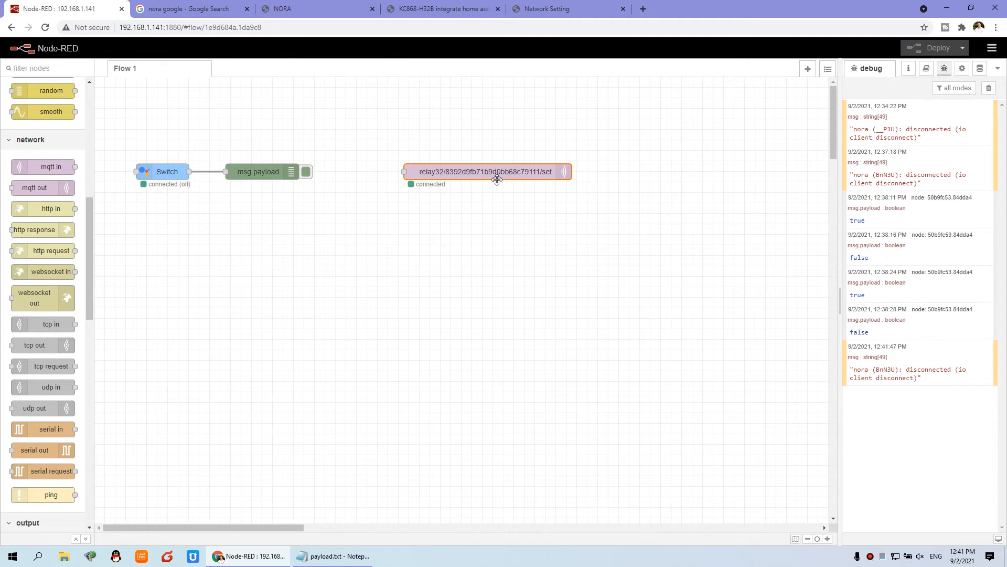
mouse_move(451, 175)
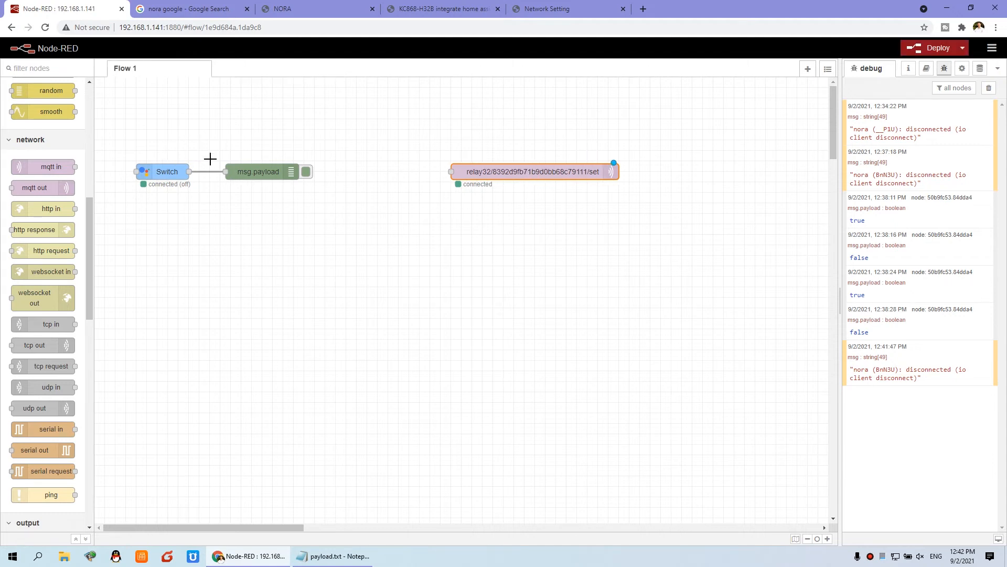
mouse_move(442, 174)
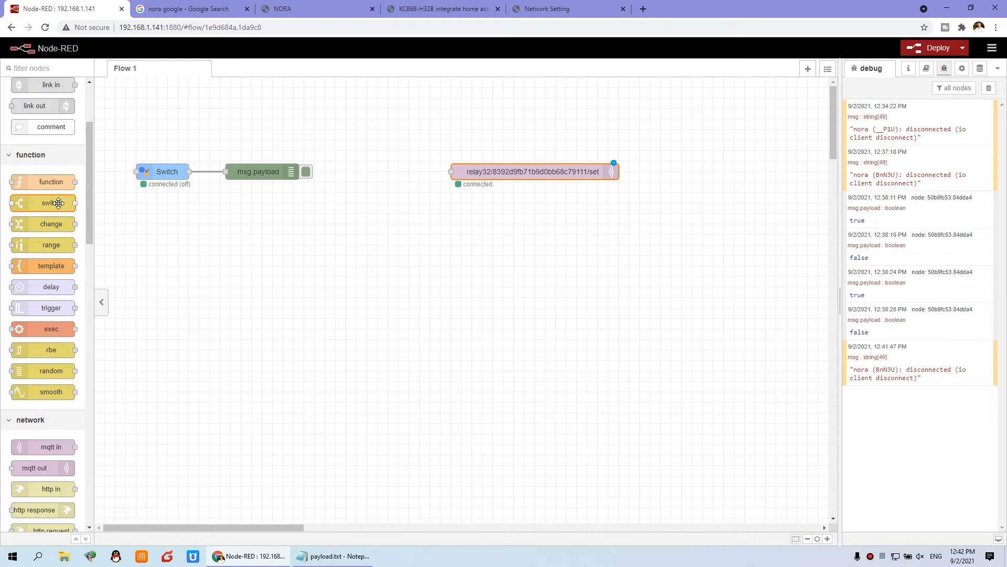
Add a switch node beside the NORA Switch and bring up its settings.
drag(42, 203, 357, 181)
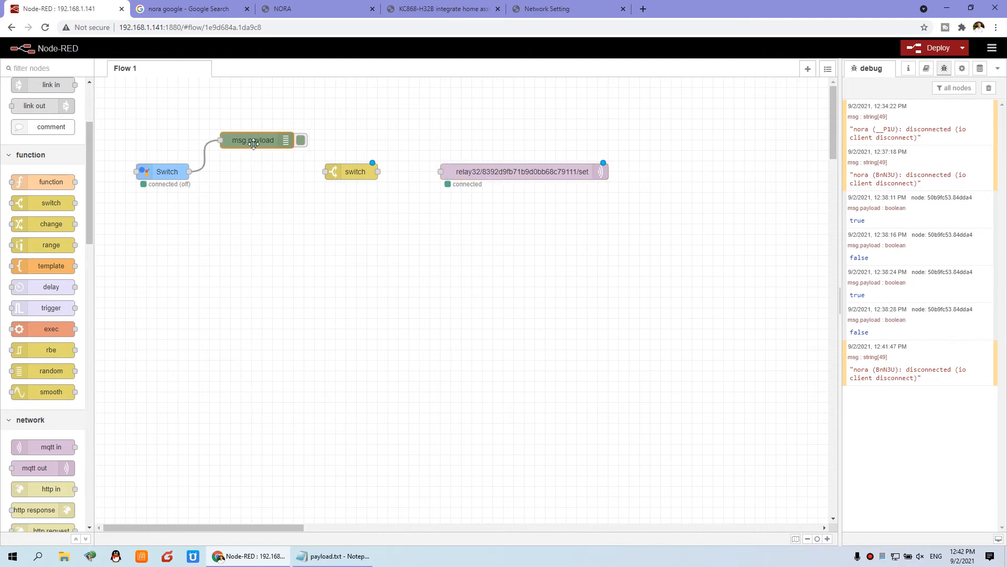
drag(354, 171, 291, 171)
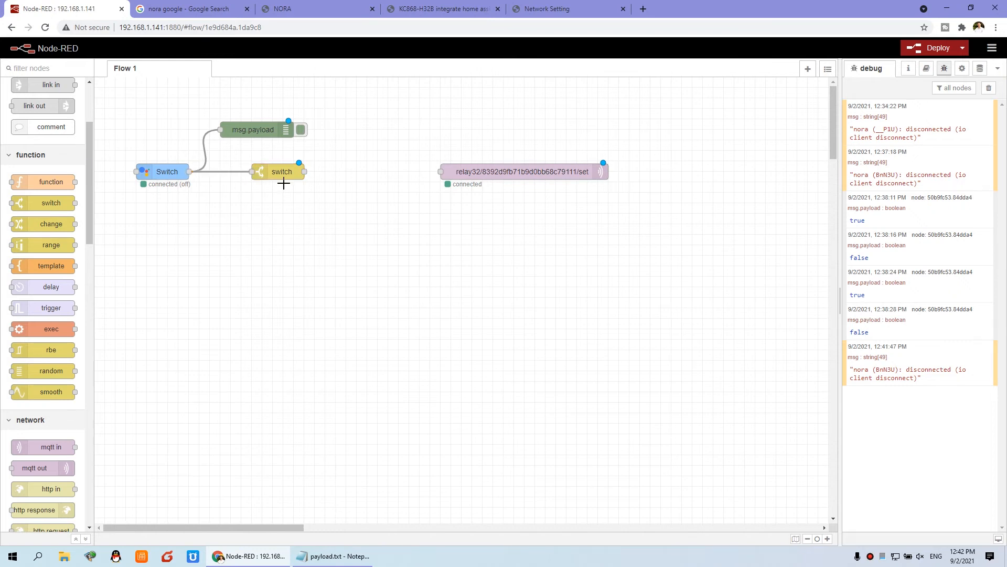
double_click(281, 171)
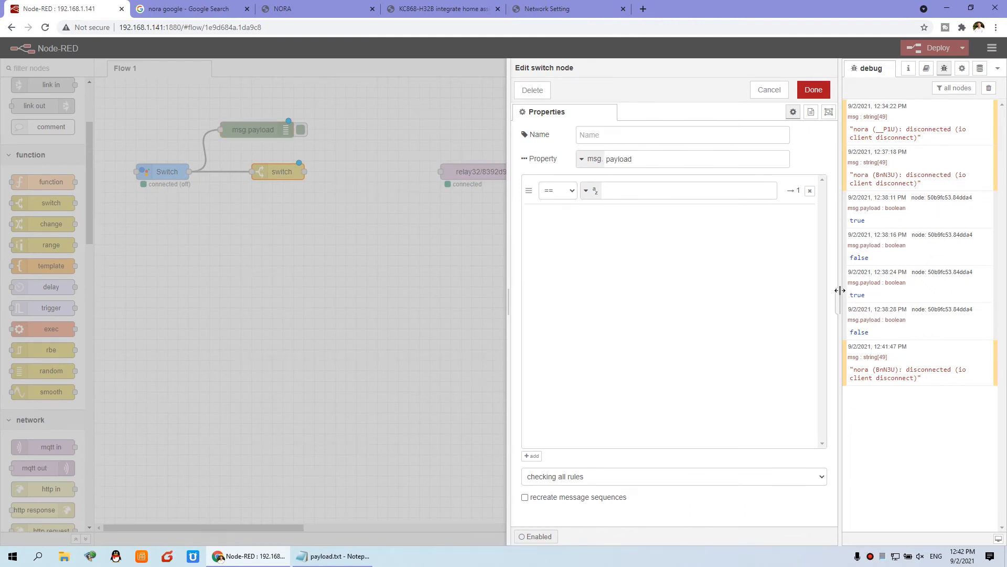
Route 'is true' payloads to output 1 and 'is false' payloads to output 2, then confirm.
click(556, 190)
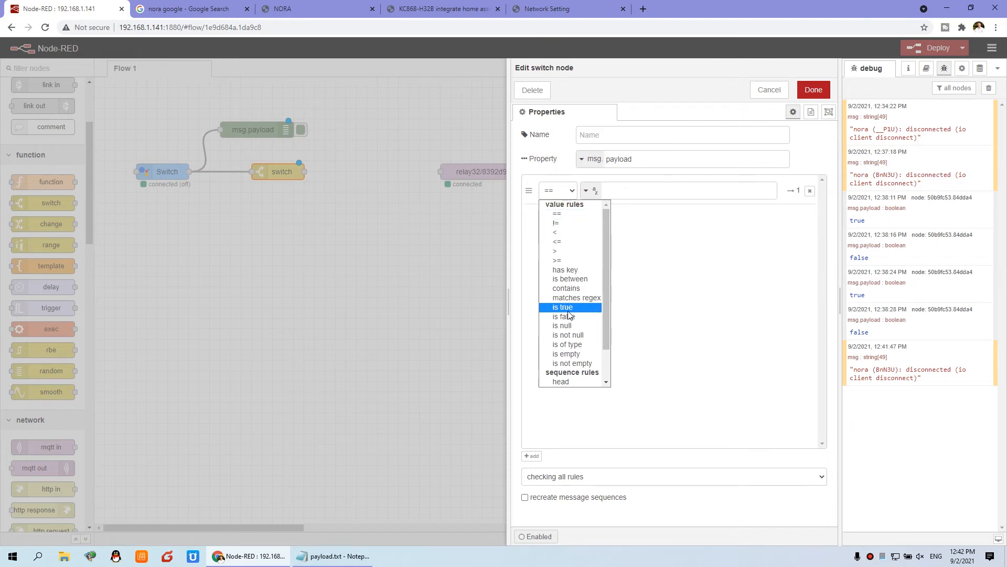
click(562, 306)
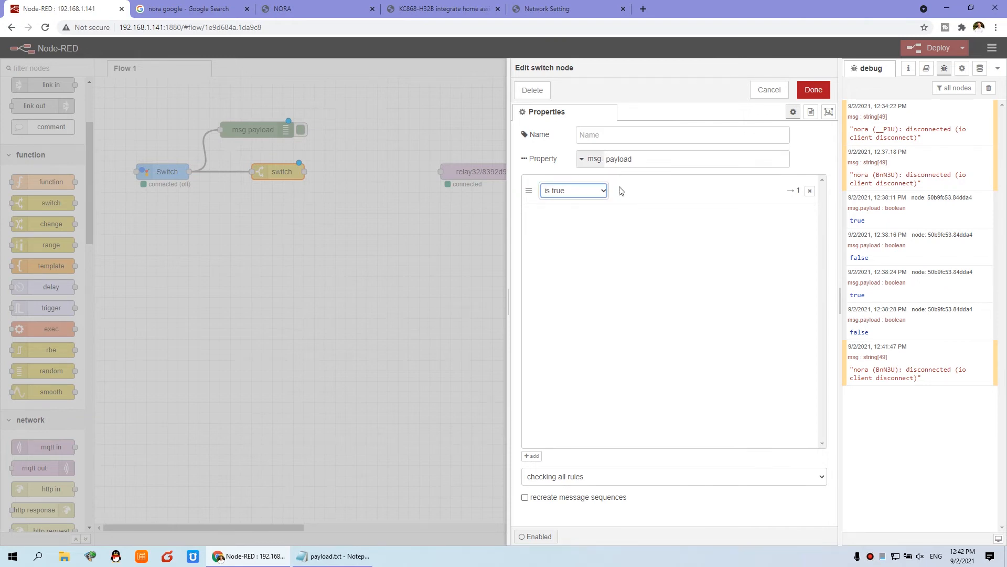
mouse_move(801, 191)
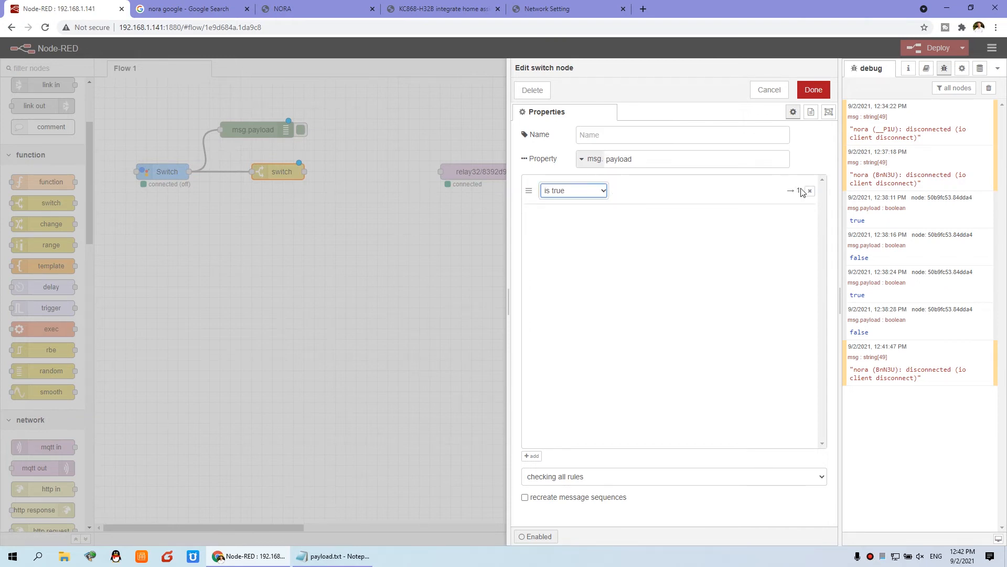
click(531, 456)
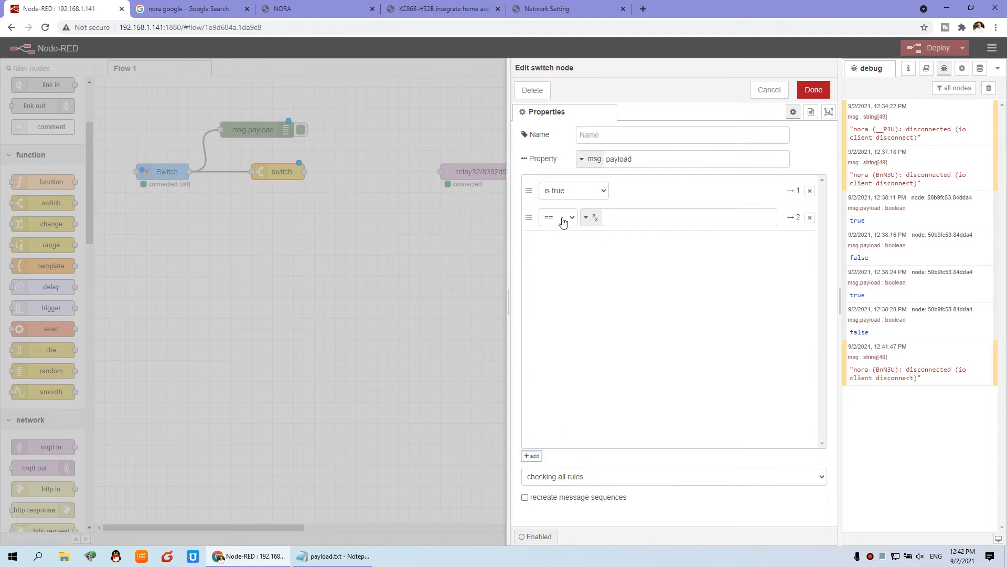
click(556, 217)
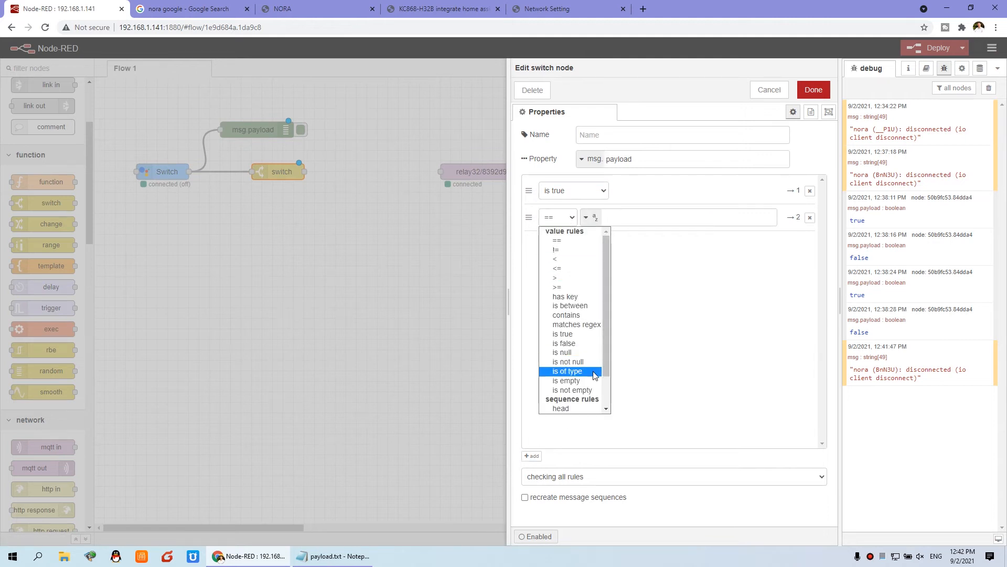
click(564, 343)
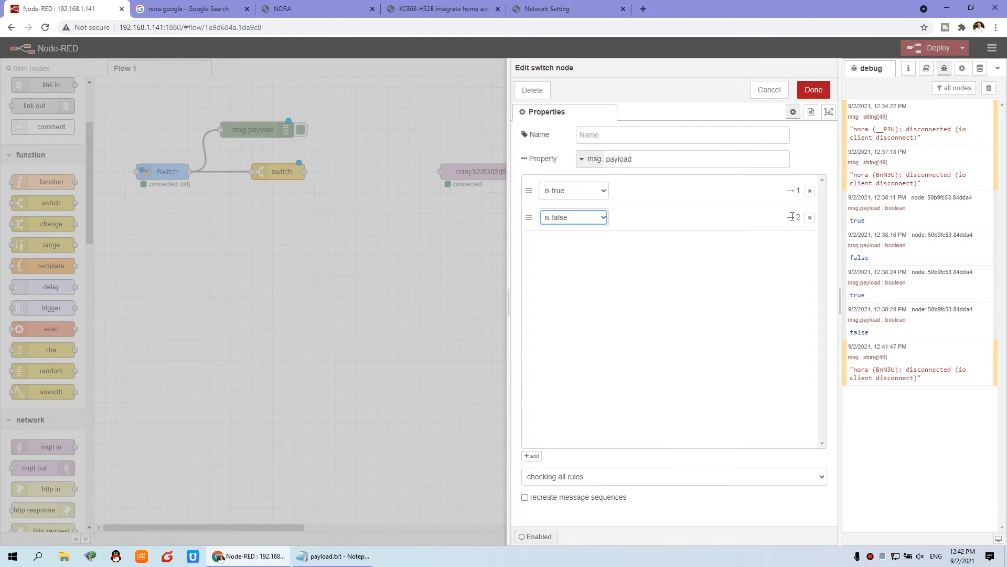
click(768, 89)
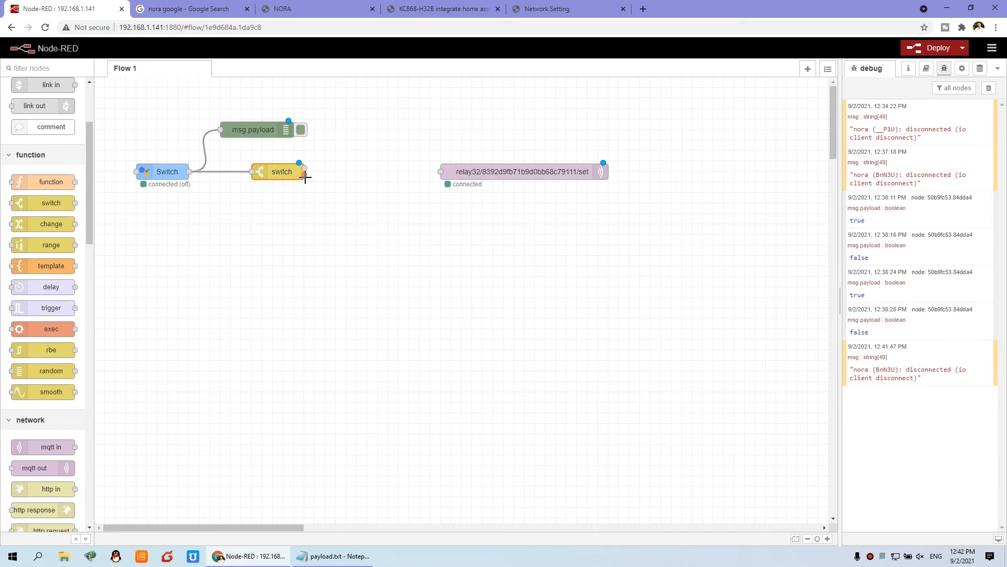
mouse_move(348, 167)
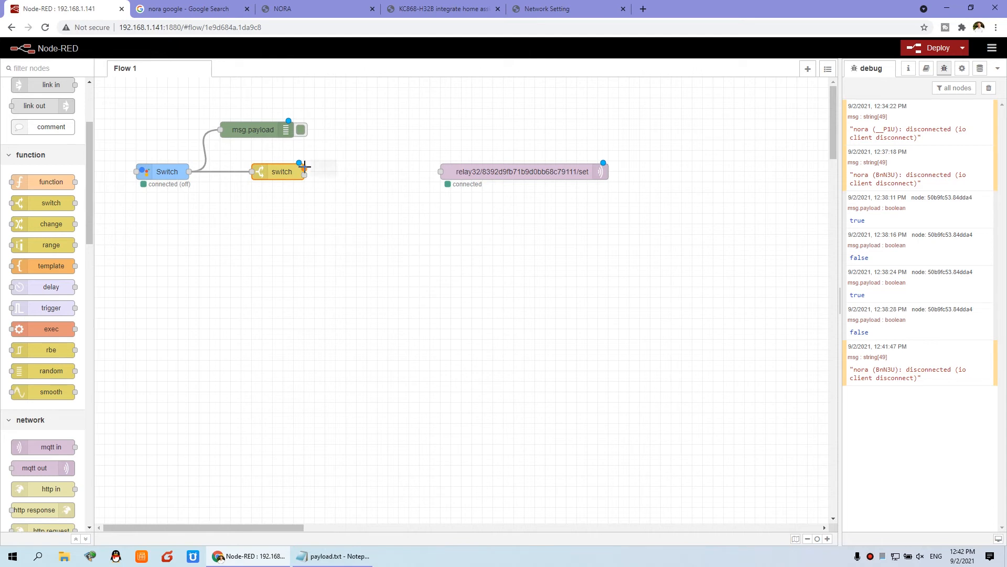
mouse_move(364, 158)
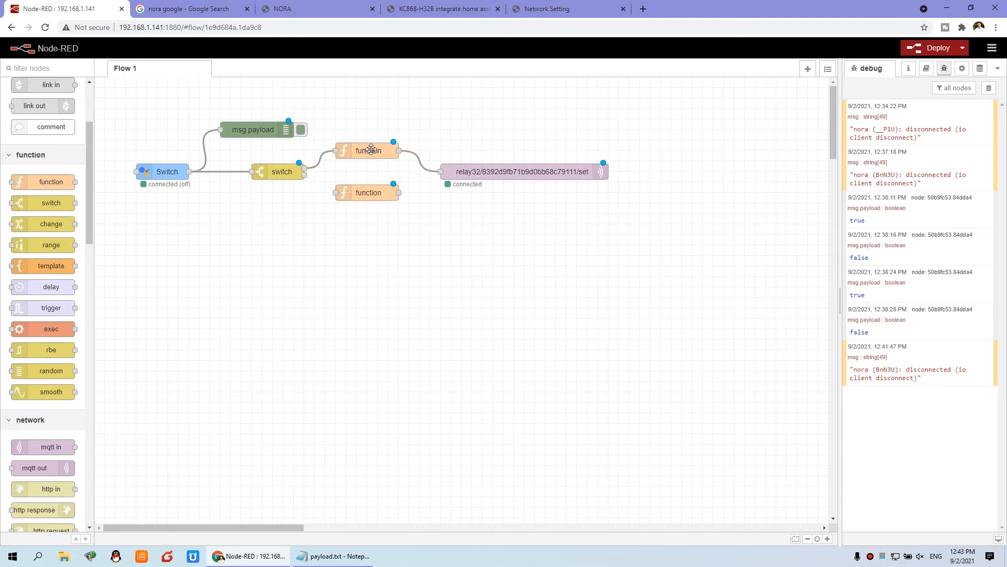
Give the first function the code msg.payload = {"relay1":{"on":1}} from the Notepad notes and save it.
double_click(367, 150)
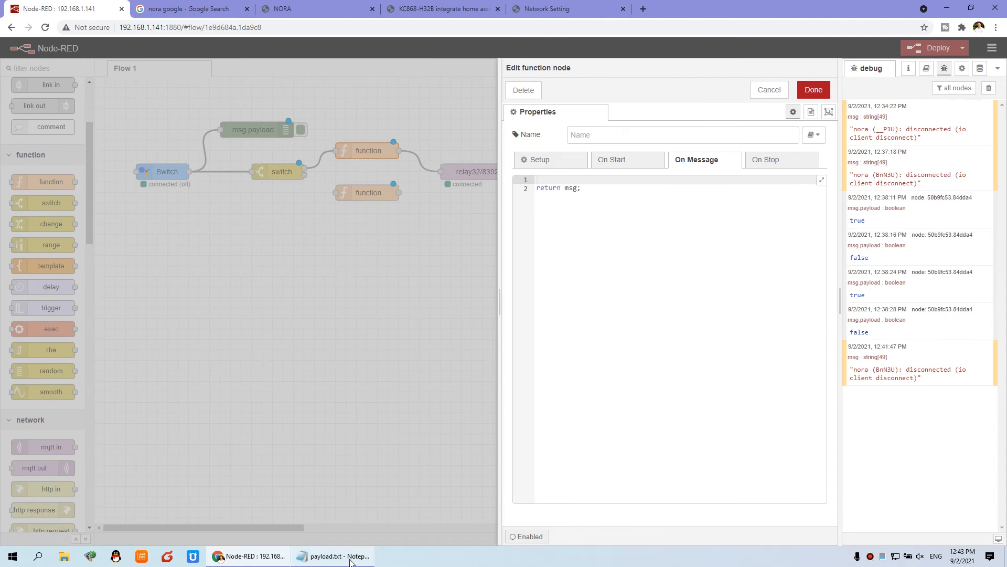
click(333, 556)
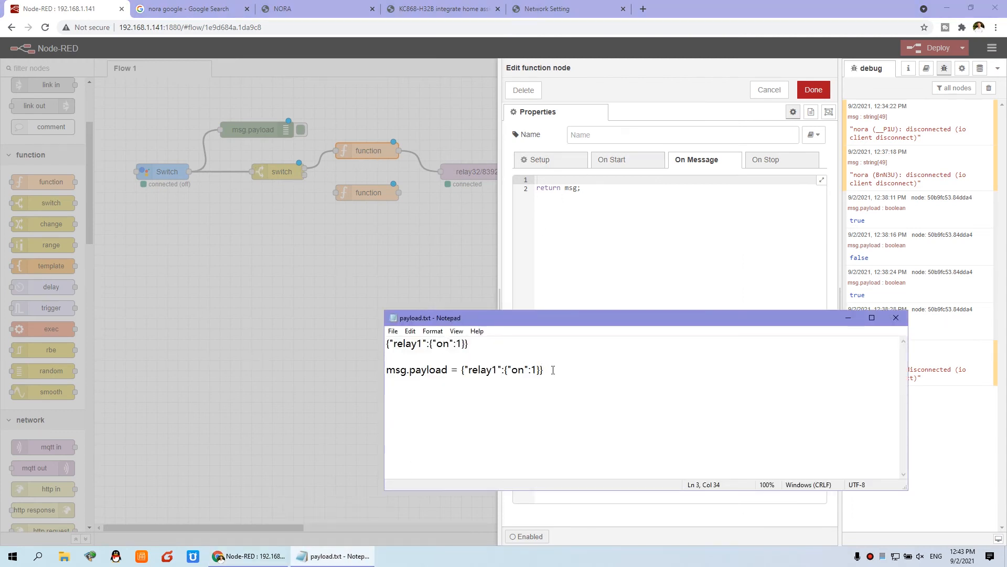
triple_click(464, 370)
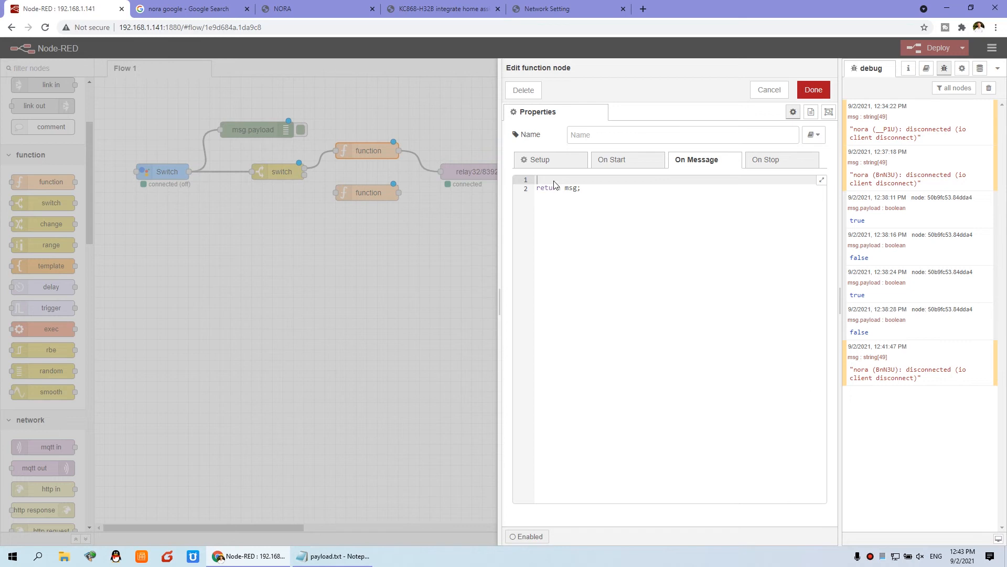
text(msg.payload = {"relay1":{"on":1}})
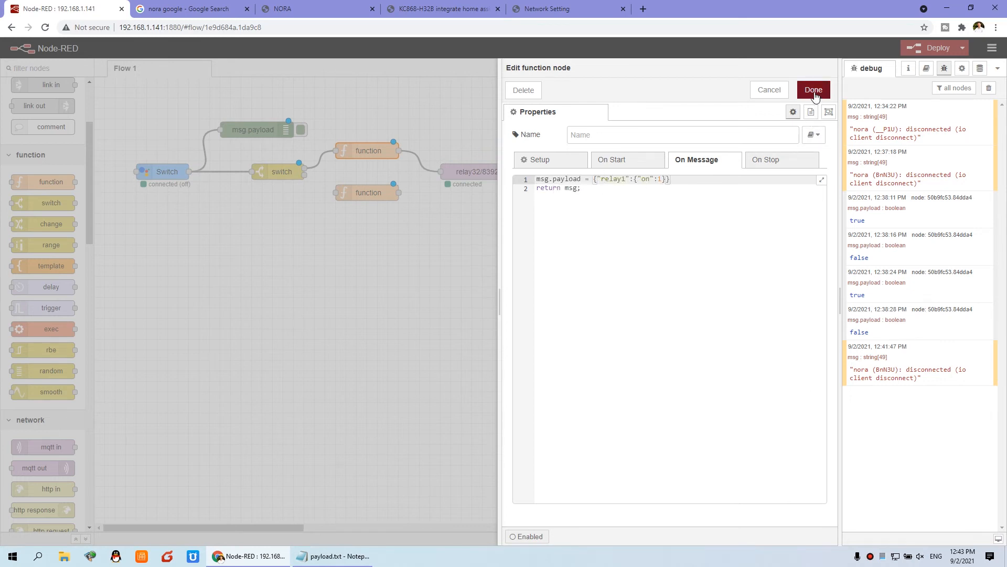
click(812, 90)
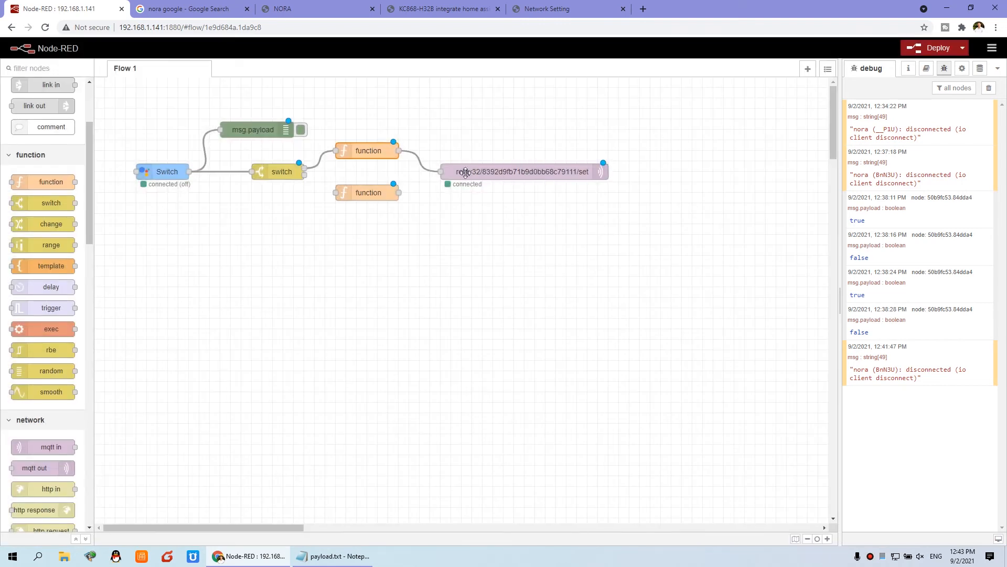
mouse_move(459, 137)
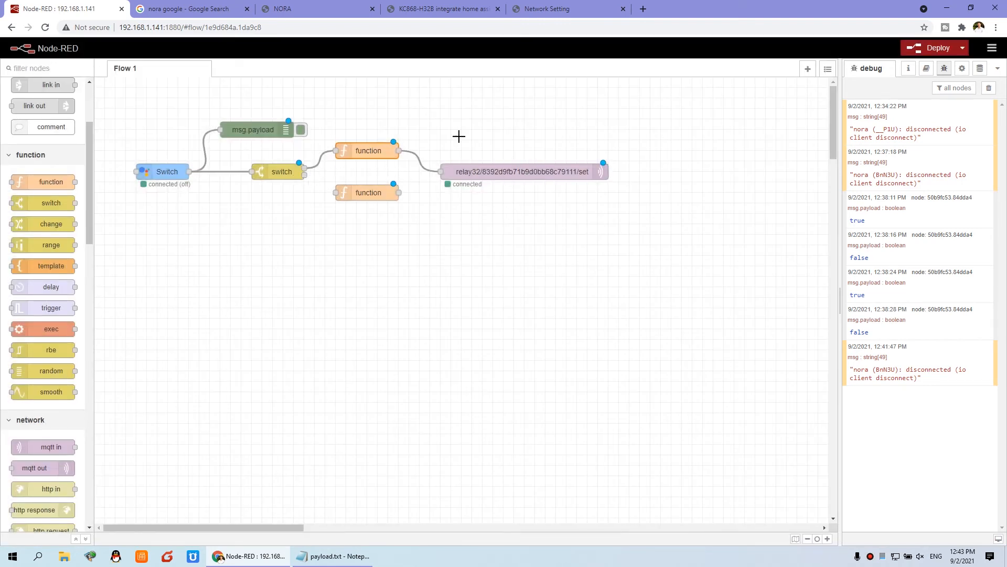
Deploy the flow with the switch's false output wired to the second function node.
click(937, 48)
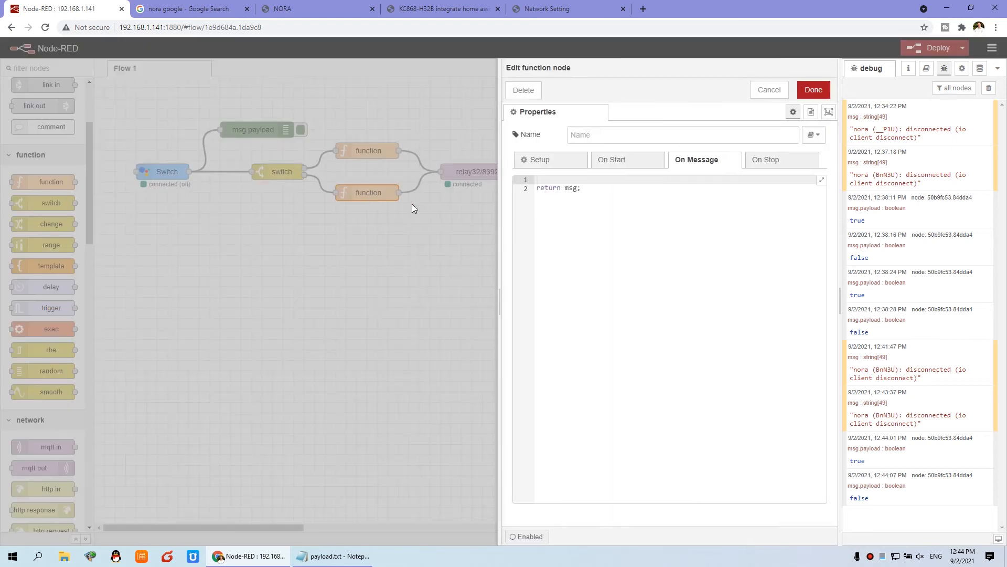
Paste the payload line into the second function, change it to {"relay1":{"on":0}}, save and deploy.
right_click(578, 188)
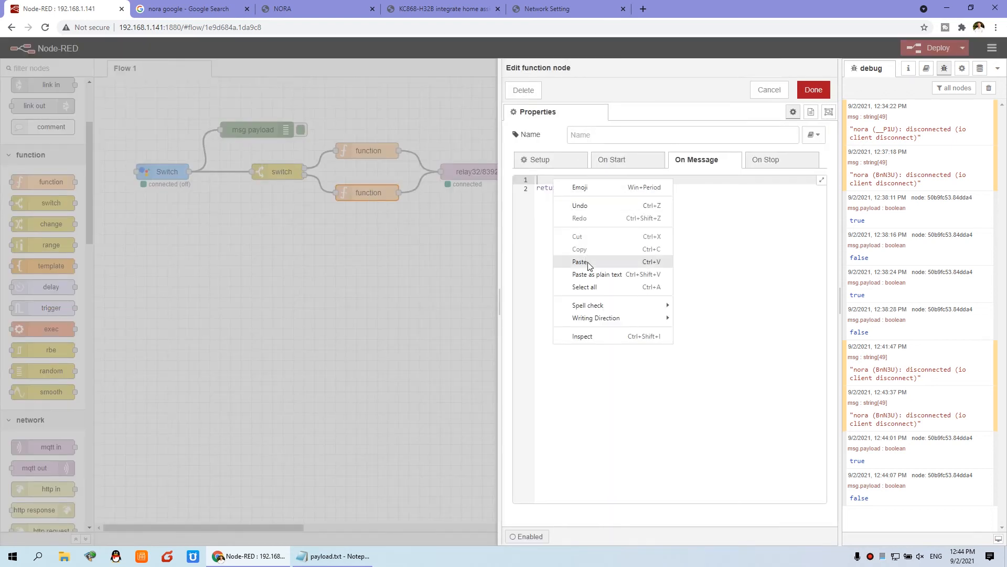
click(580, 261)
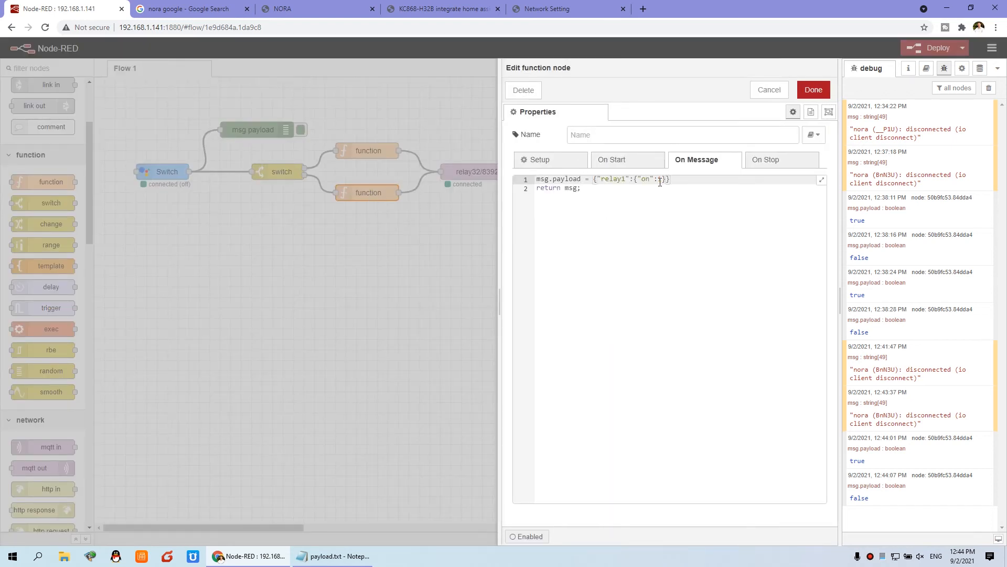
text(0)
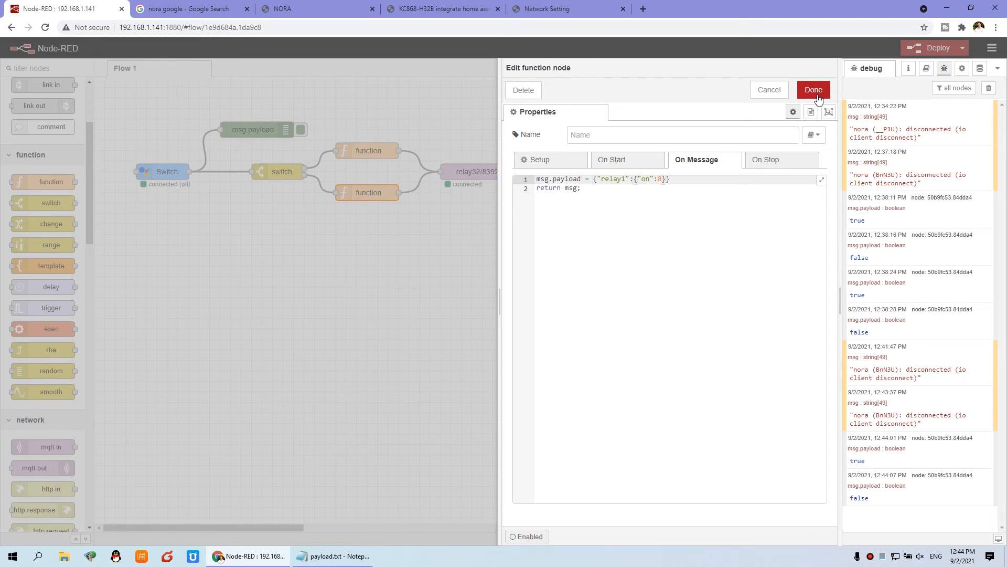
click(813, 90)
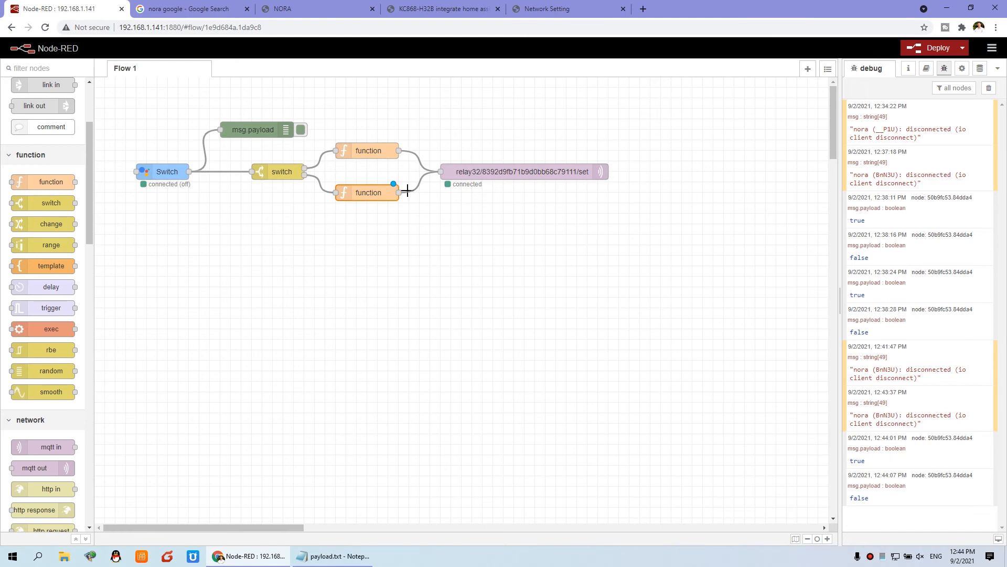
click(934, 47)
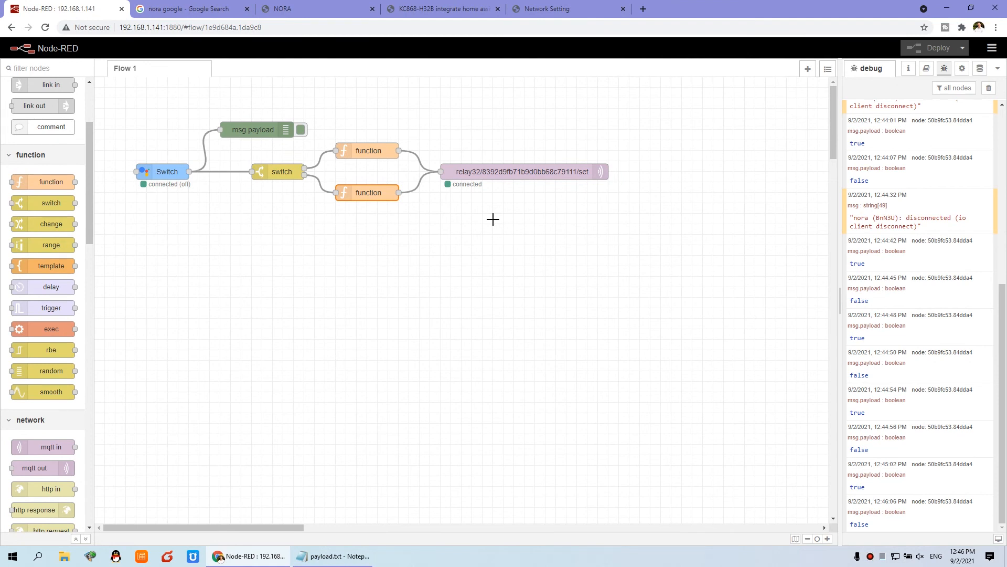
mouse_move(573, 189)
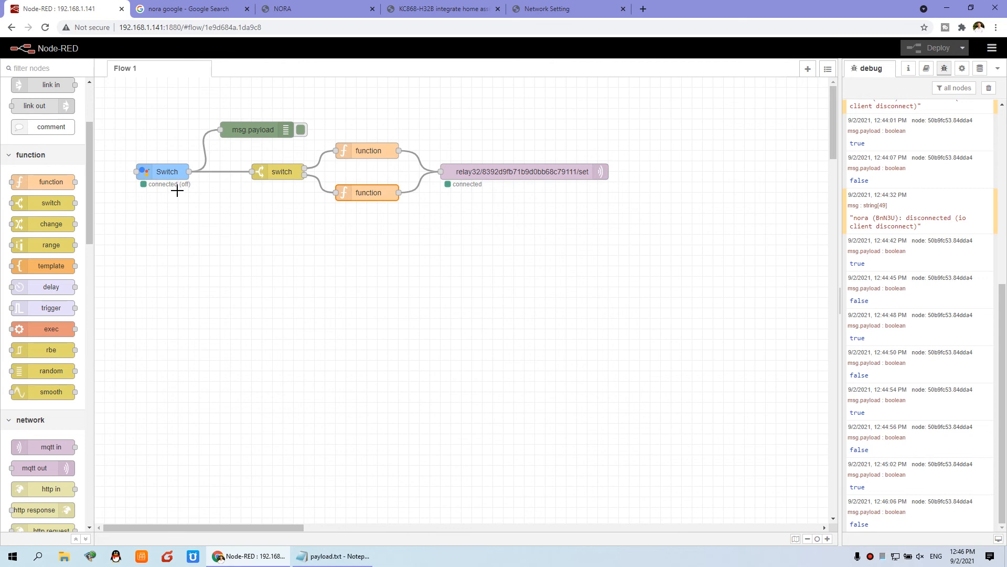
mouse_move(137, 142)
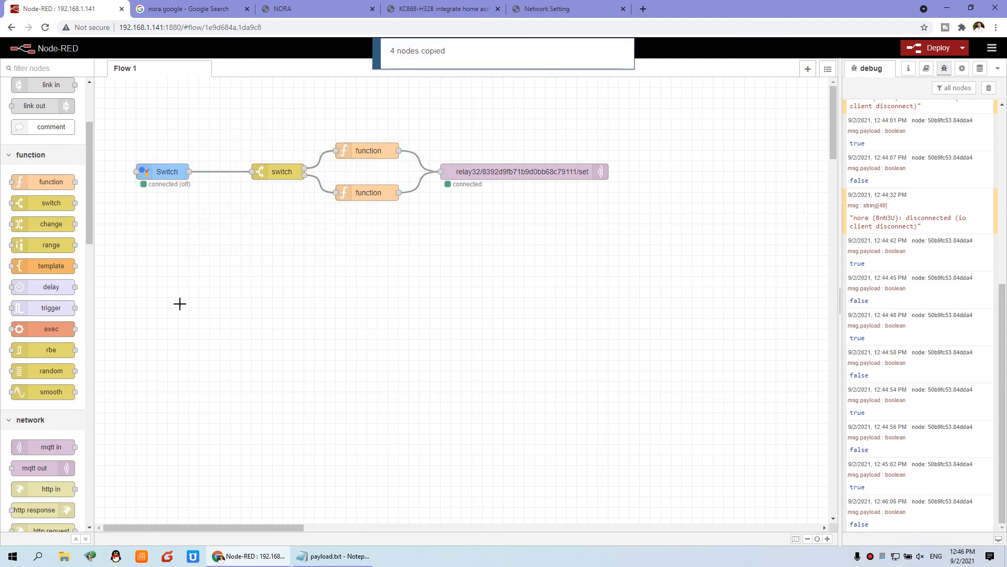
Paste the copied four nodes and rename the copied NORA switch to Switch-2.
key(ctrl+v)
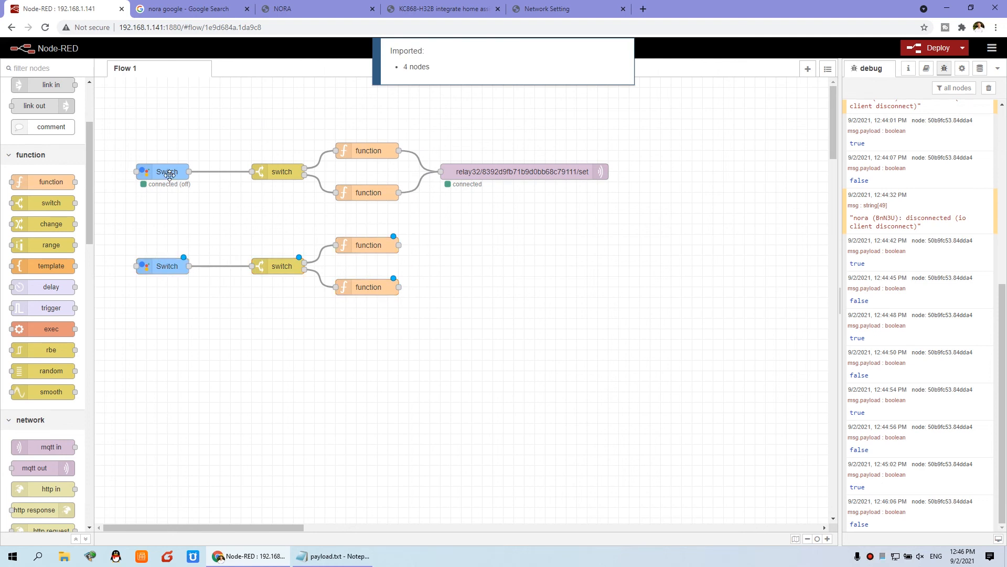
double_click(166, 171)
text(Switch-2)
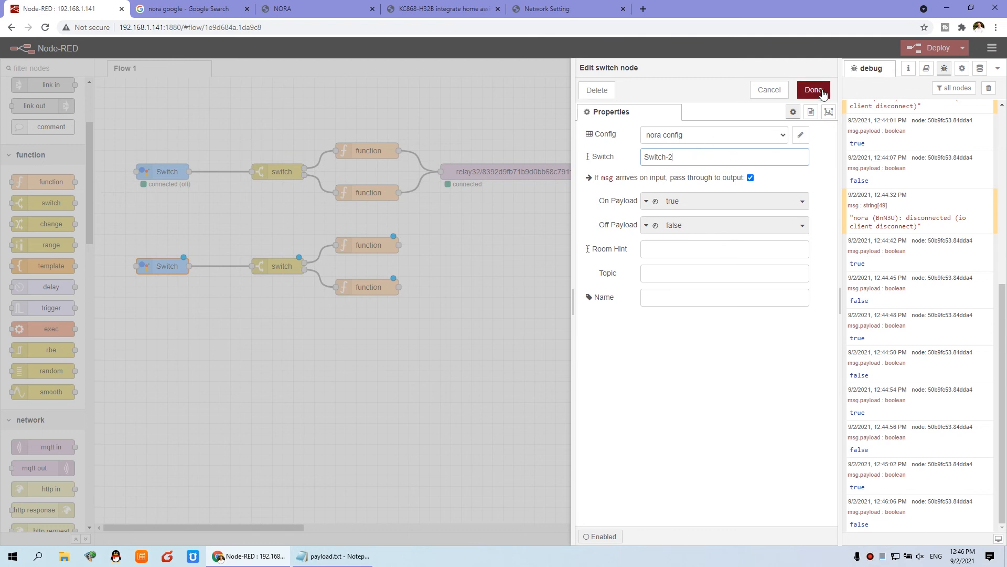
click(813, 89)
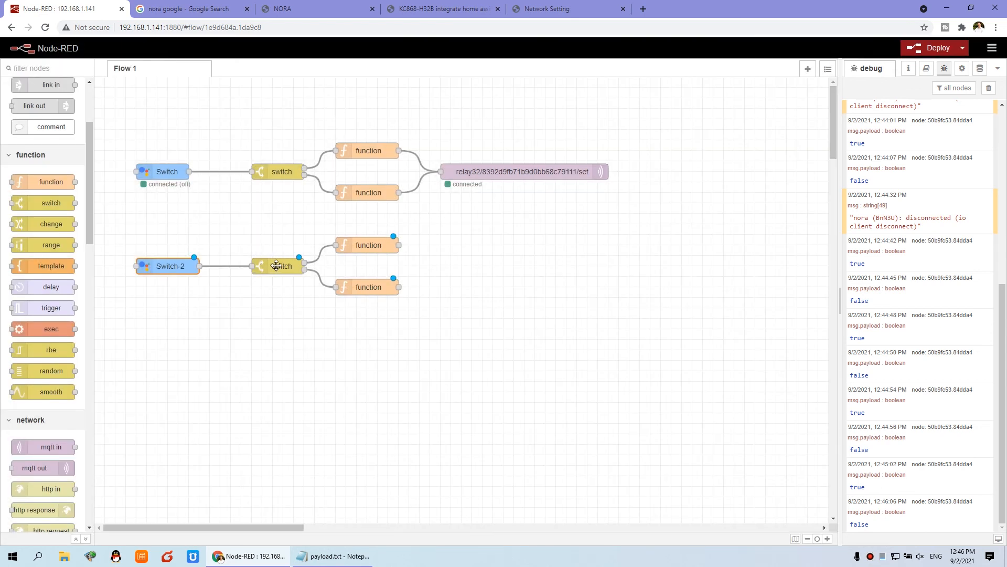
Change the copied functions' payloads to relay2 on/off, wire them to the mqtt node and deploy.
double_click(281, 265)
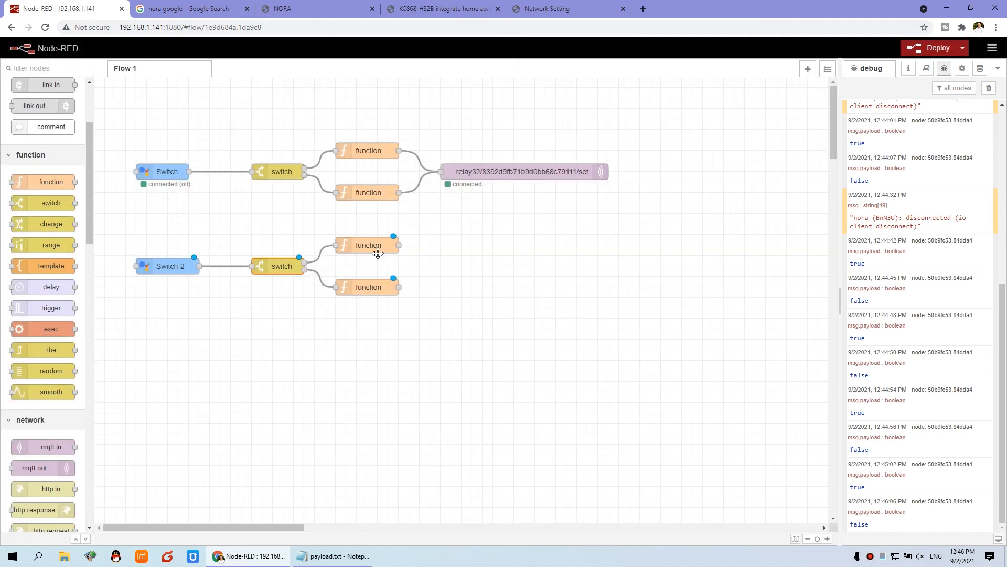
double_click(368, 245)
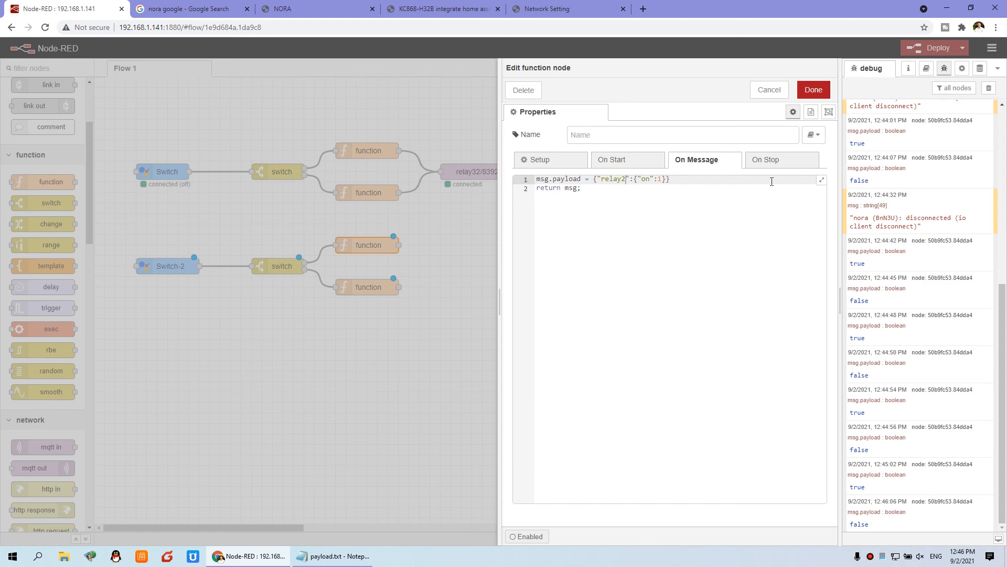
click(812, 89)
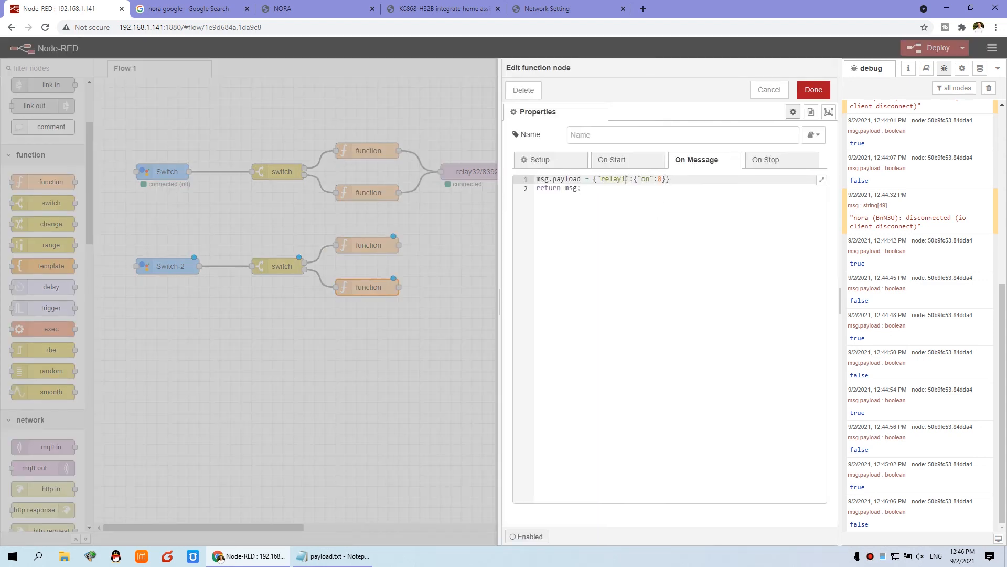
click(812, 89)
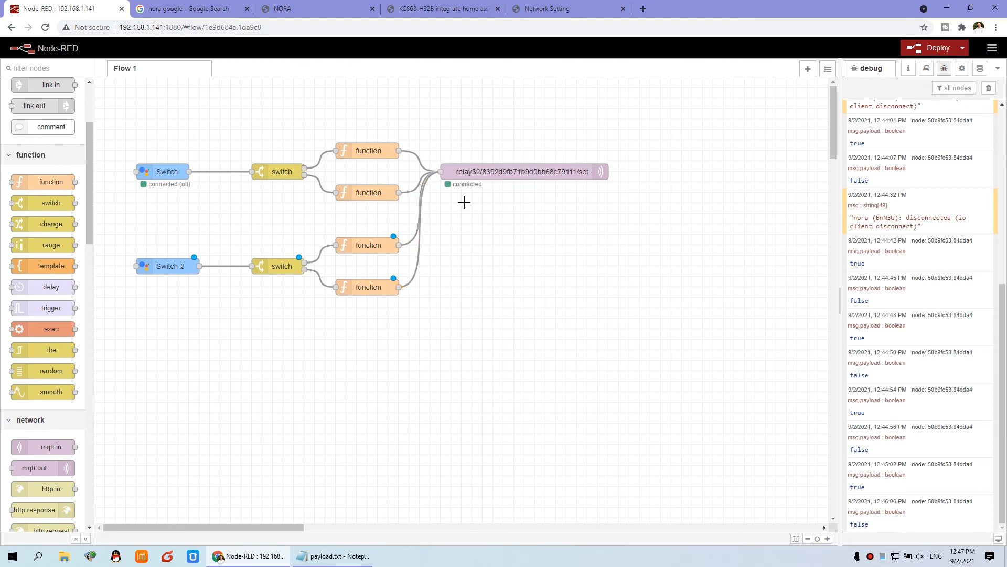
click(933, 48)
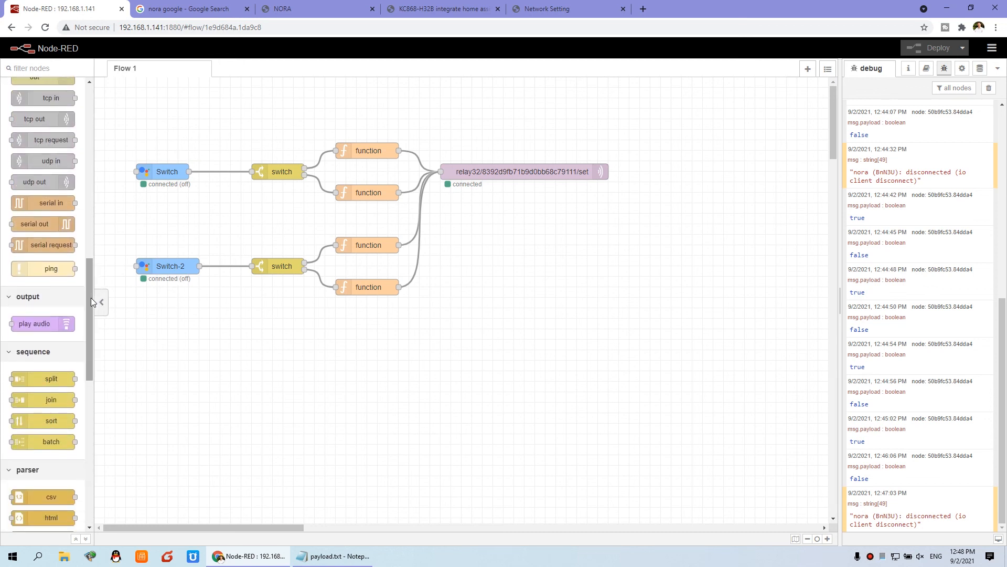
scroll(down, 3)
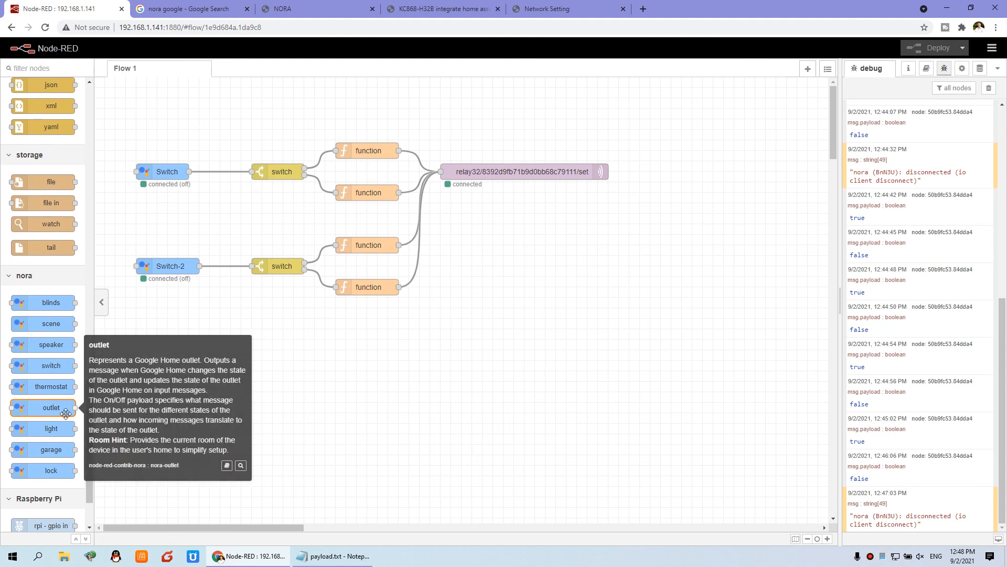
mouse_move(151, 312)
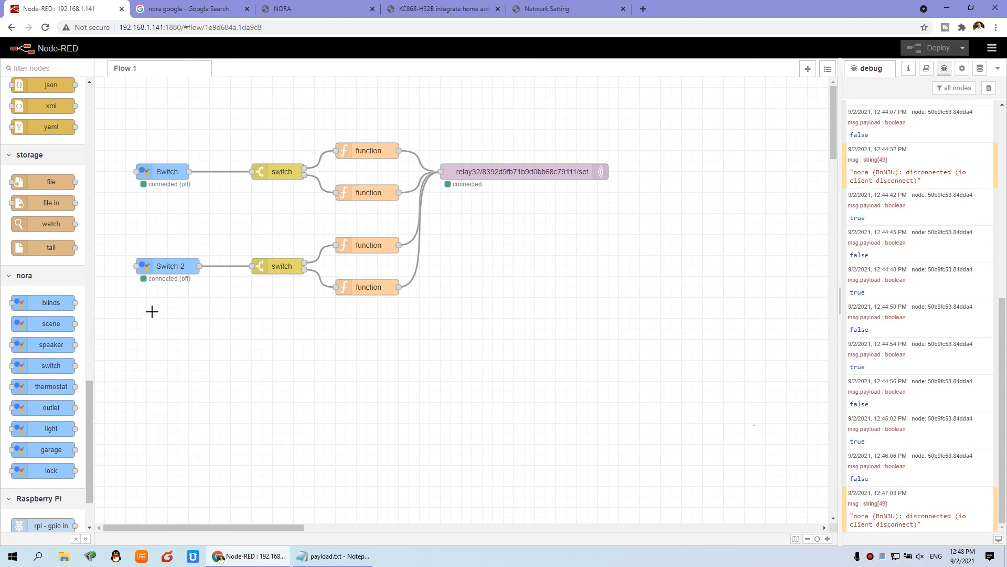
mouse_move(169, 409)
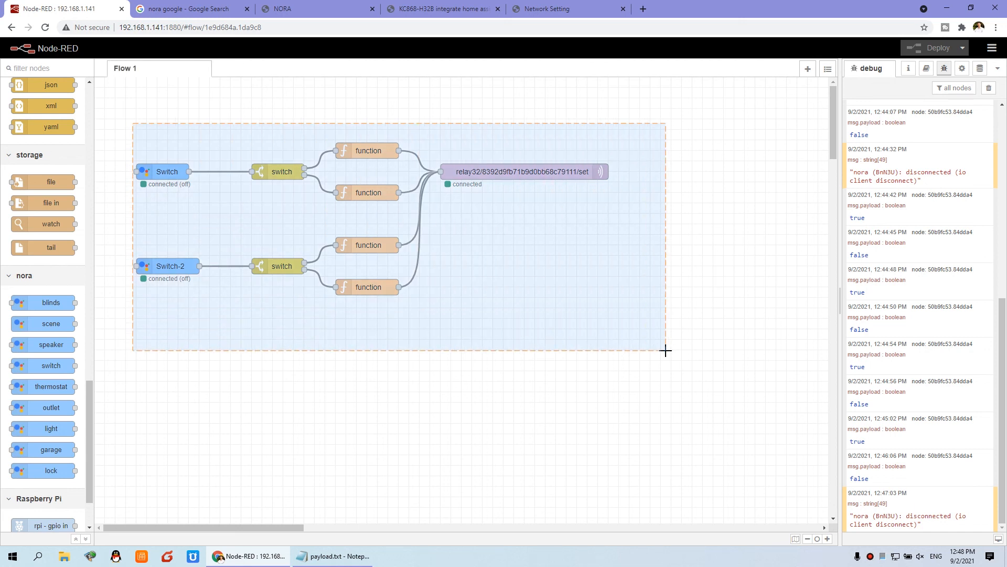
click(521, 200)
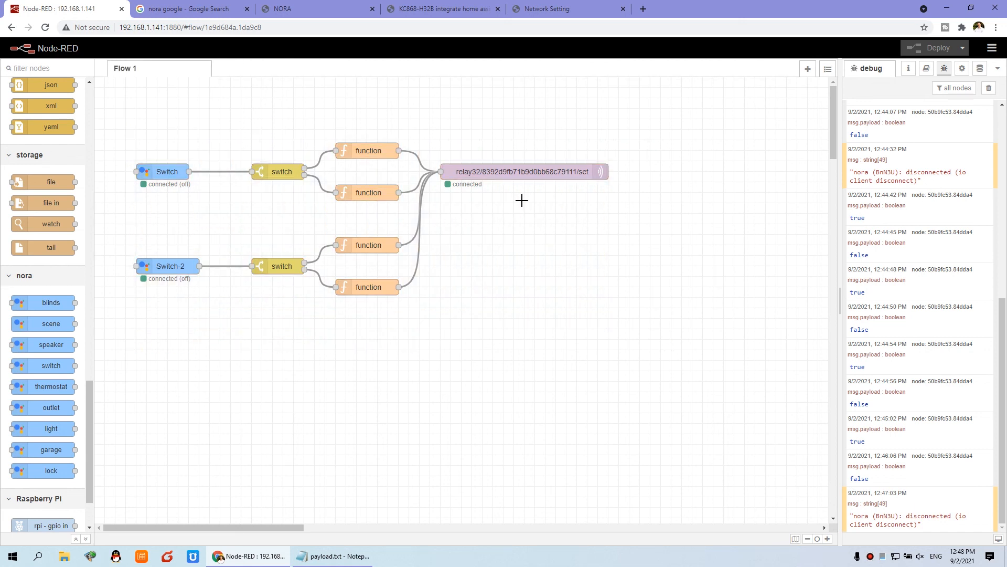